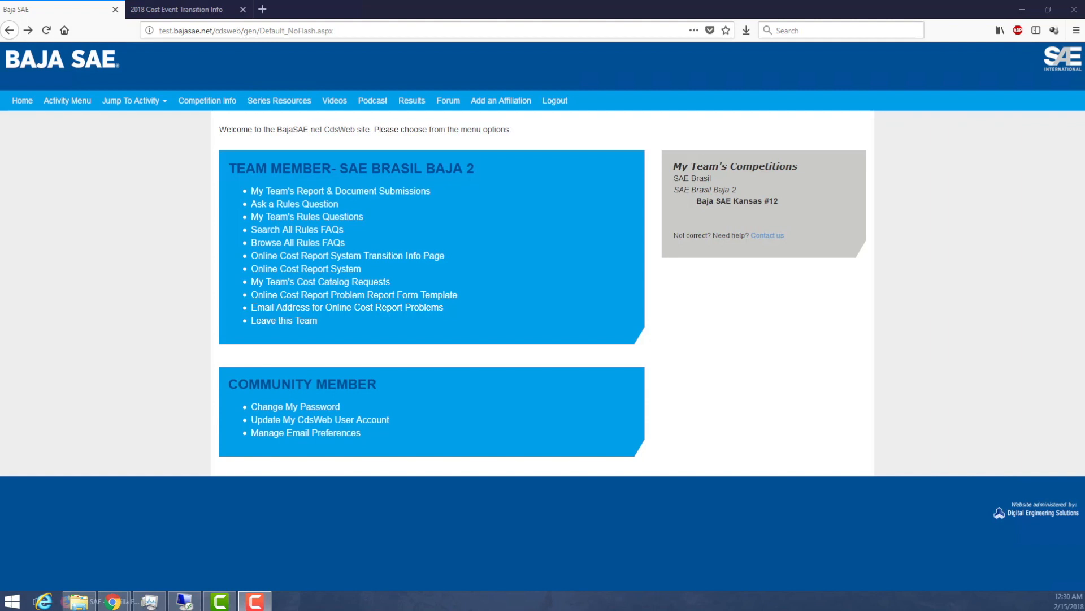
mouse_move(446, 282)
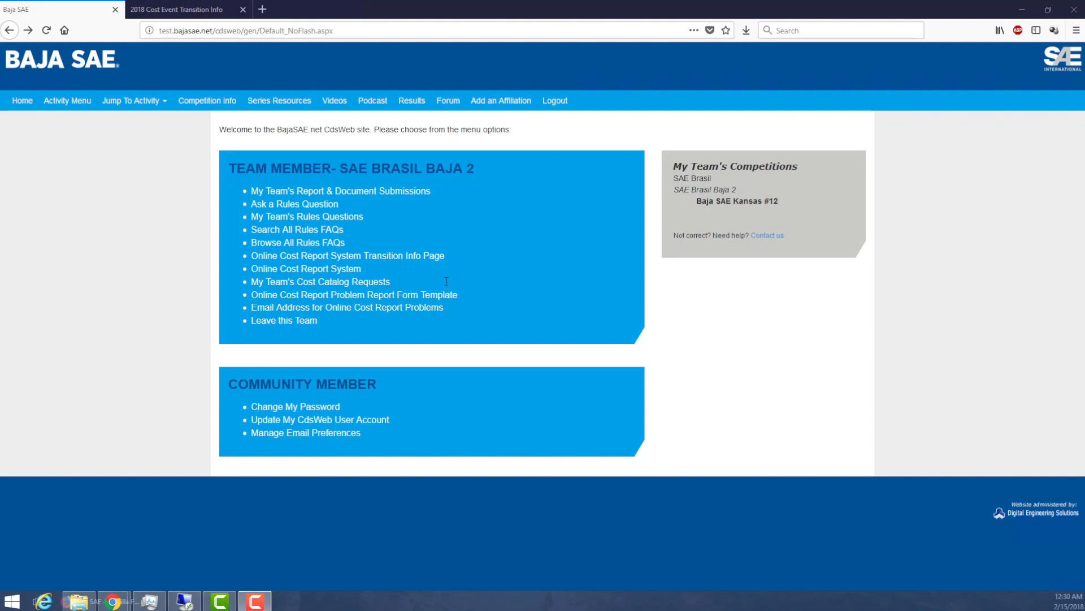
mouse_move(761, 355)
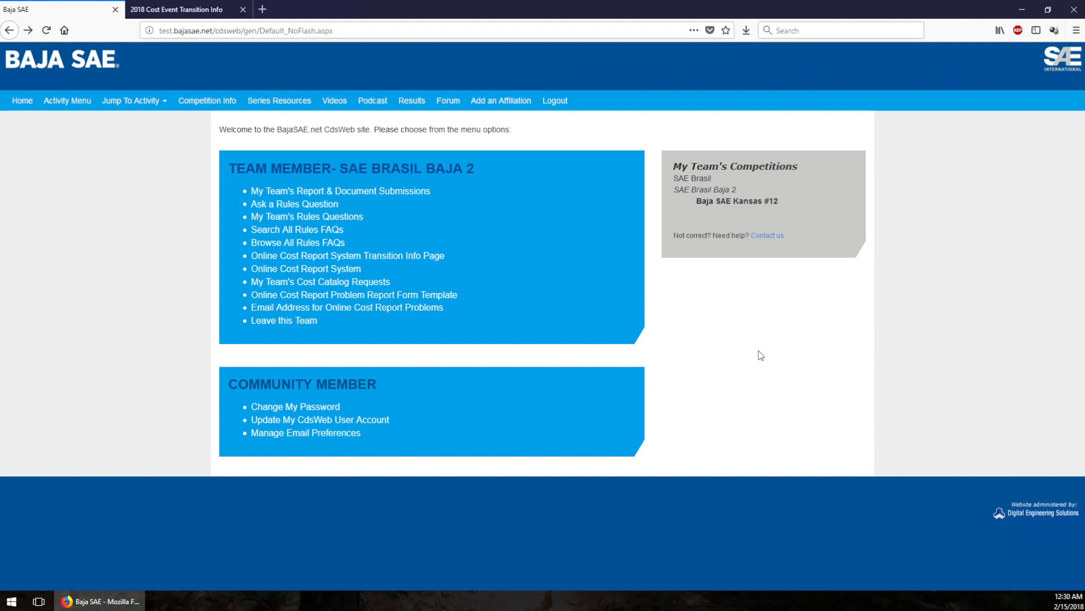
mouse_move(417, 173)
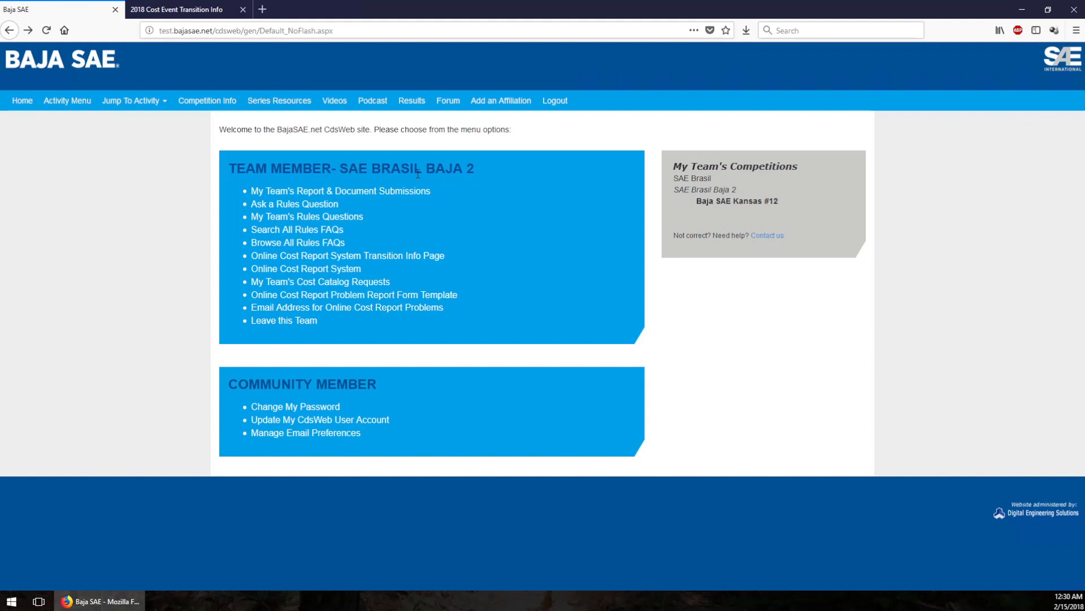
mouse_move(628, 298)
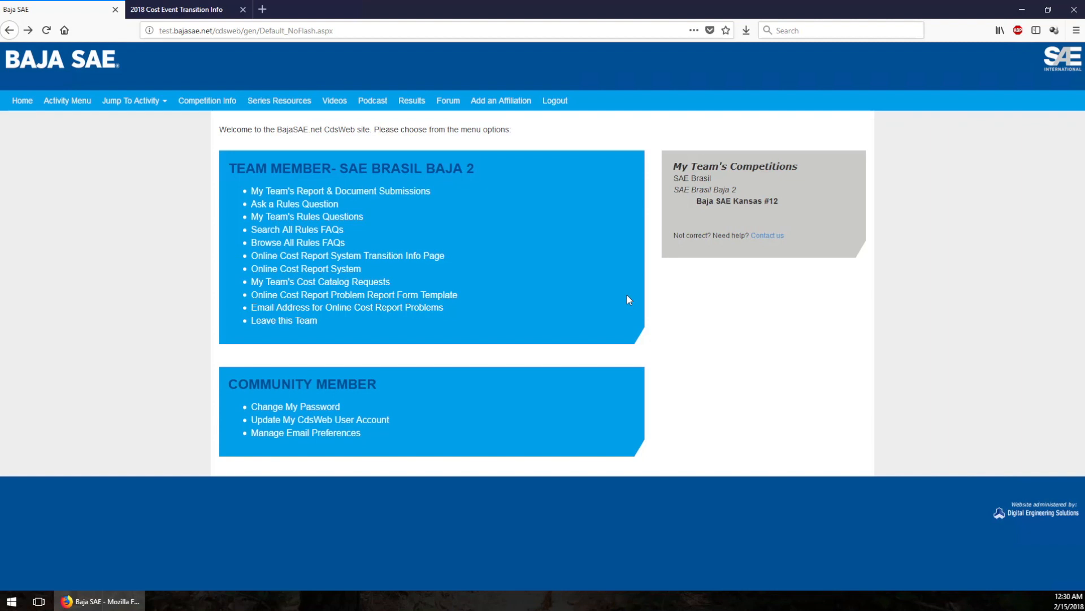
mouse_move(305, 269)
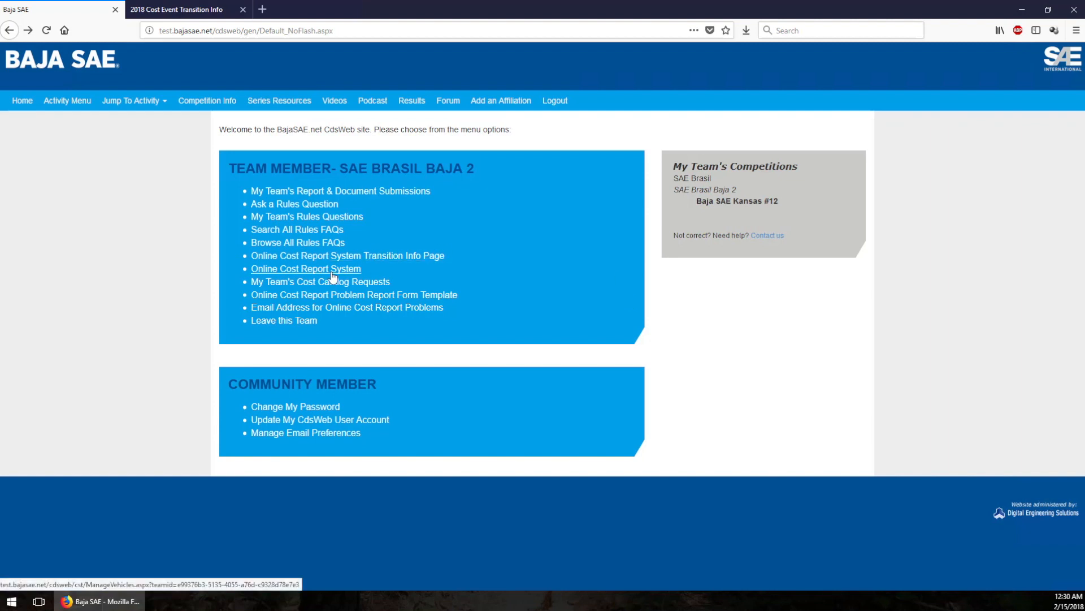
mouse_move(352, 276)
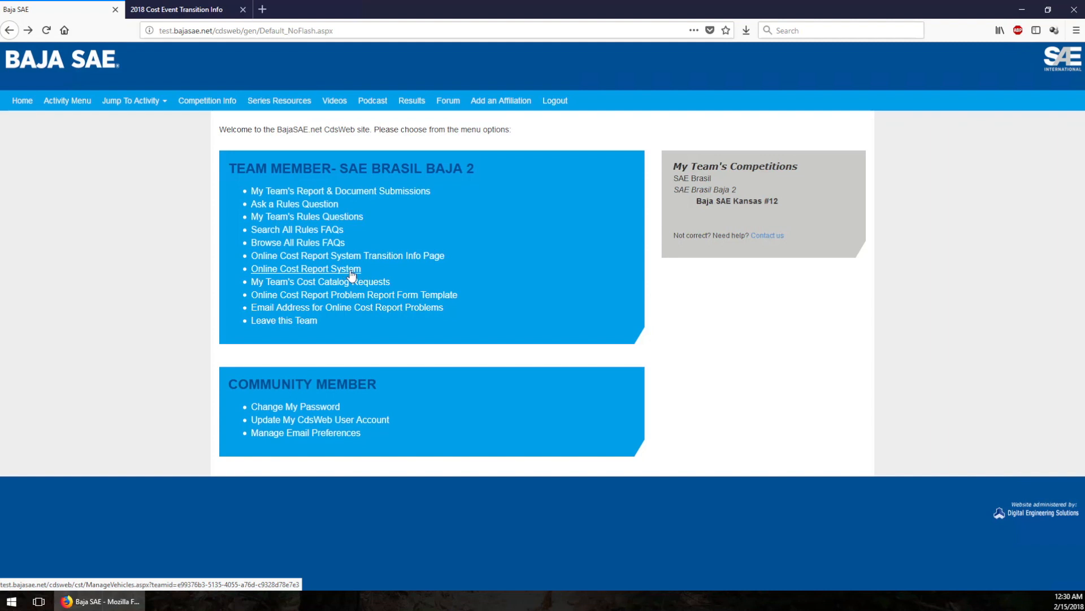
mouse_move(258, 281)
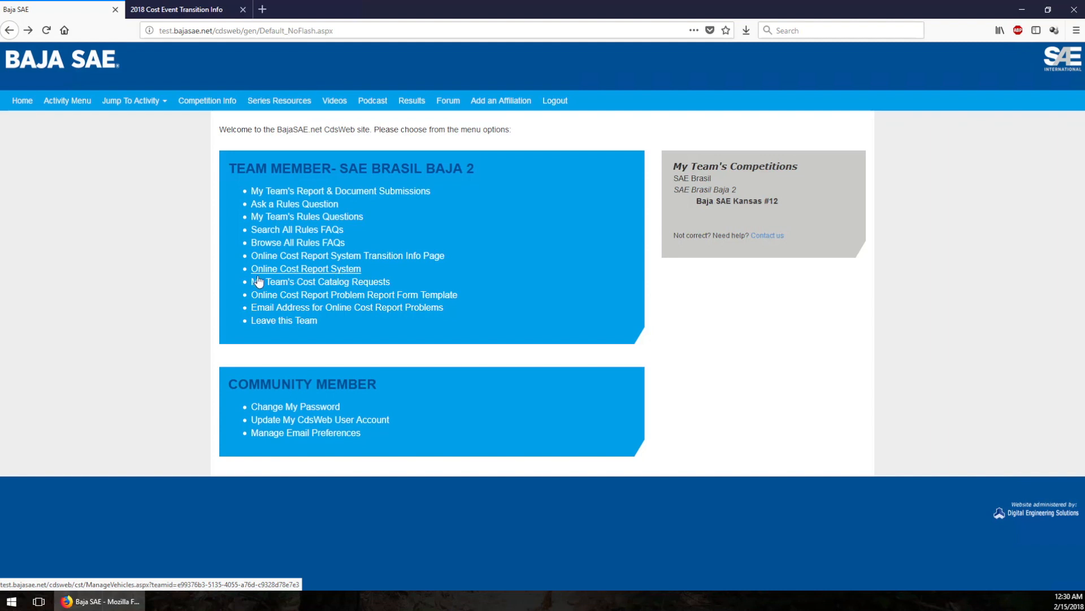
Go to the Online Cost Report System's Manage Vehicles page showing the 2018 Car.
left_click(305, 269)
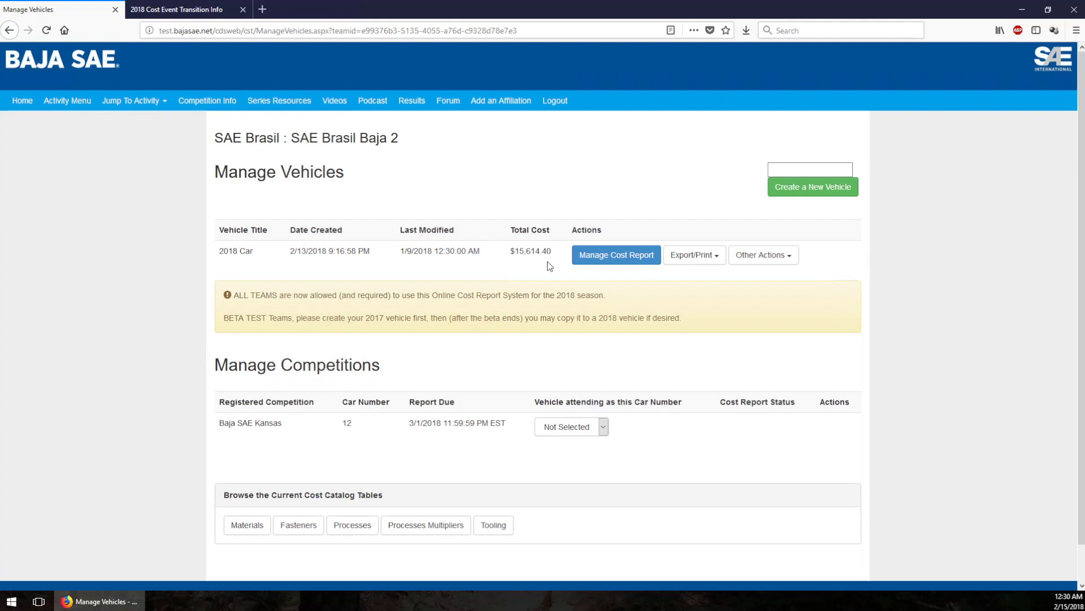
mouse_move(662, 289)
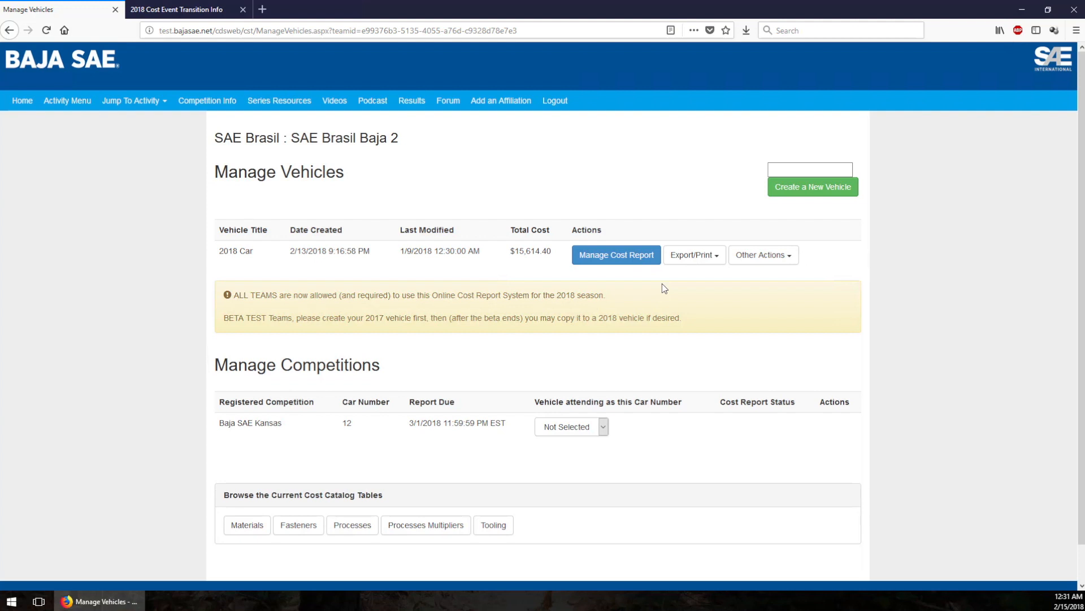
mouse_move(426, 343)
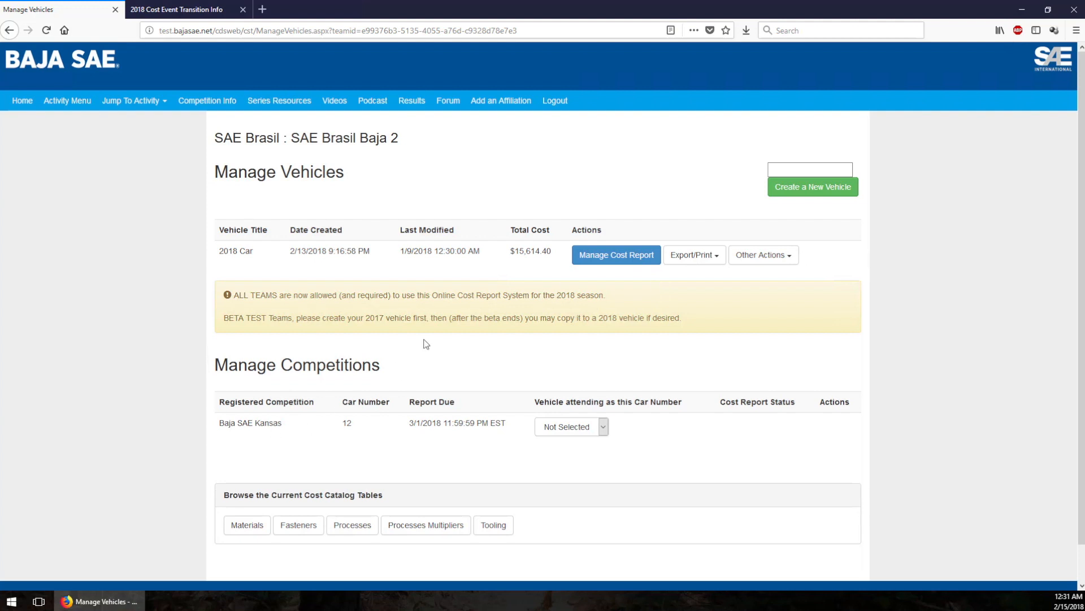
mouse_move(794, 338)
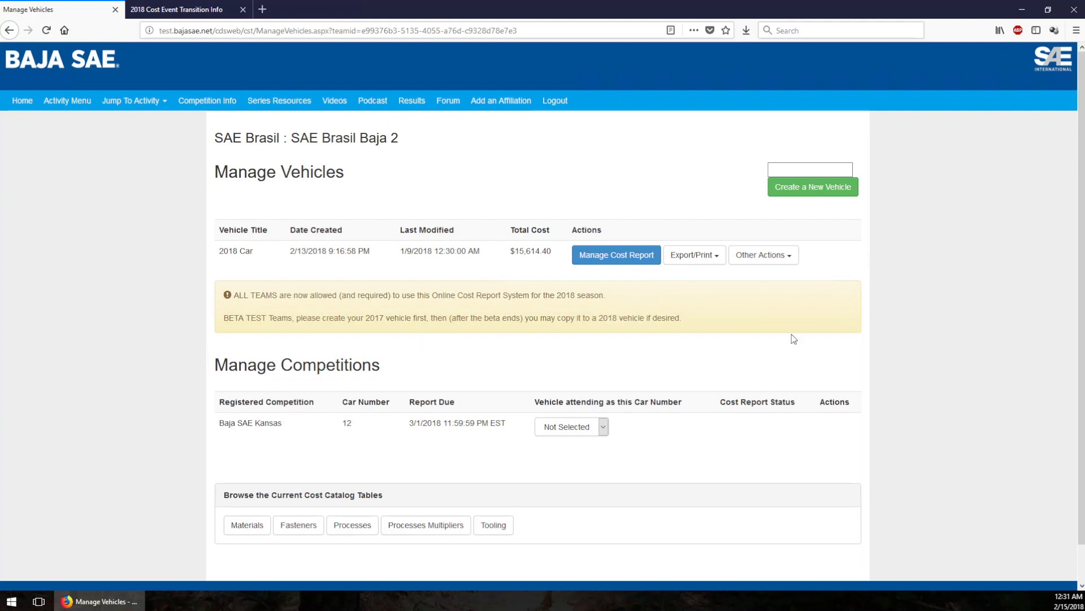
mouse_move(445, 489)
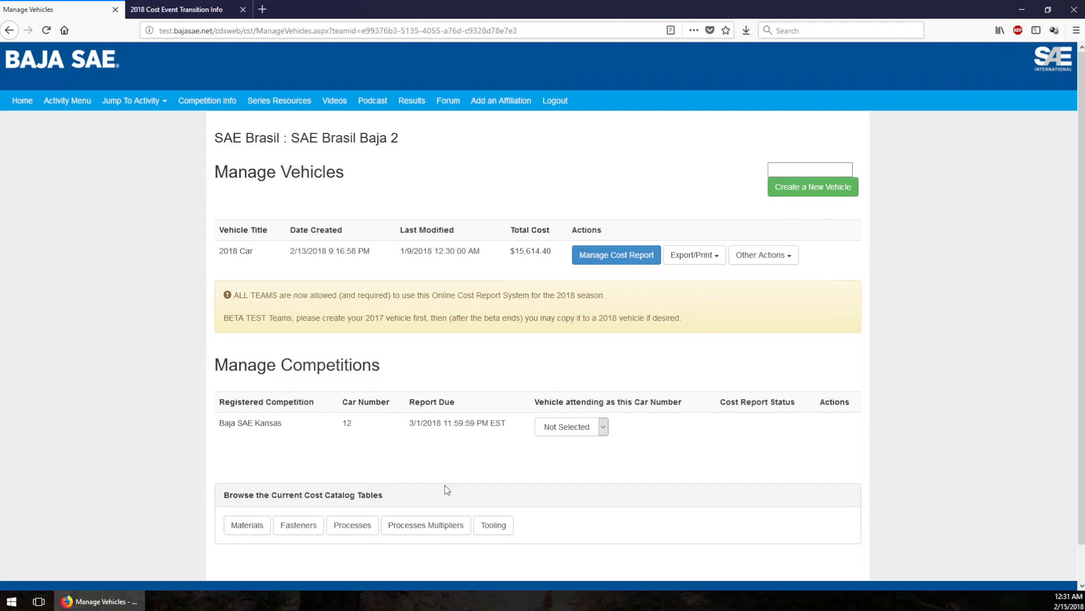
mouse_move(226, 156)
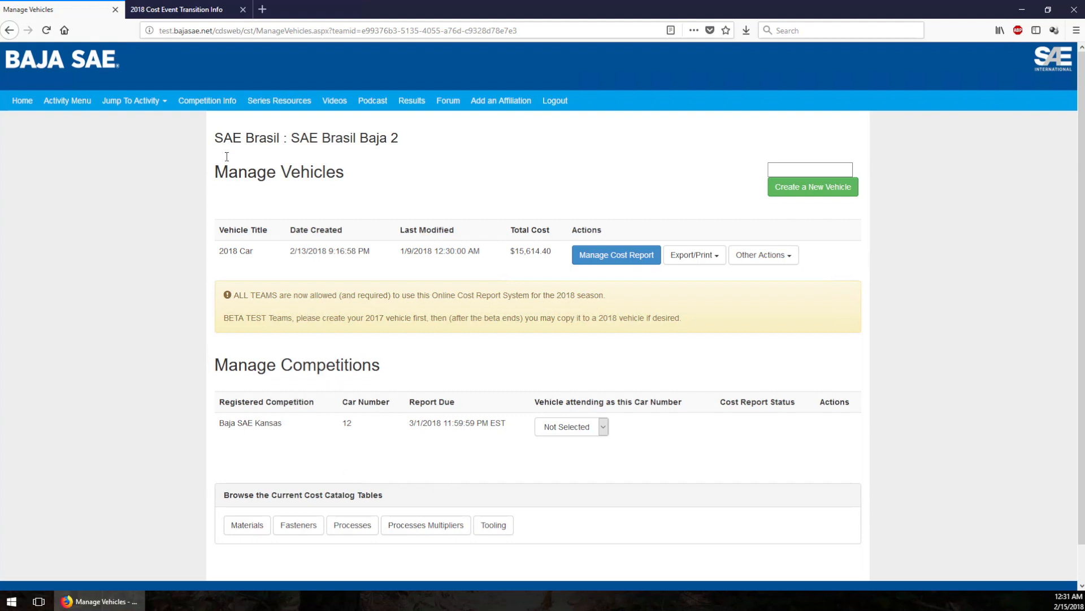
mouse_move(420, 220)
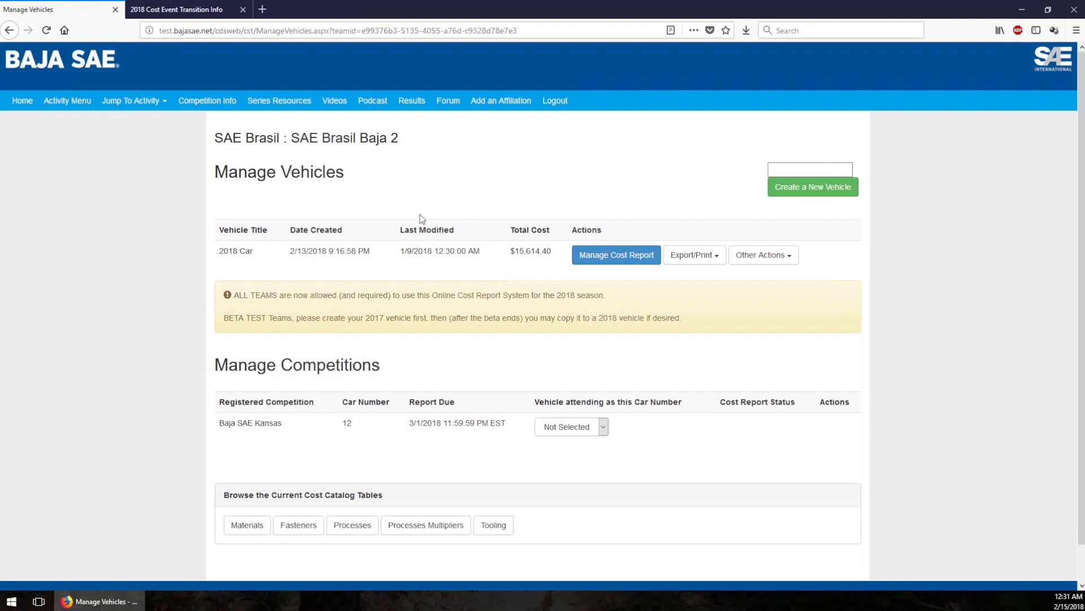
mouse_move(224, 423)
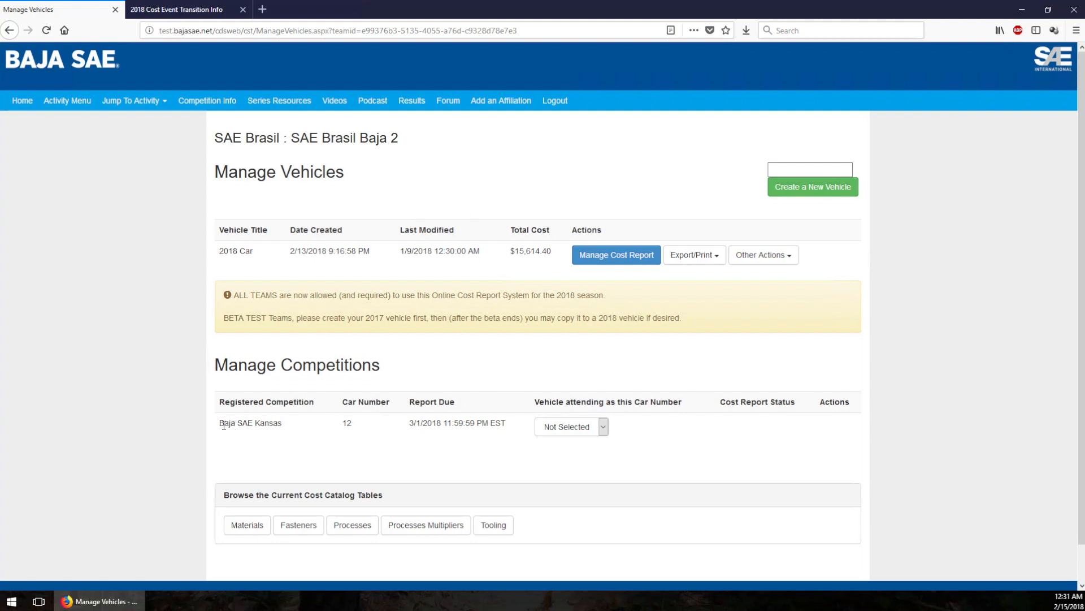
mouse_move(378, 437)
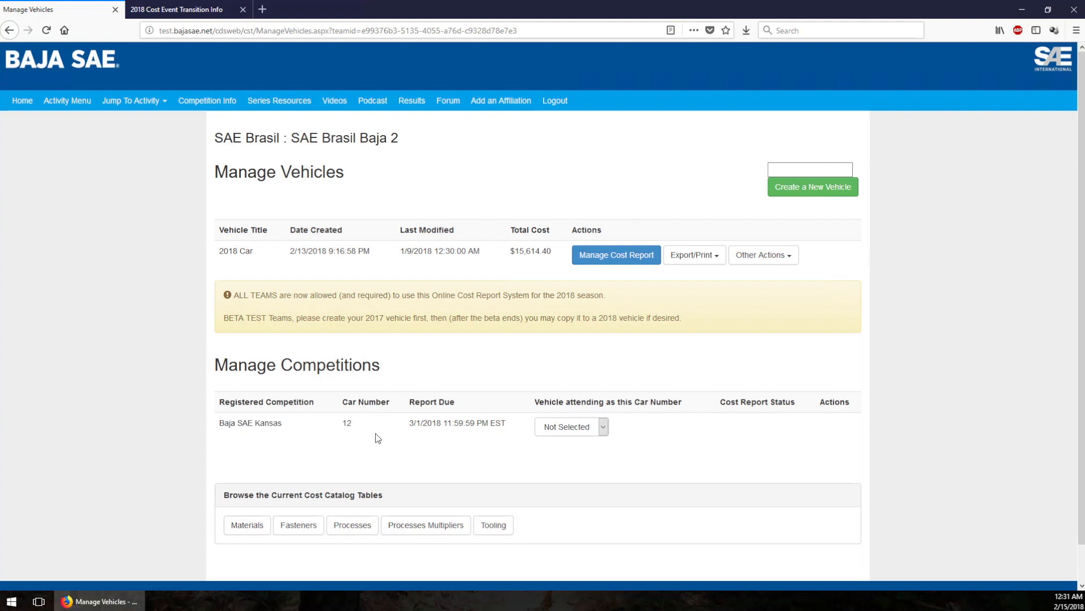
mouse_move(329, 458)
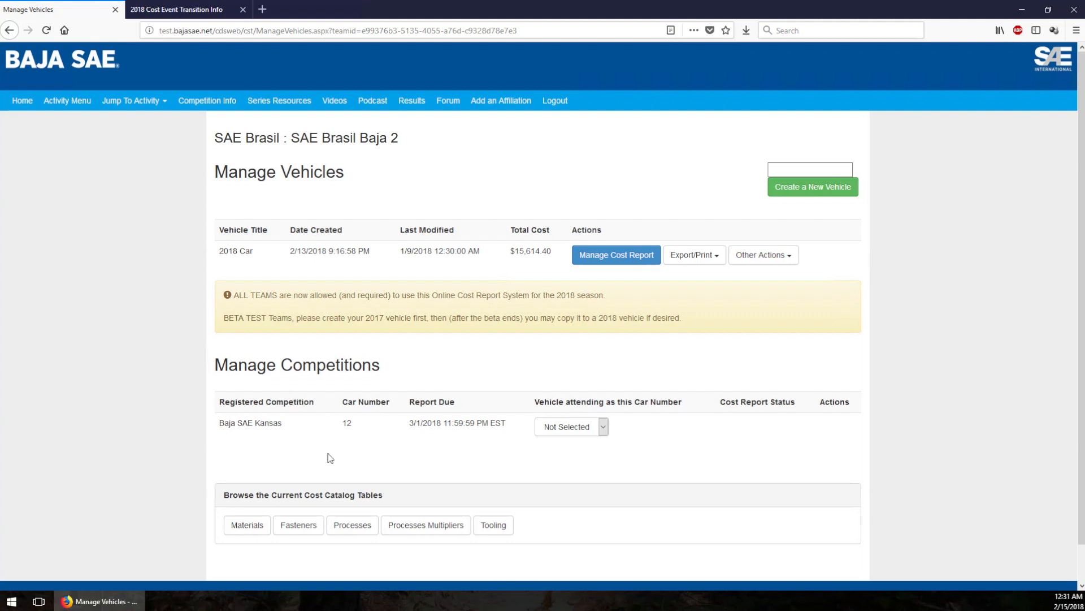
mouse_move(354, 474)
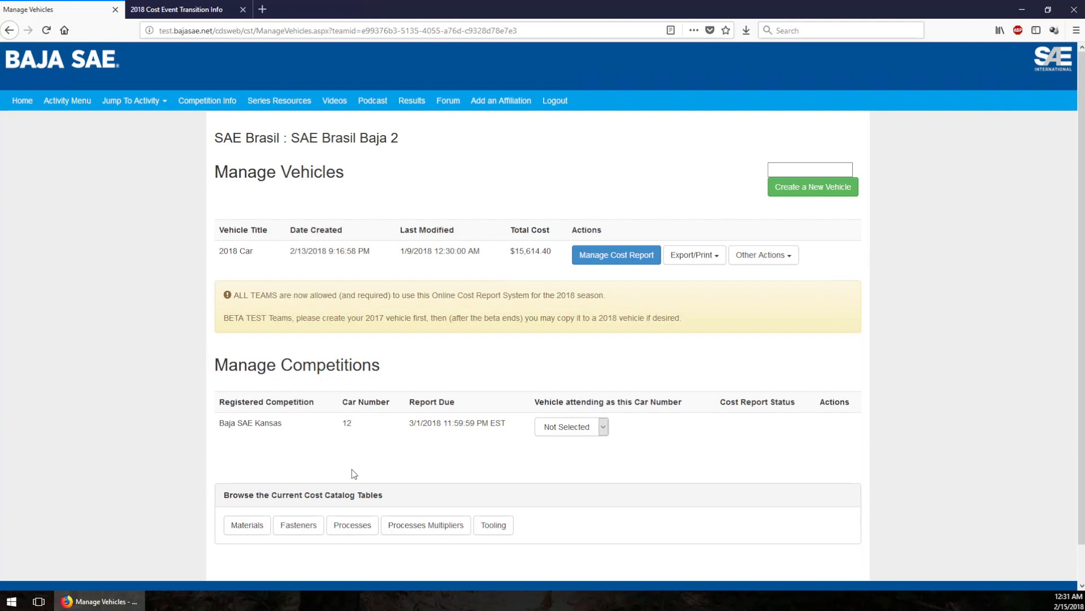
mouse_move(237, 437)
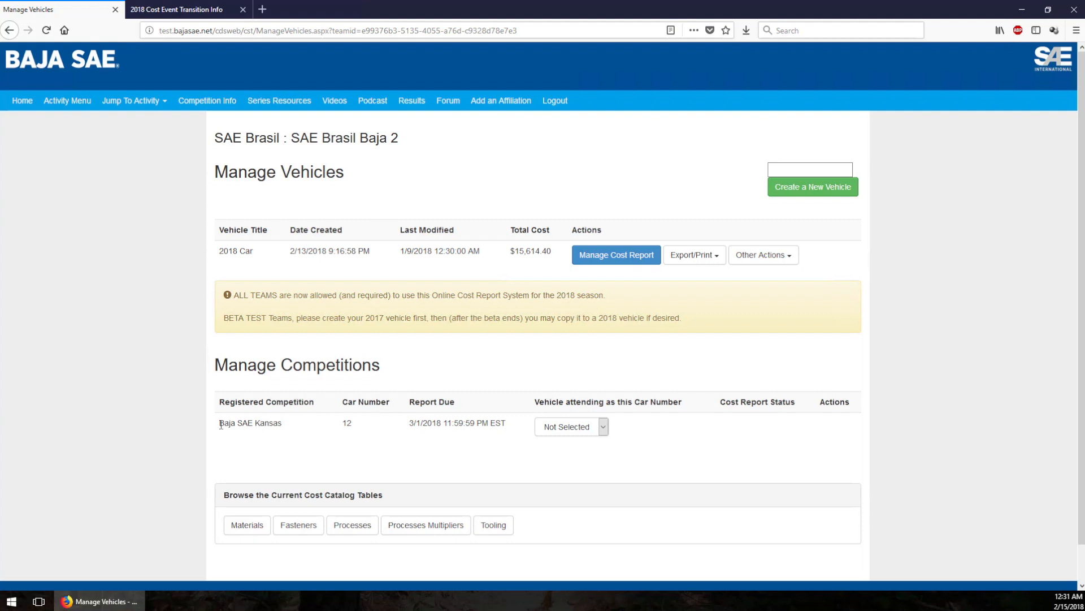
mouse_move(366, 430)
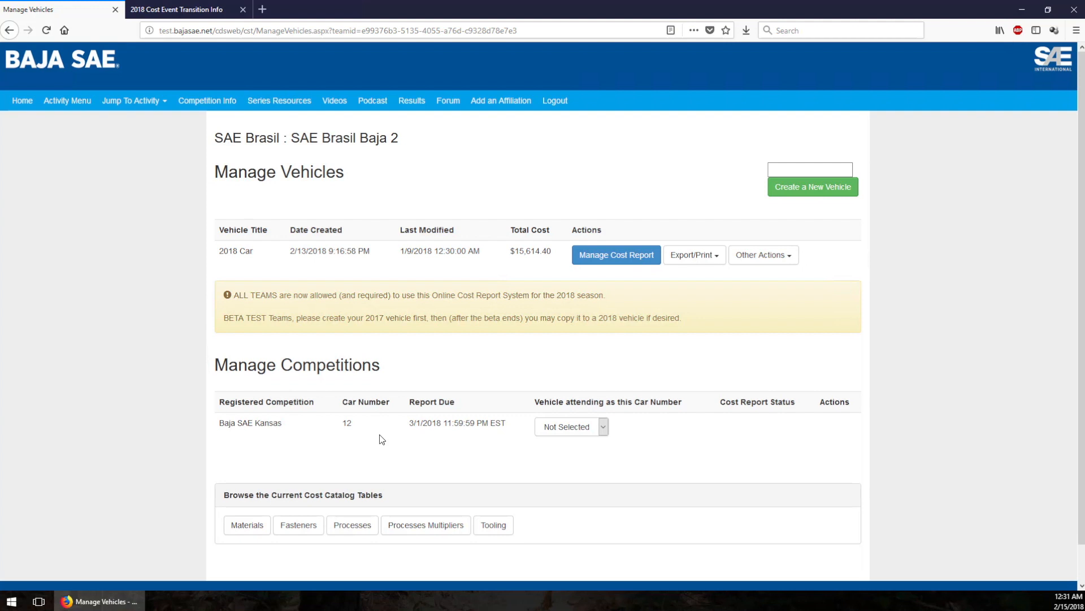
mouse_move(308, 435)
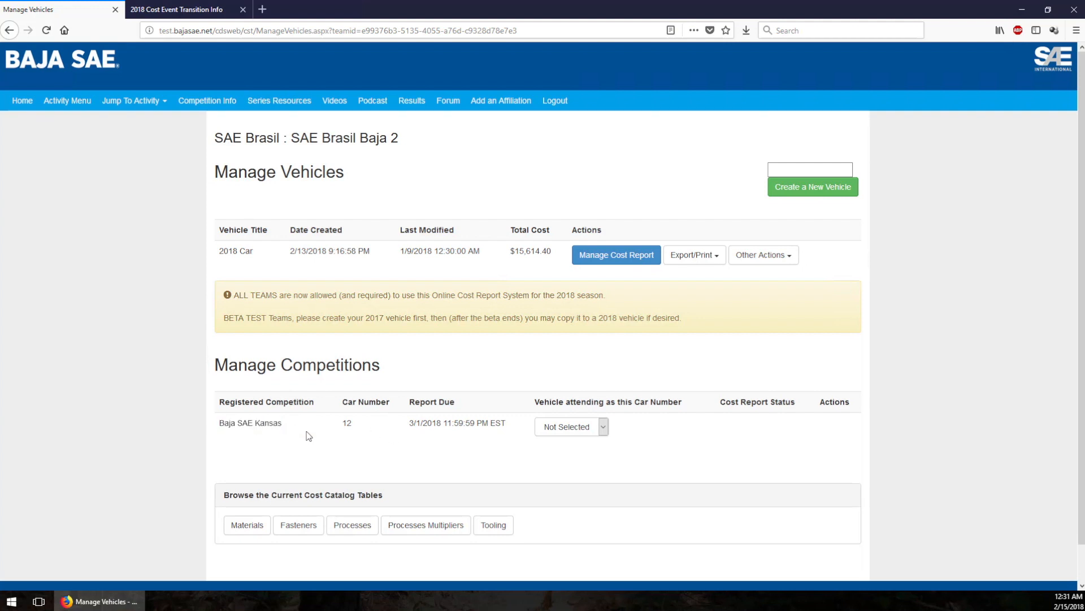
mouse_move(304, 445)
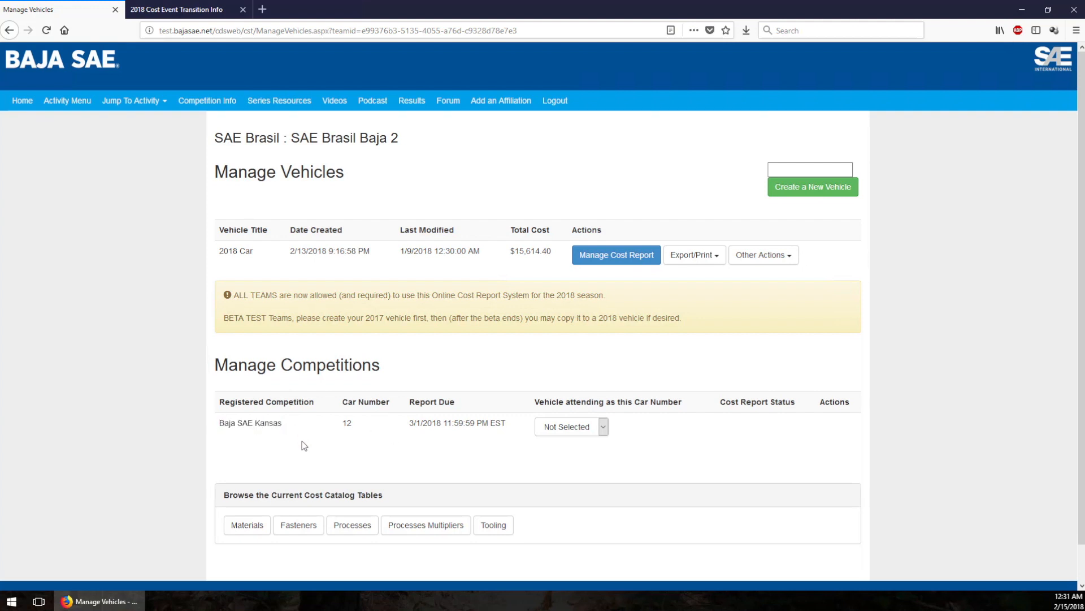
mouse_move(467, 441)
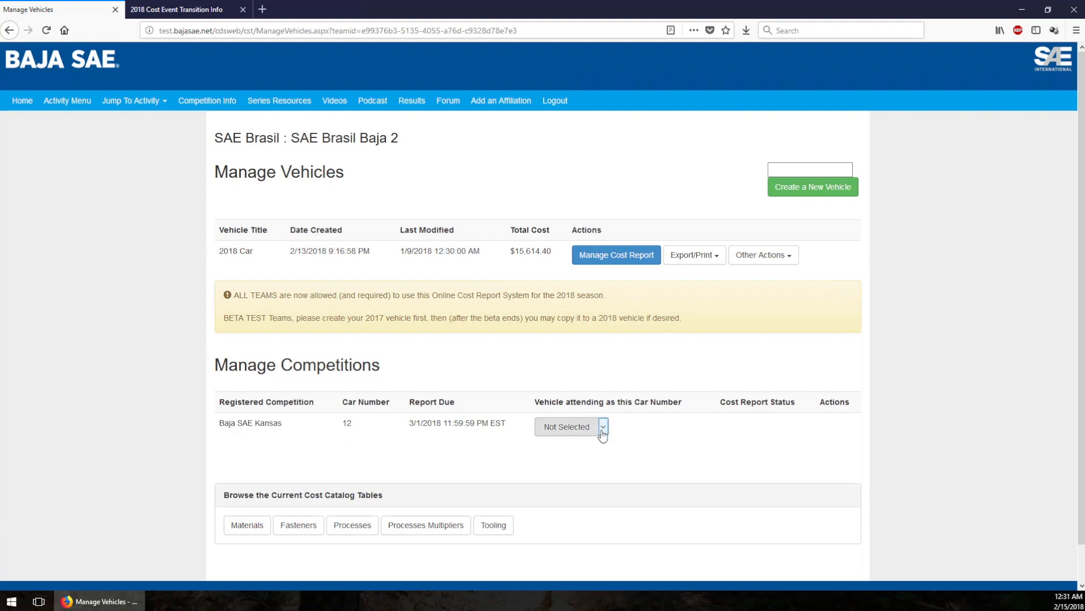
left_click(602, 426)
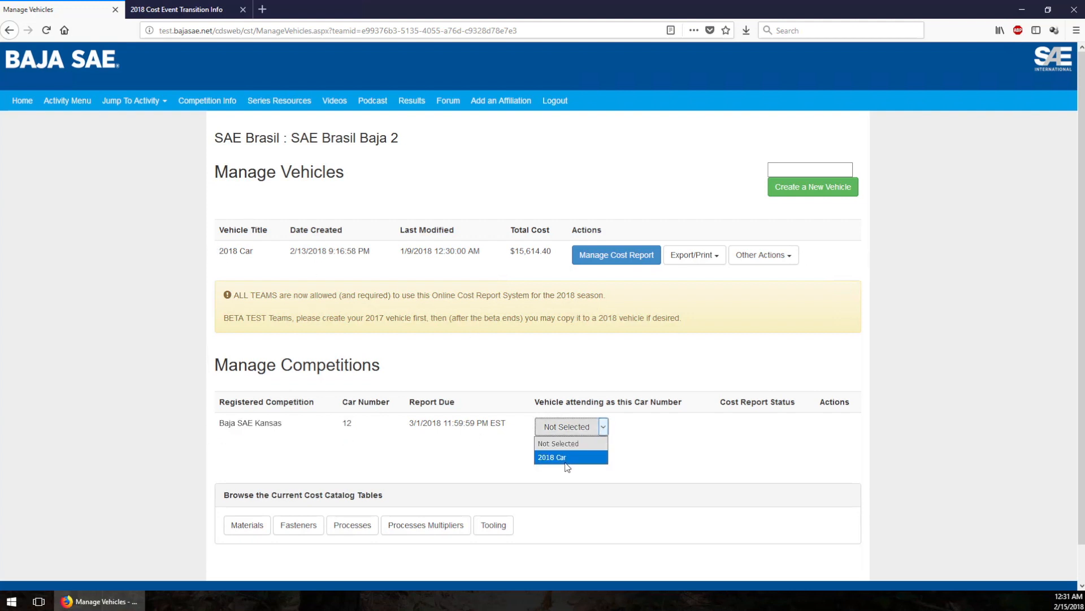
left_click(552, 457)
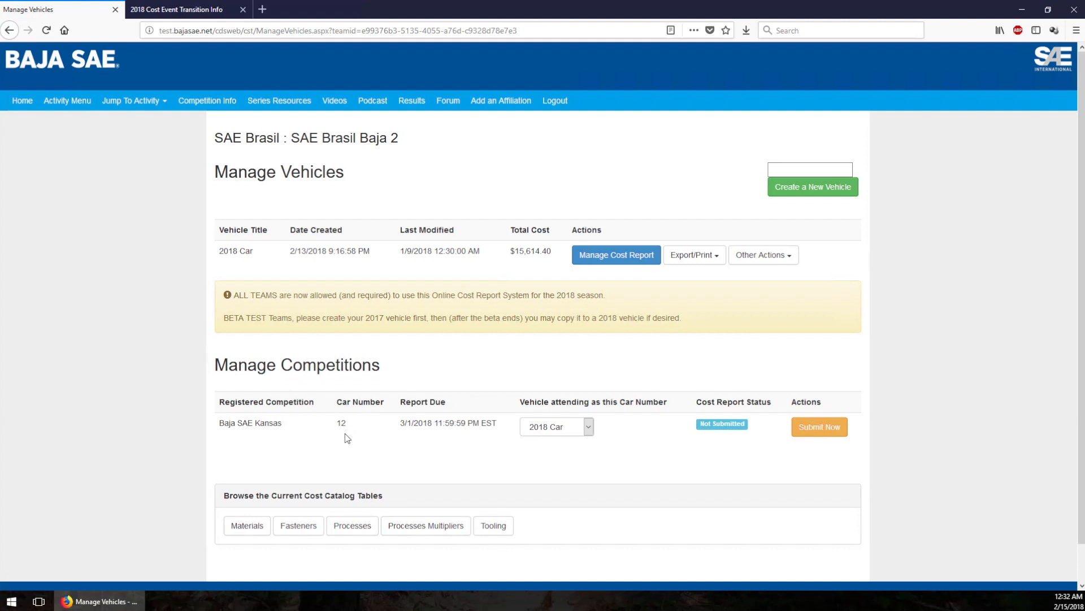
mouse_move(690, 431)
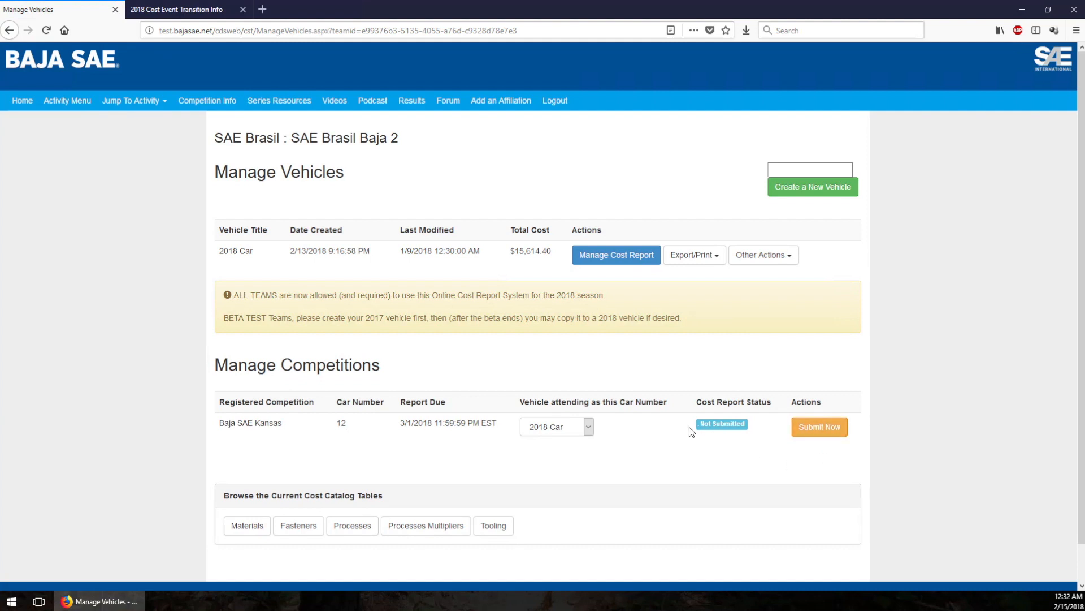
mouse_move(827, 434)
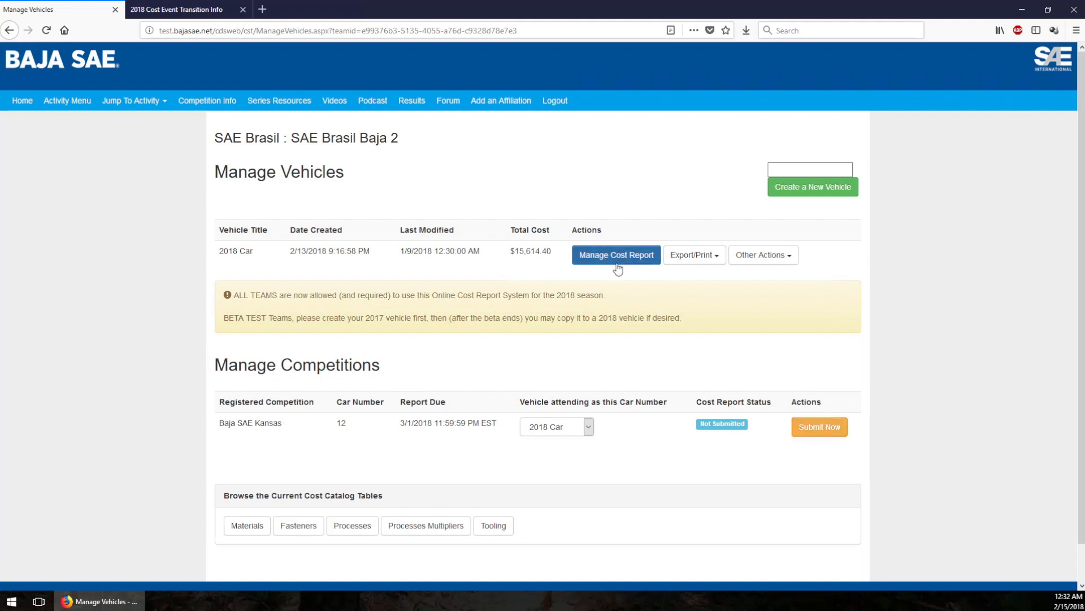
mouse_move(774, 342)
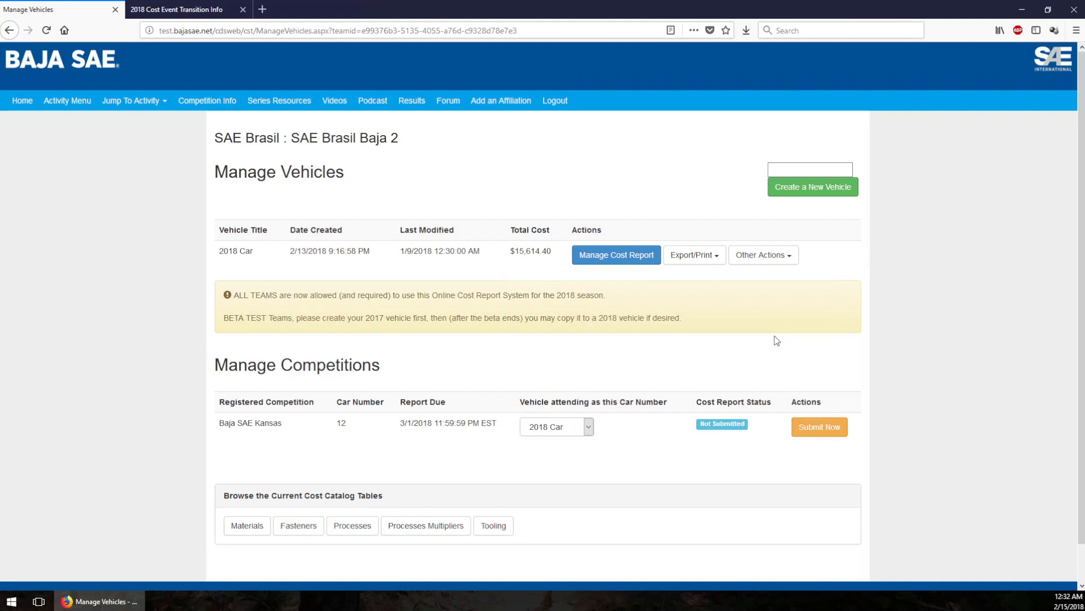
mouse_move(820, 426)
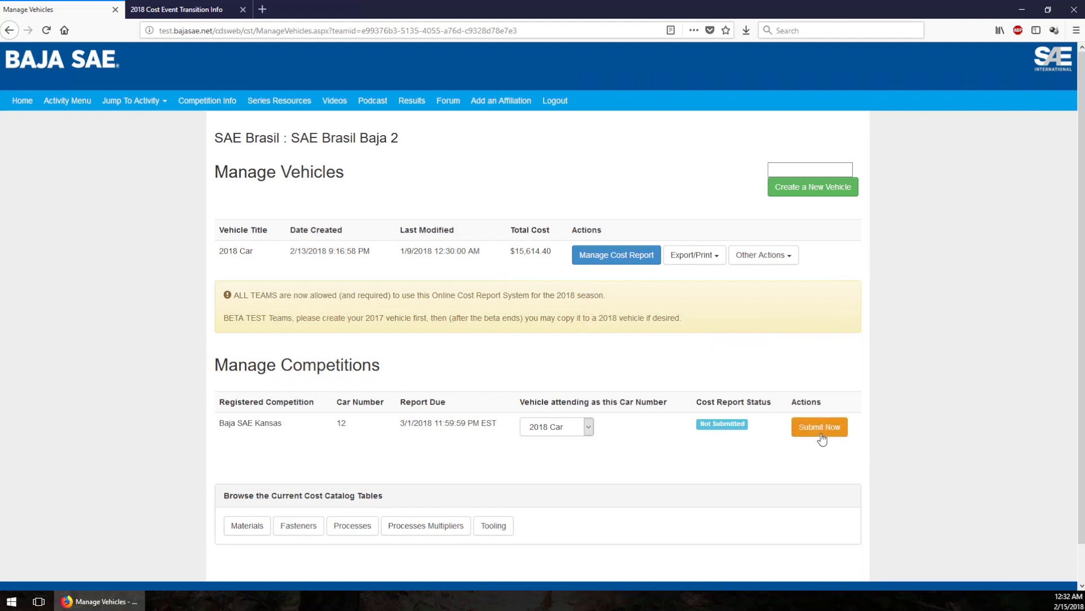
mouse_move(366, 422)
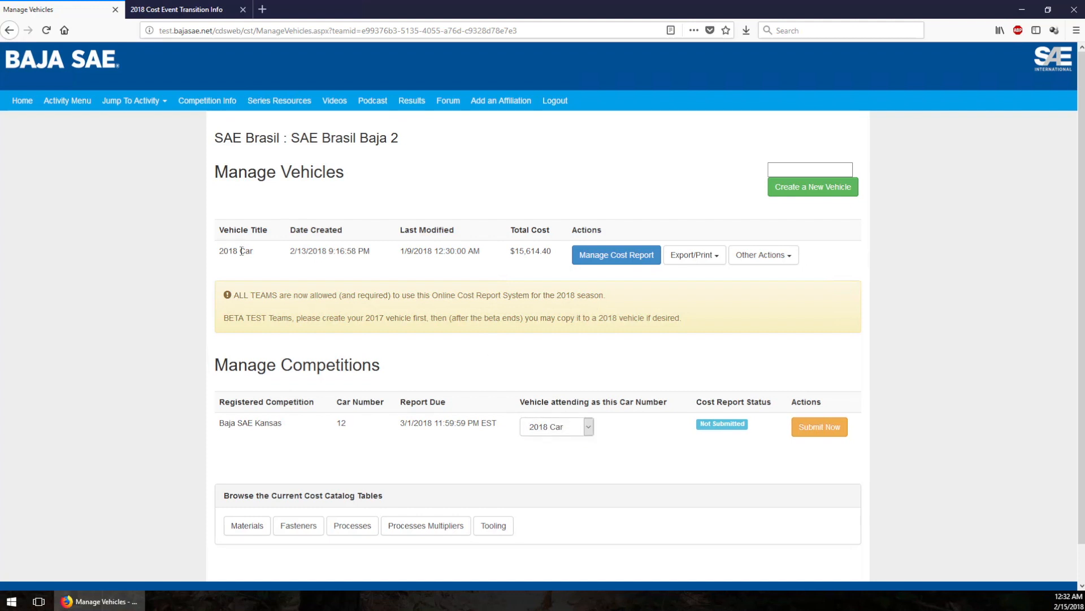
mouse_move(819, 426)
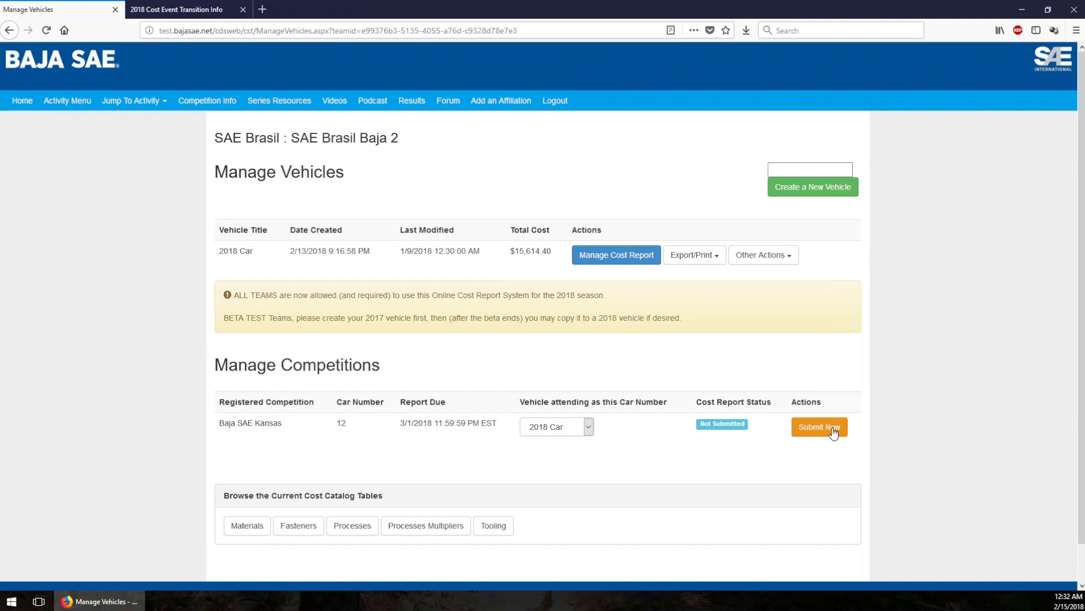
Submit the 2018 Car cost report for Baja SAE Kansas and confirm it.
left_click(819, 426)
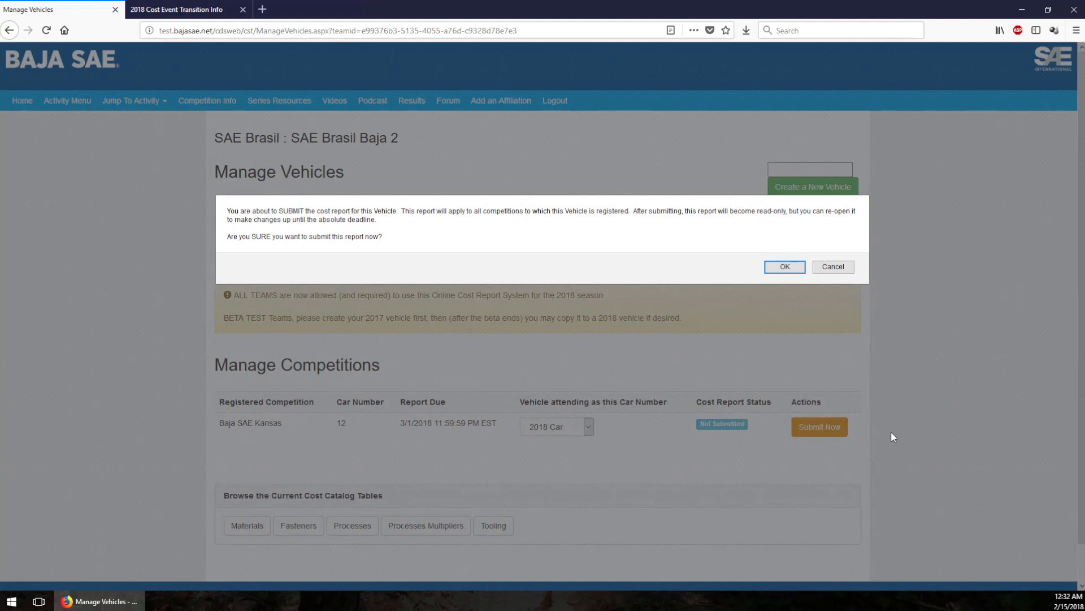
mouse_move(212, 443)
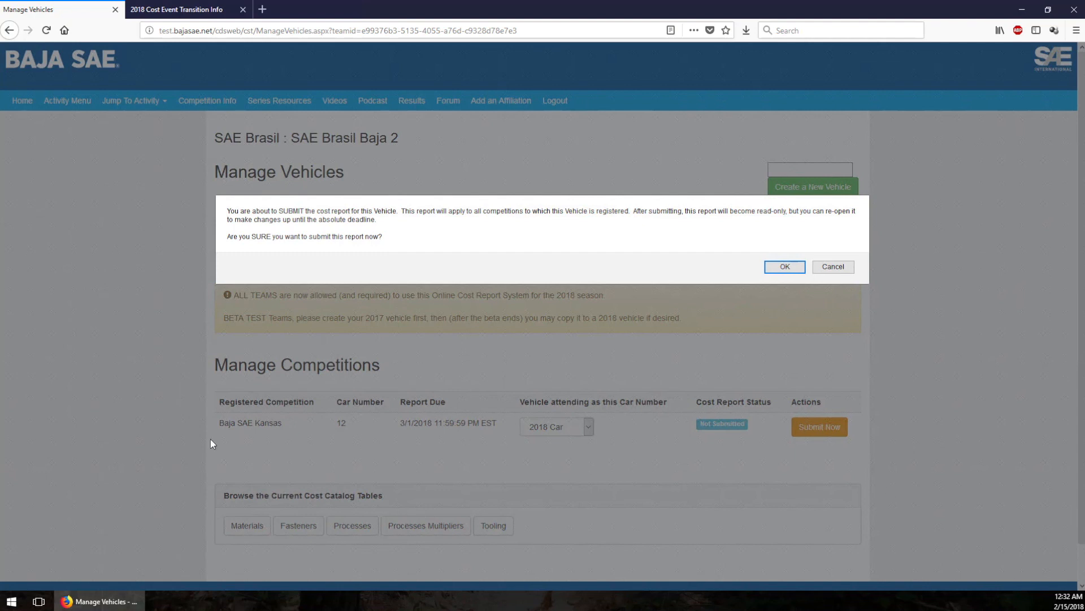
mouse_move(552, 436)
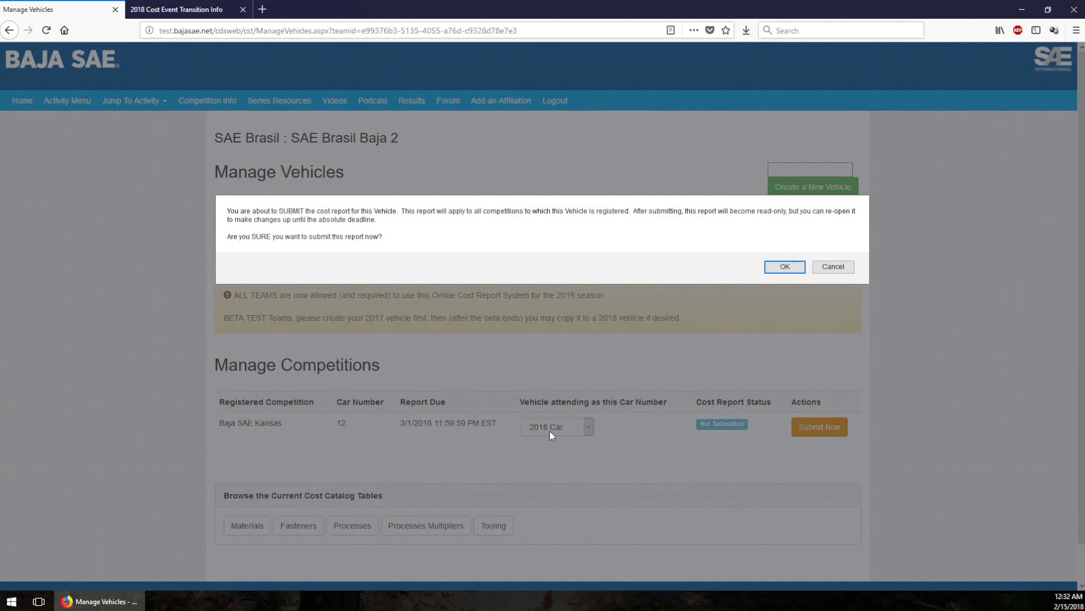
mouse_move(526, 456)
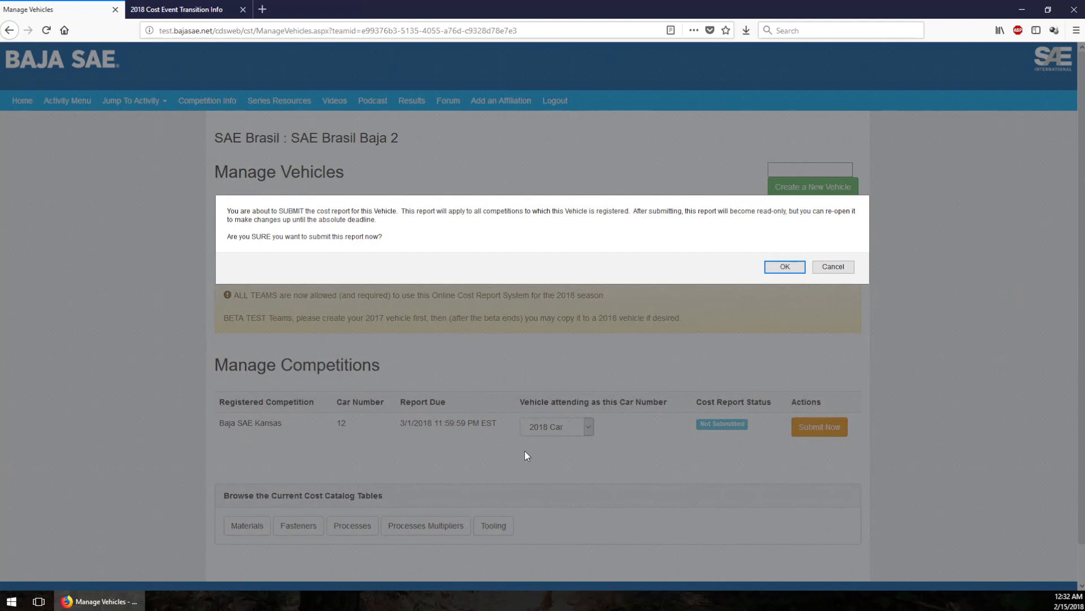
mouse_move(376, 443)
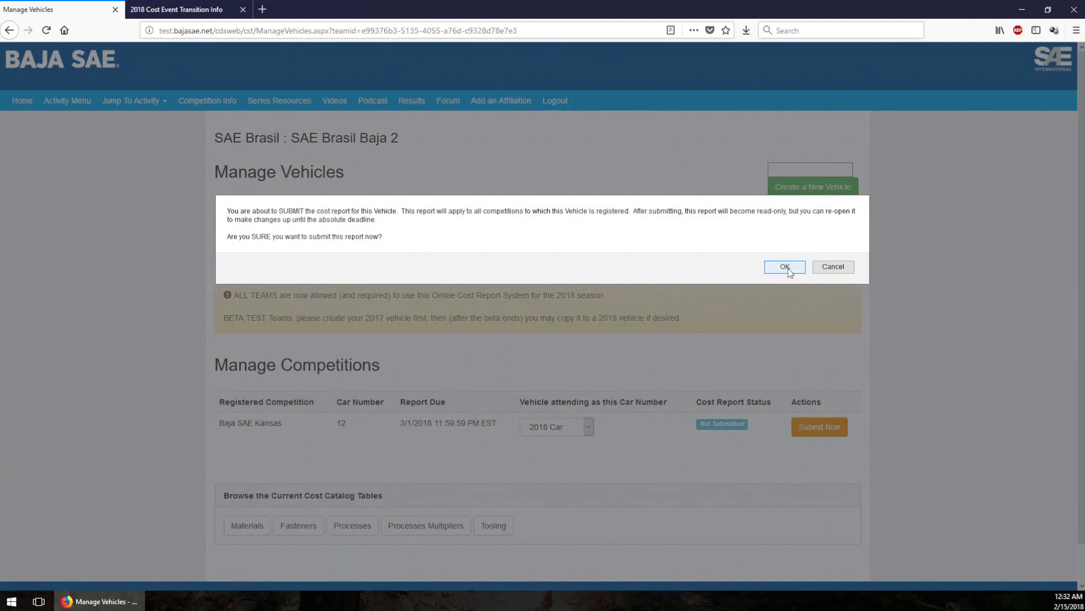
mouse_move(401, 237)
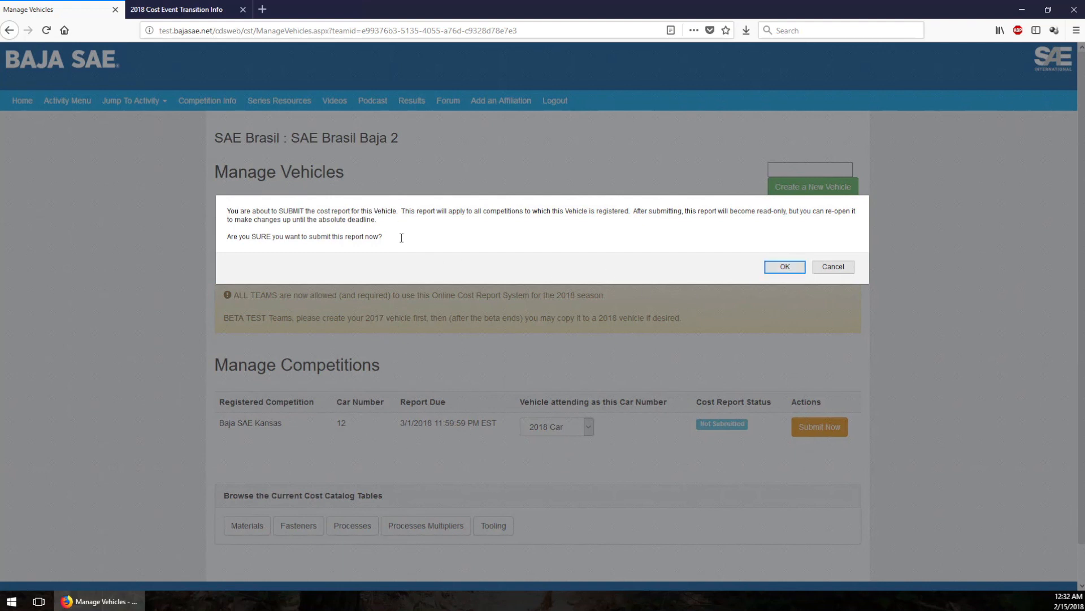
mouse_move(815, 496)
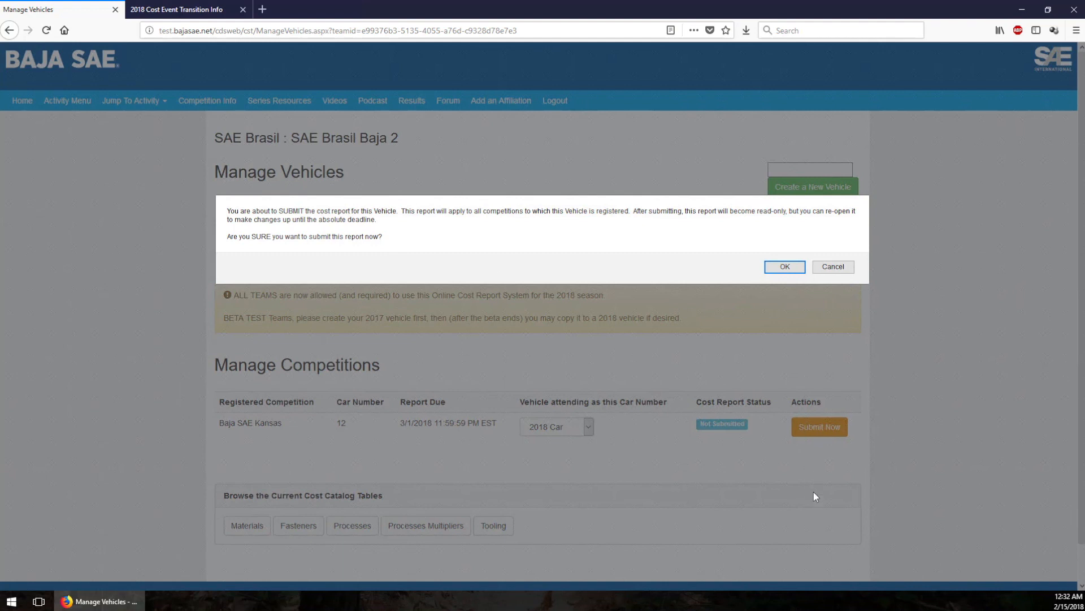
mouse_move(822, 483)
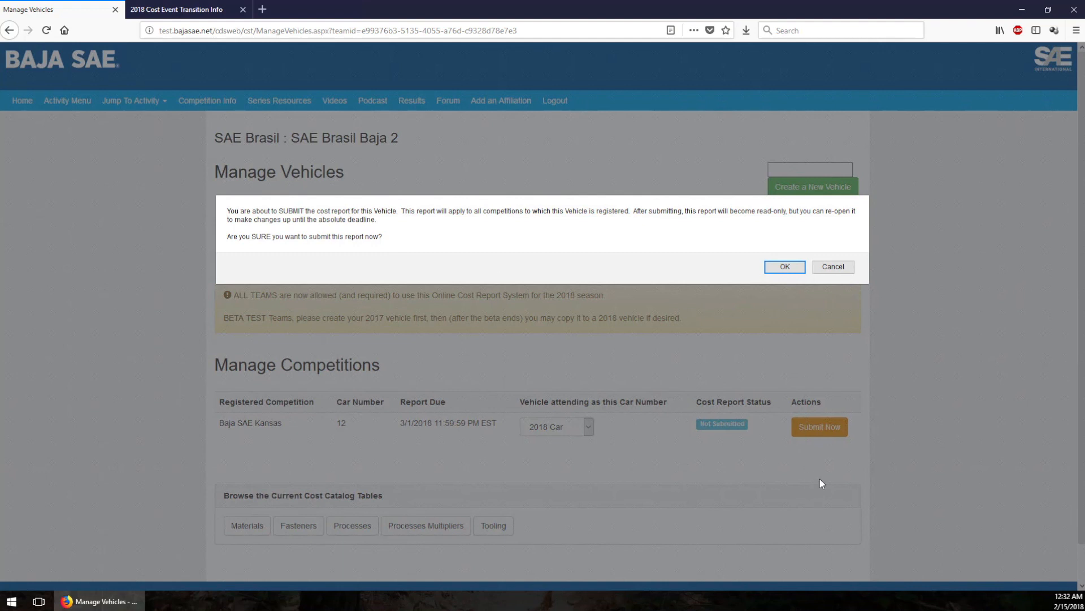
mouse_move(460, 226)
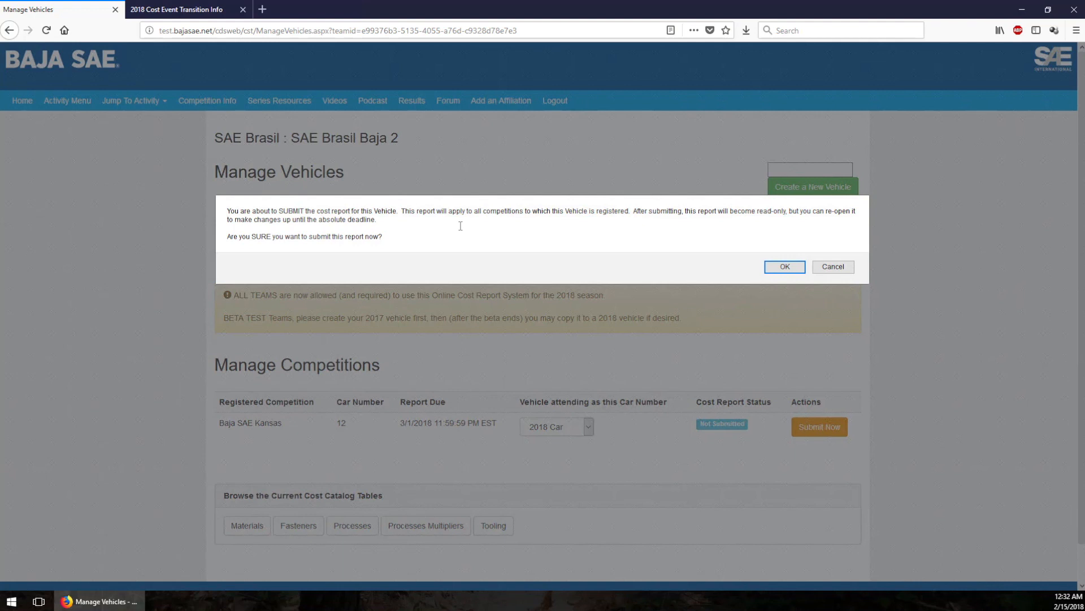
mouse_move(733, 275)
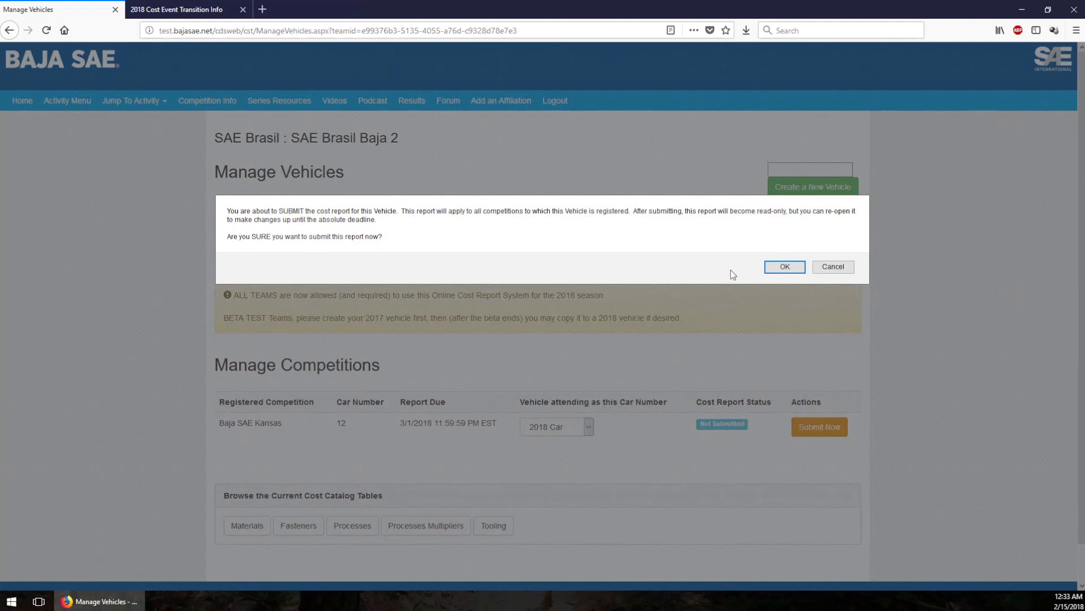
left_click(784, 267)
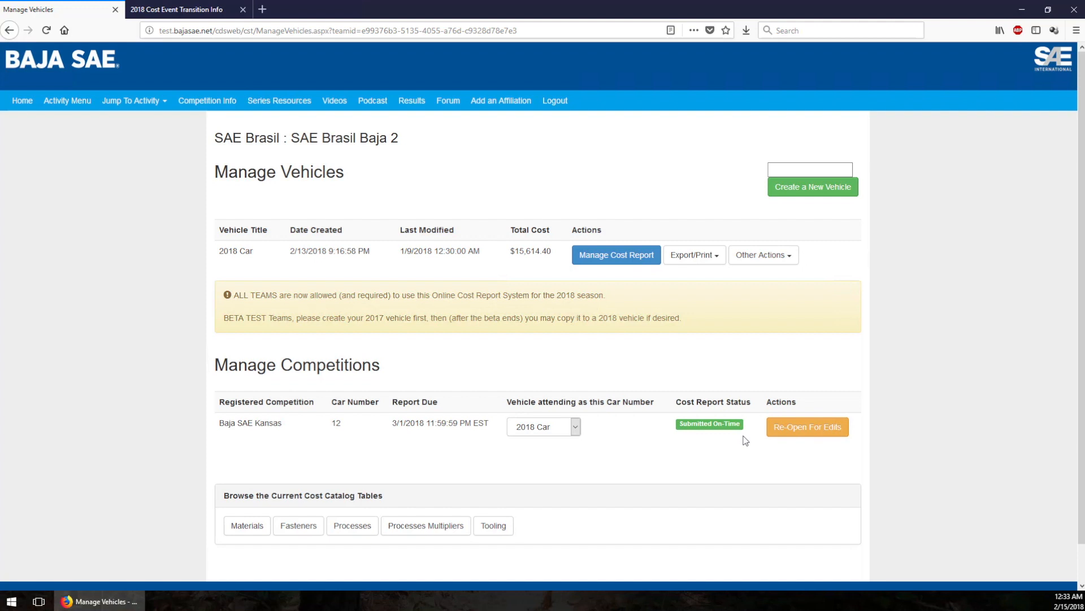
mouse_move(828, 427)
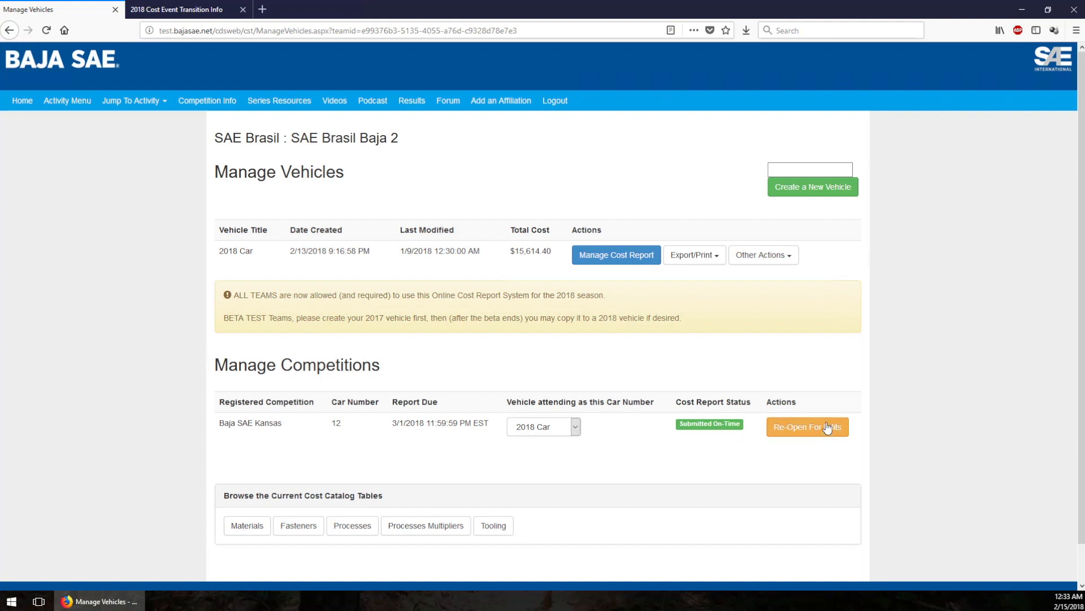
mouse_move(805, 431)
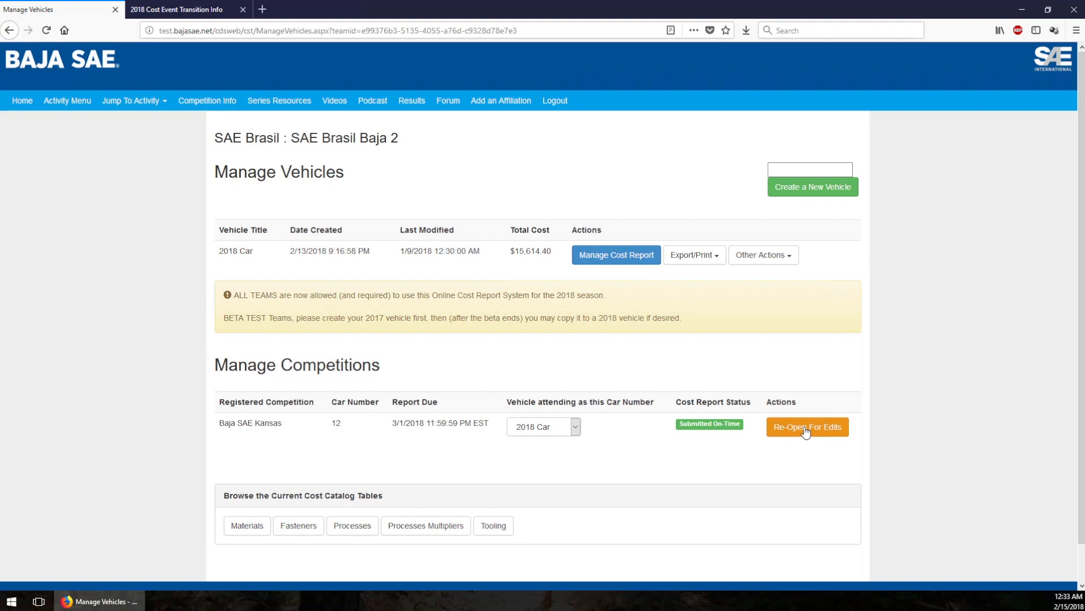
mouse_move(779, 392)
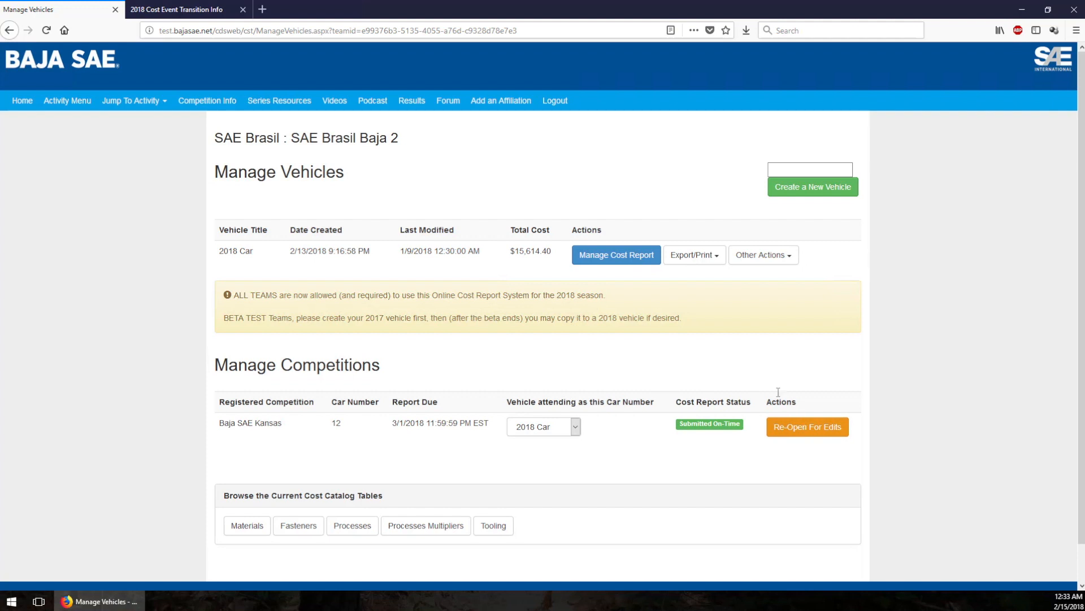
mouse_move(746, 384)
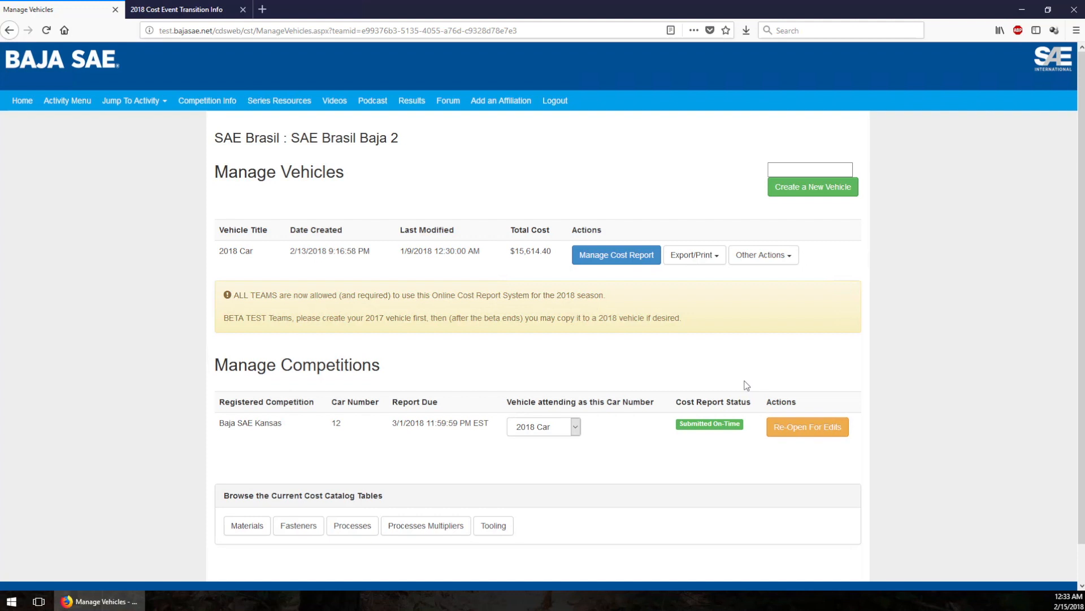
mouse_move(829, 448)
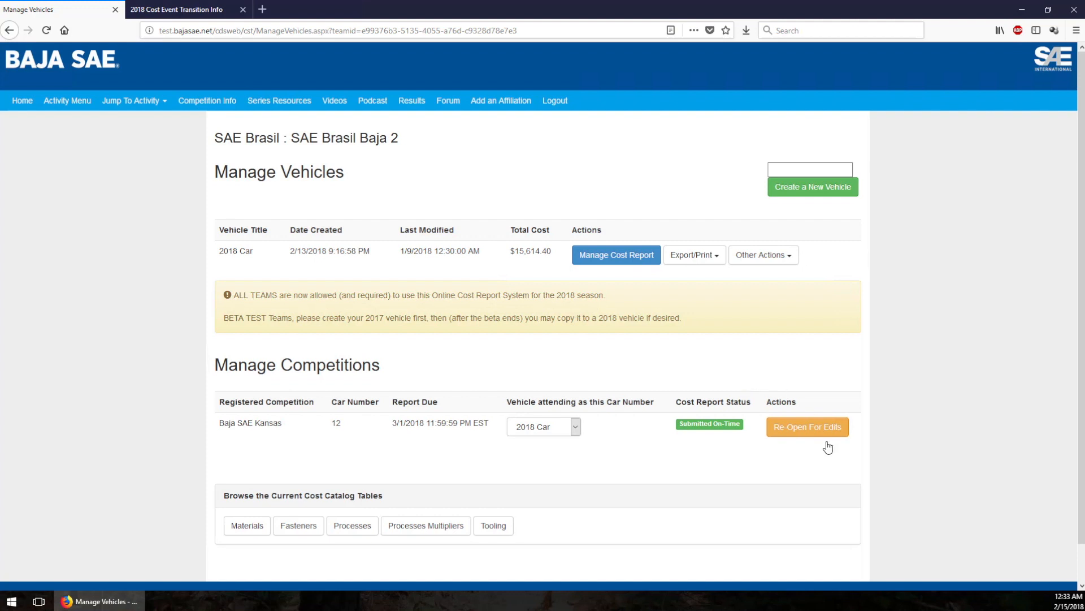
Re-open the submitted Kansas cost report for edits and confirm the warning.
left_click(806, 426)
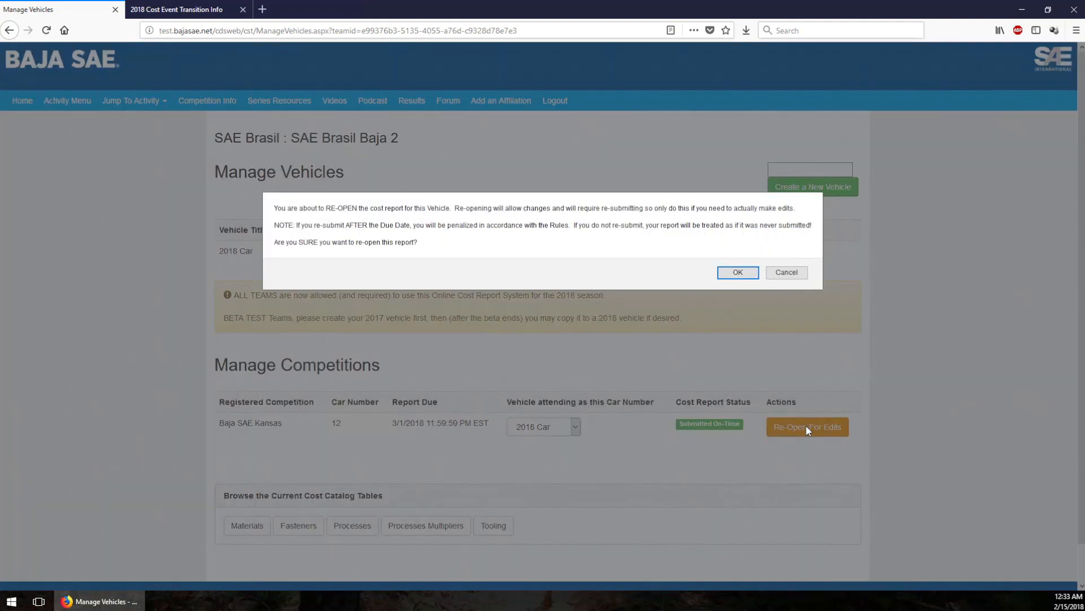
mouse_move(770, 238)
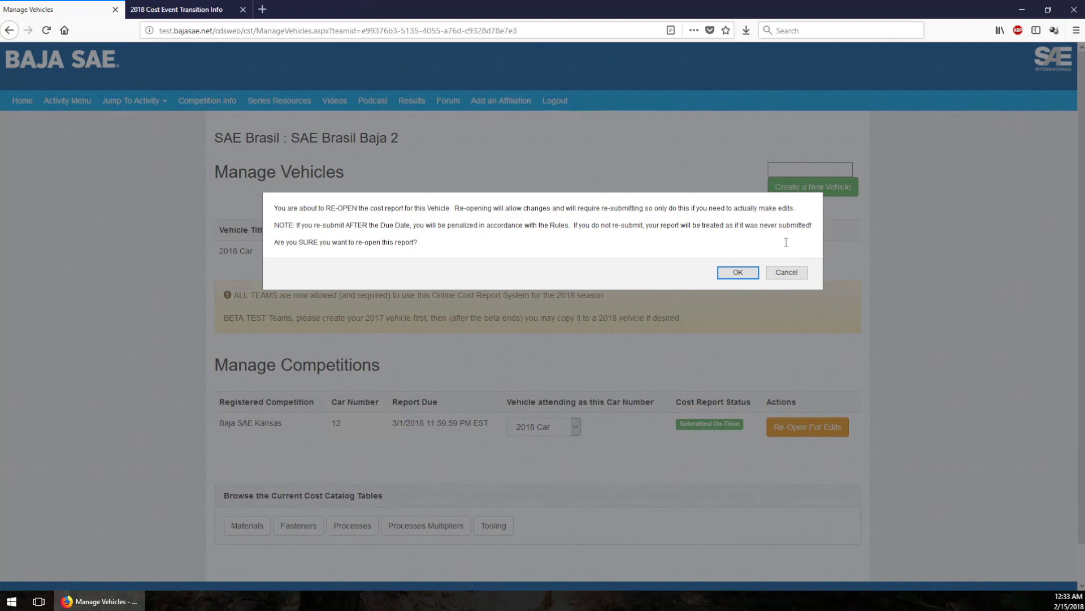
mouse_move(520, 240)
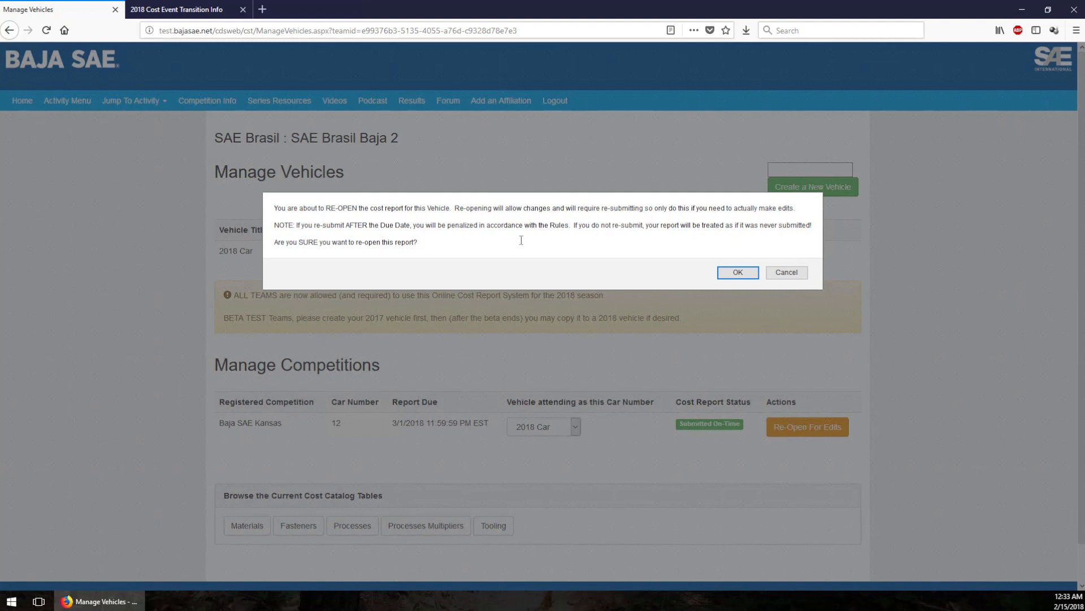
left_click(736, 272)
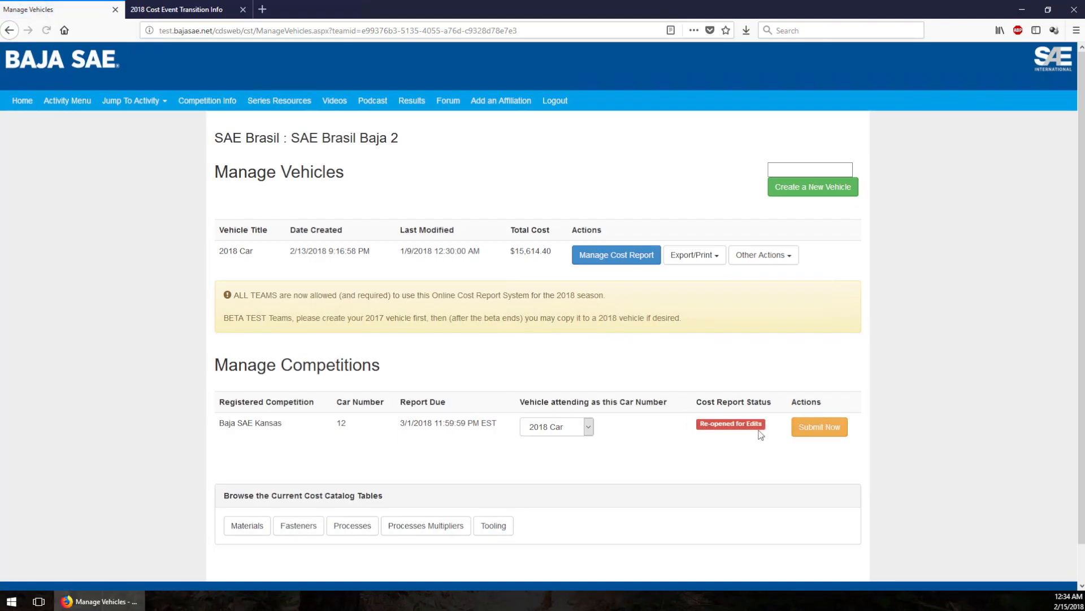
mouse_move(615, 254)
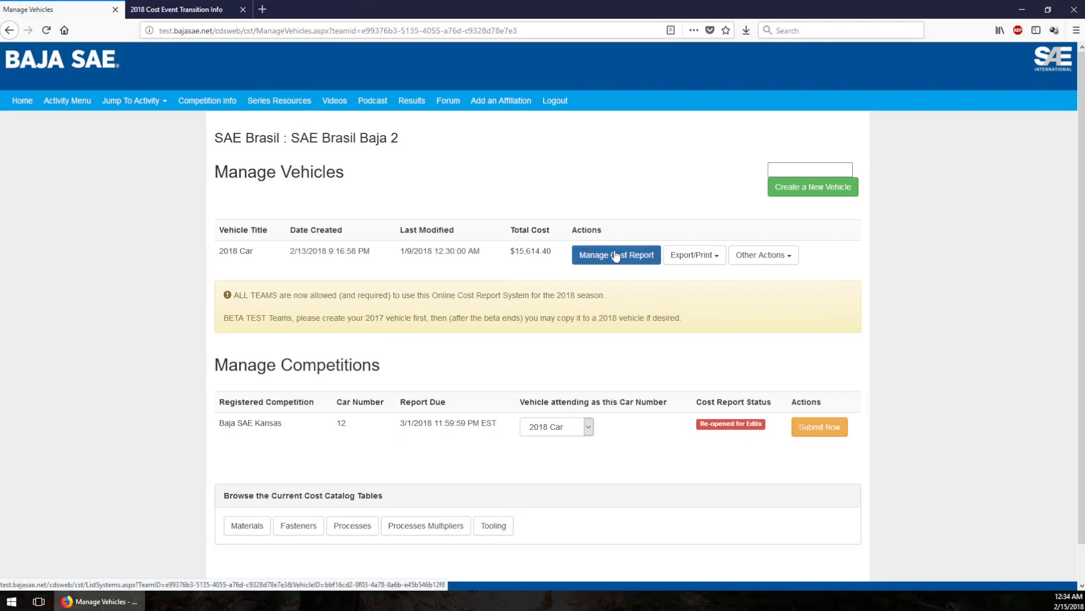
mouse_move(884, 294)
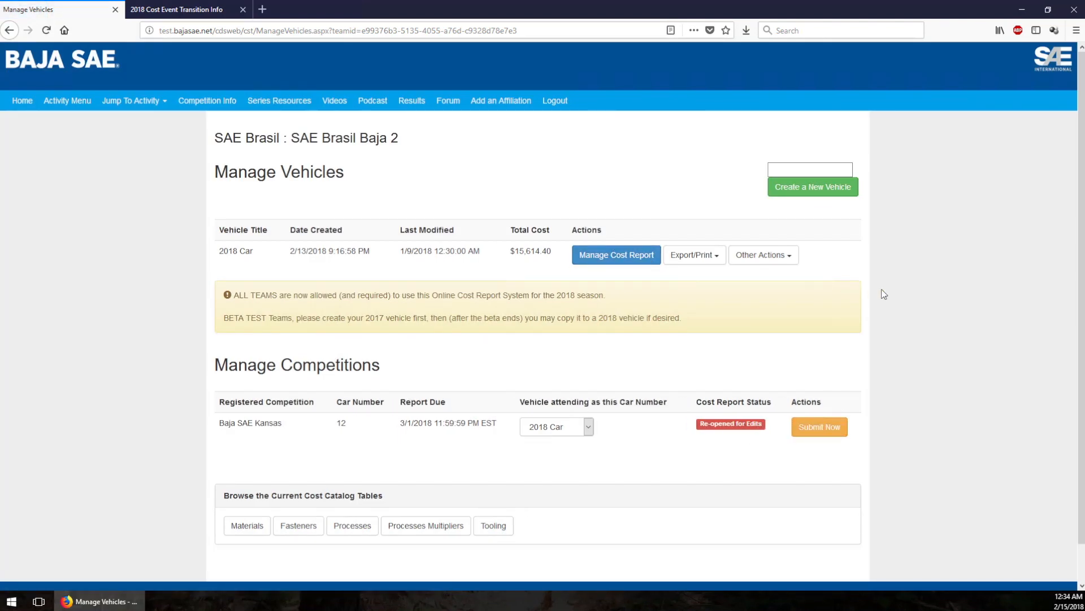
mouse_move(820, 426)
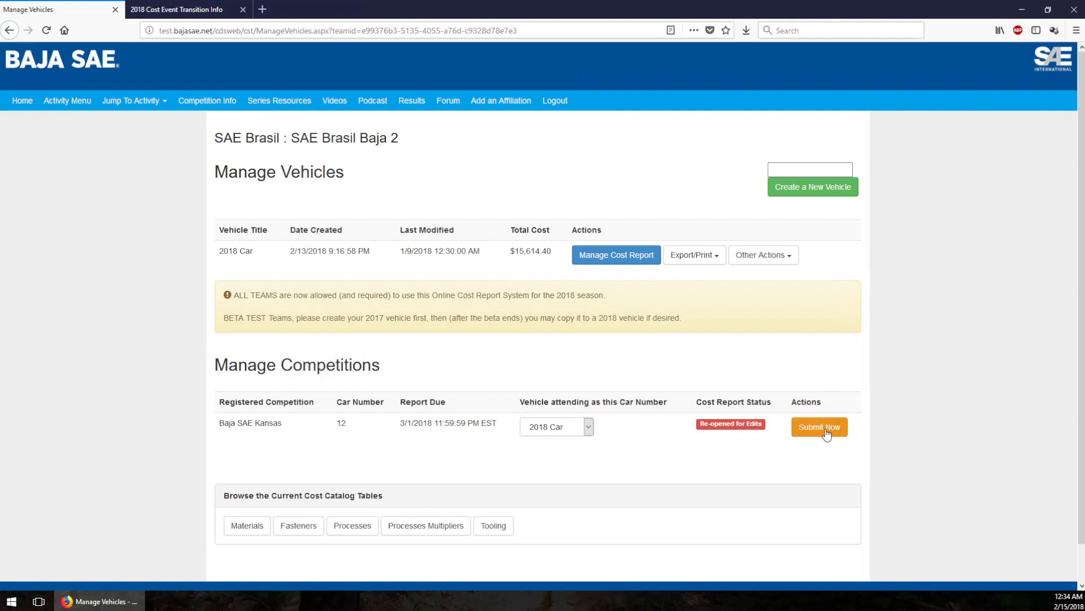
mouse_move(827, 442)
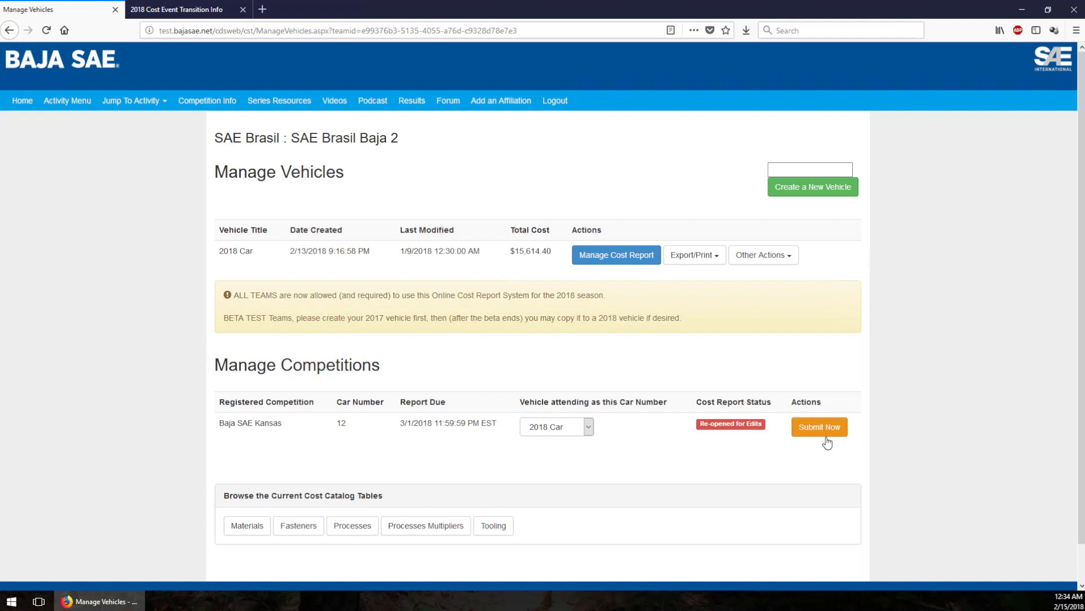
mouse_move(819, 426)
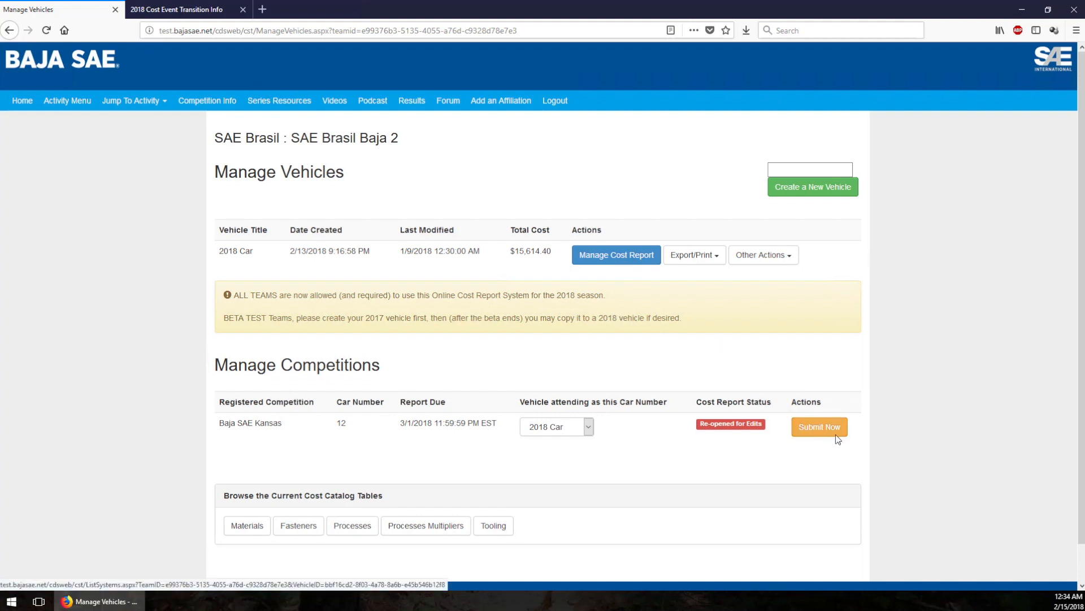
Resubmit the re-opened Kansas cost report via Submit Now.
left_click(819, 427)
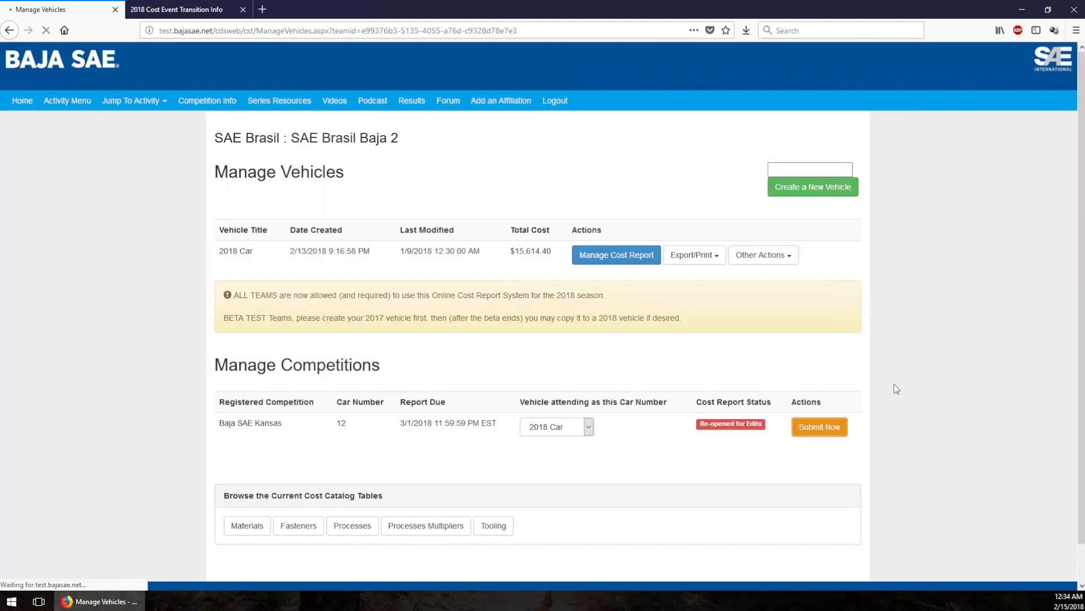
left_click(819, 426)
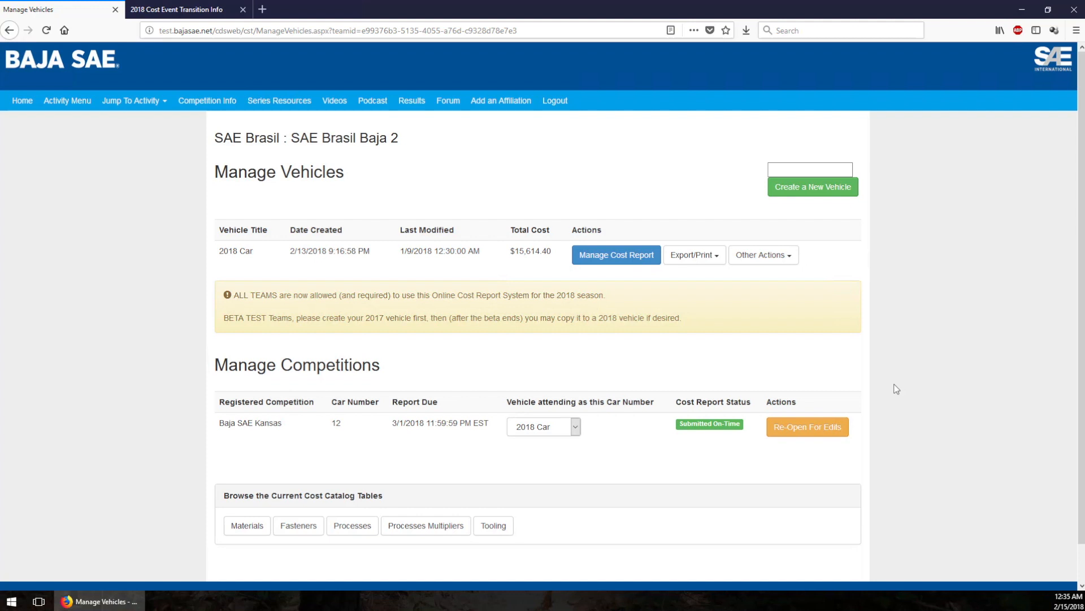
mouse_move(698, 338)
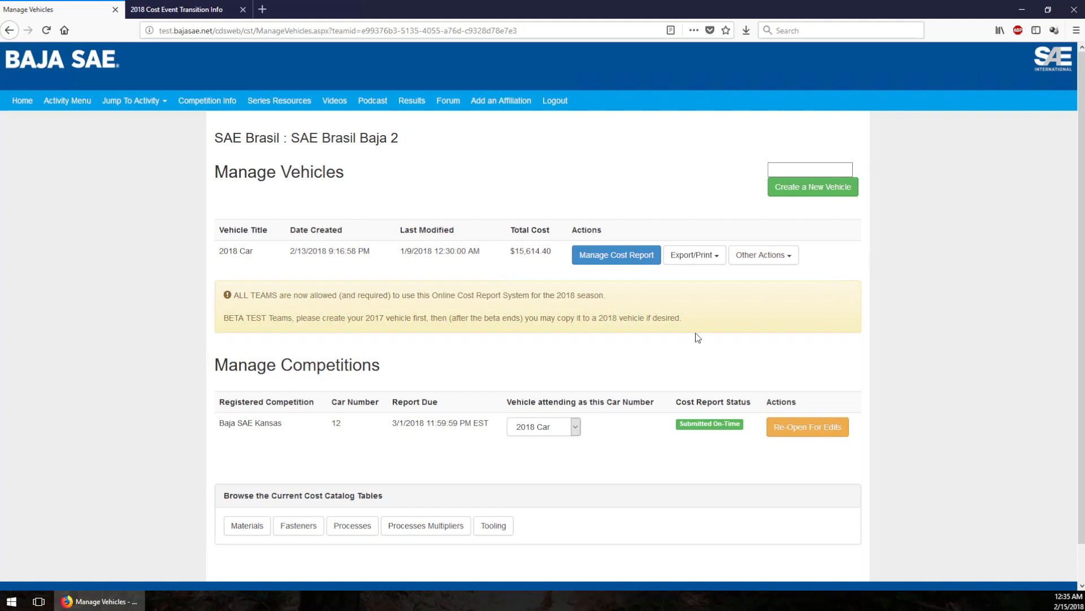
mouse_move(806, 430)
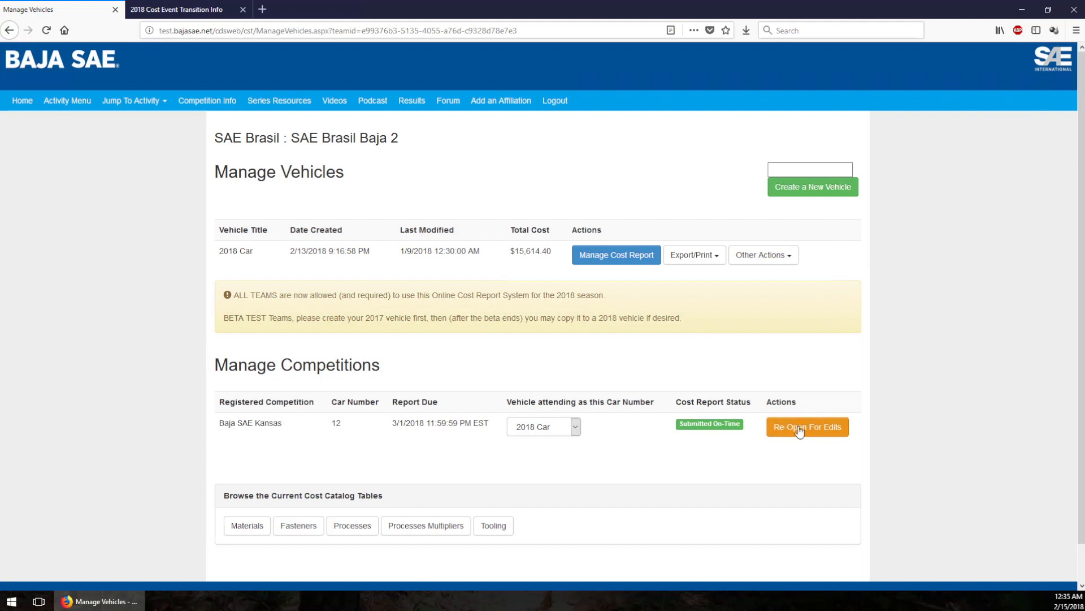
mouse_move(699, 294)
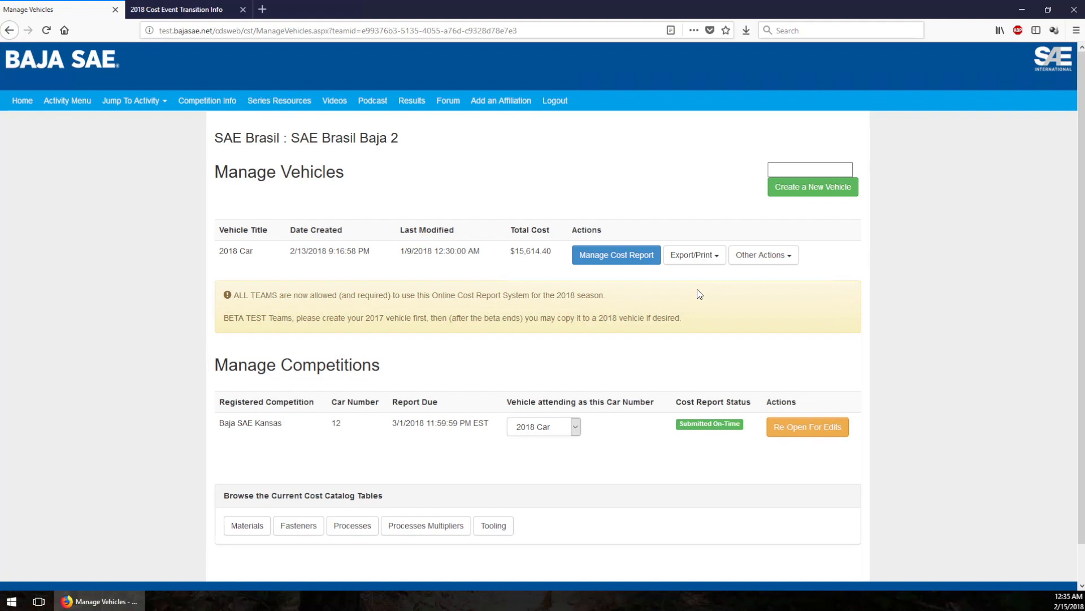
mouse_move(693, 254)
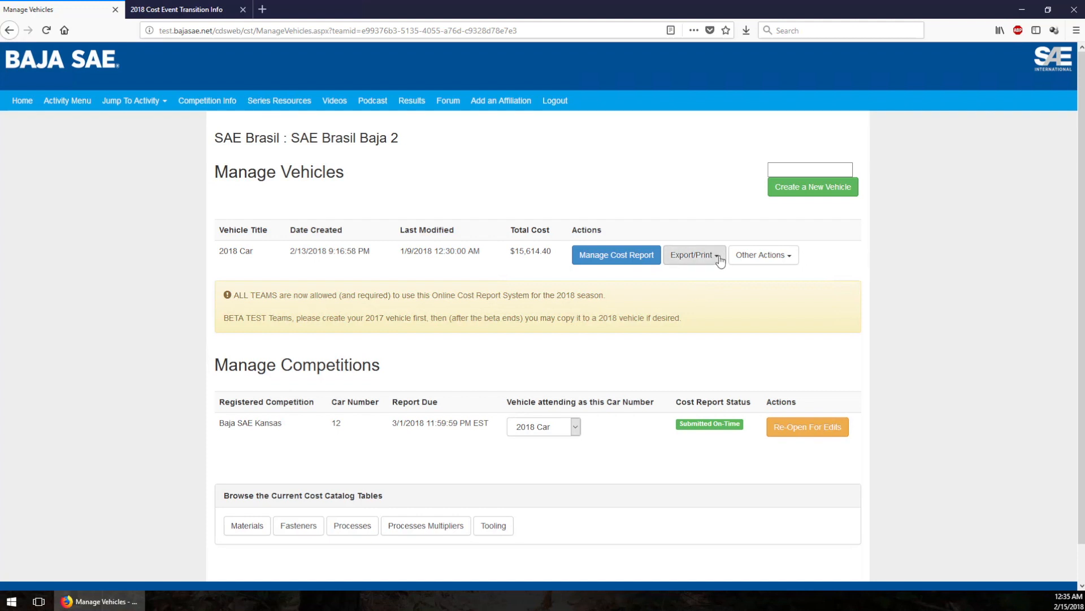
Choose Export eBOM Data from the 2018 Car's Export/Print options.
left_click(692, 254)
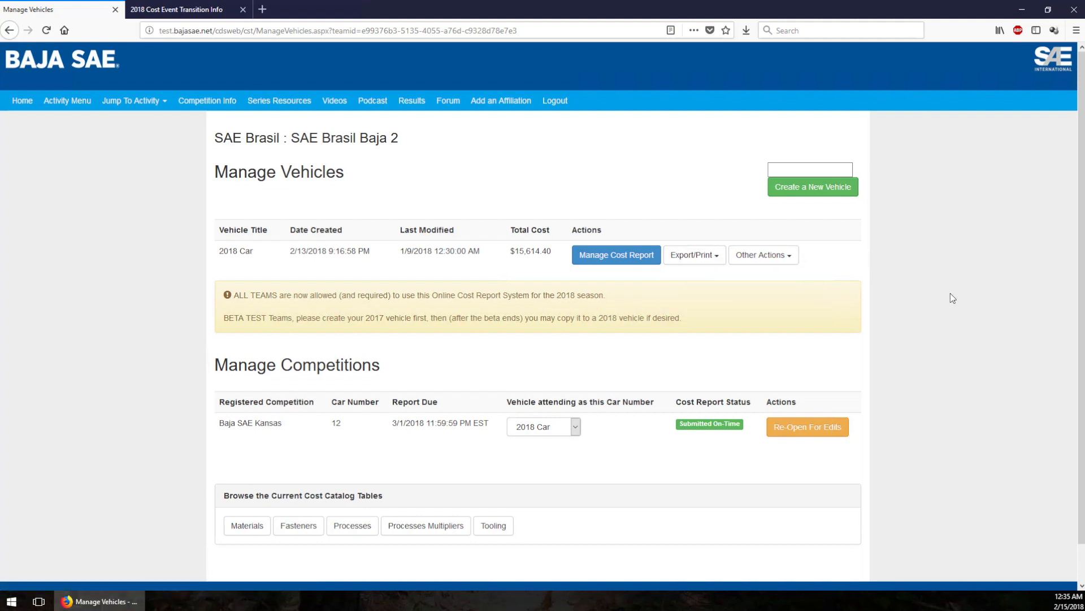
mouse_move(670, 423)
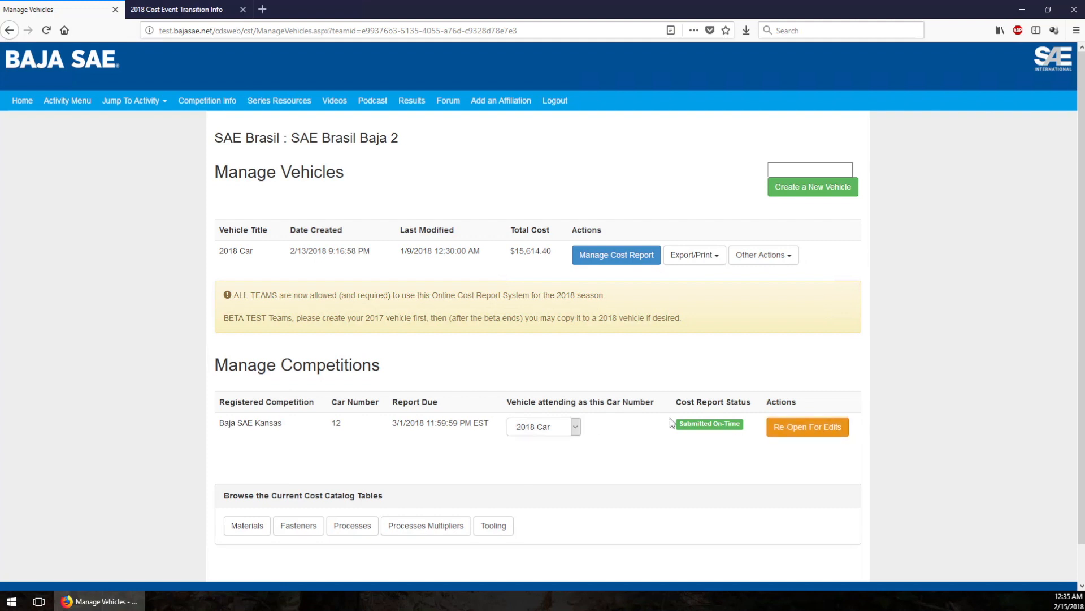
mouse_move(250, 312)
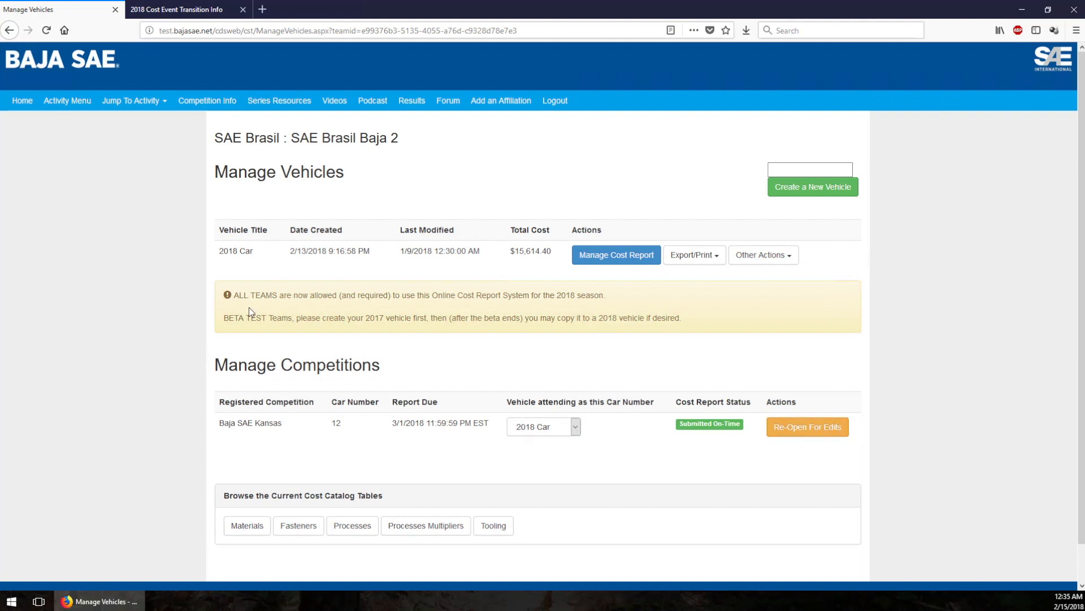
mouse_move(694, 255)
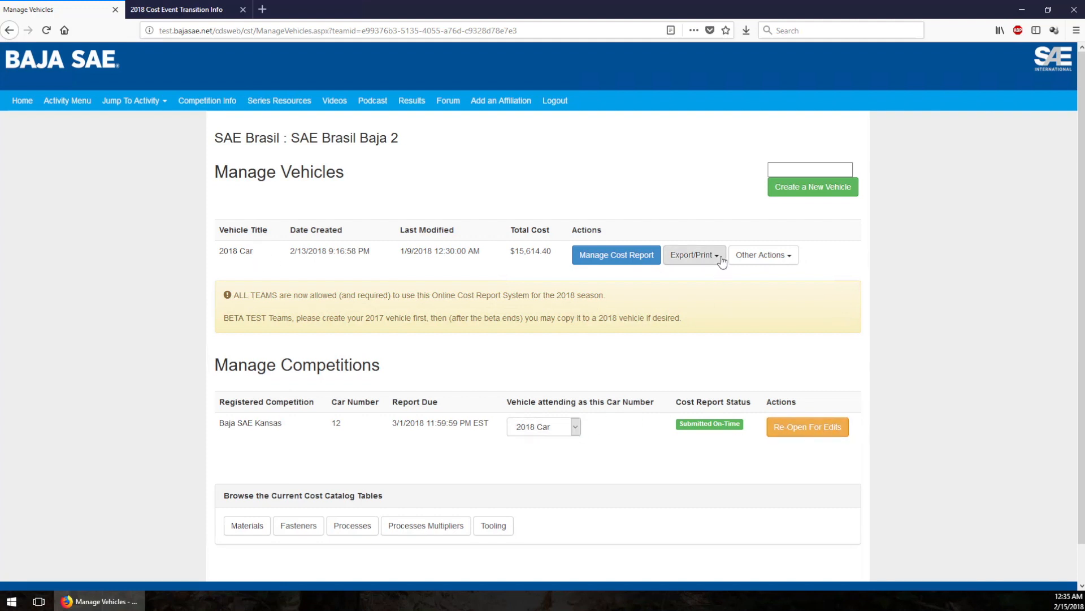
left_click(692, 255)
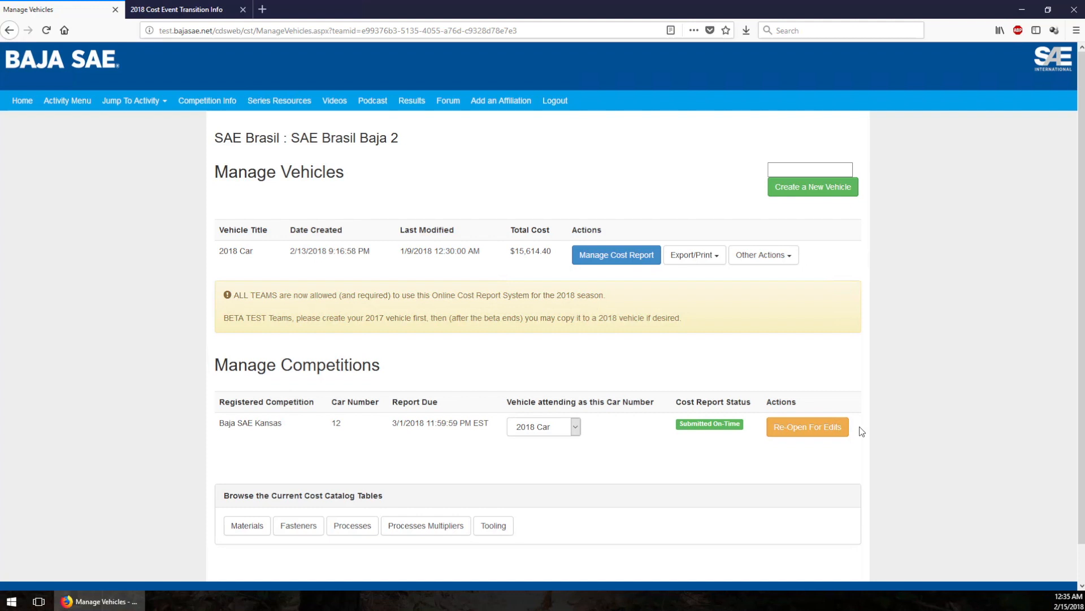
mouse_move(803, 354)
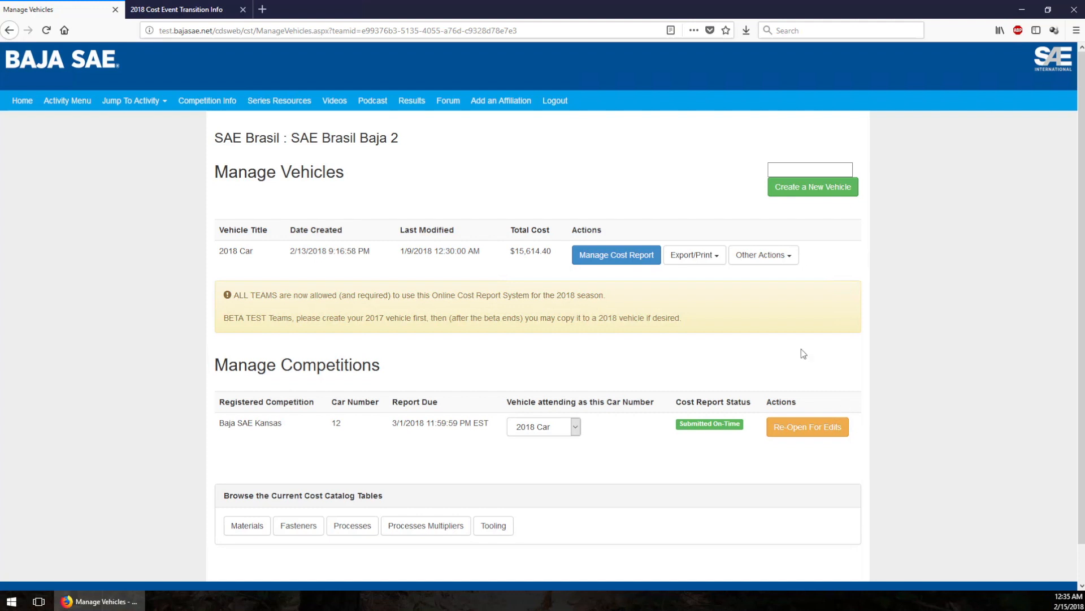
double_click(236, 251)
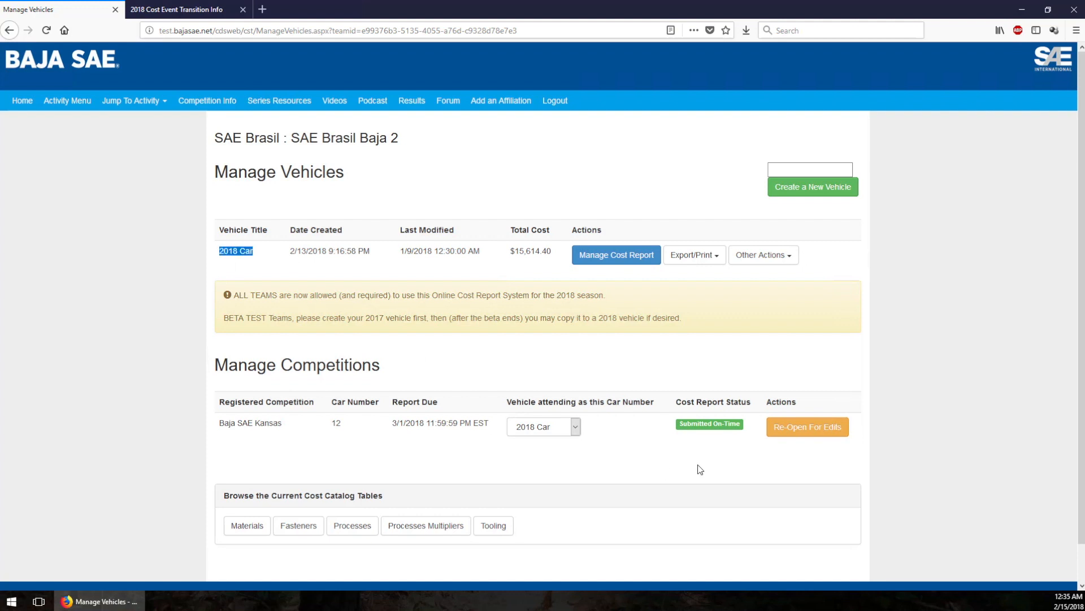
left_click(692, 254)
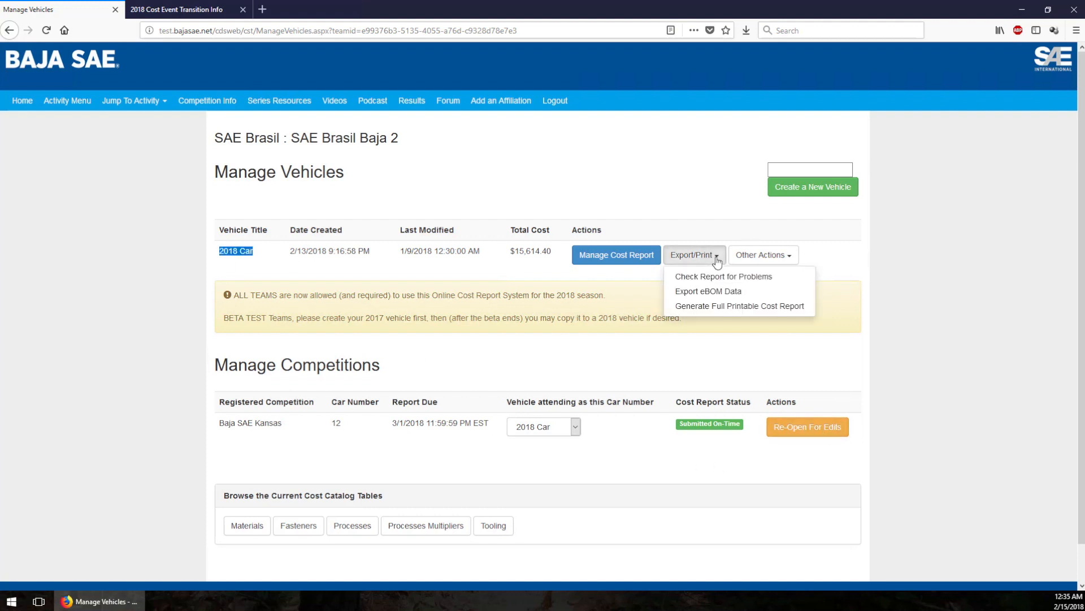
mouse_move(708, 291)
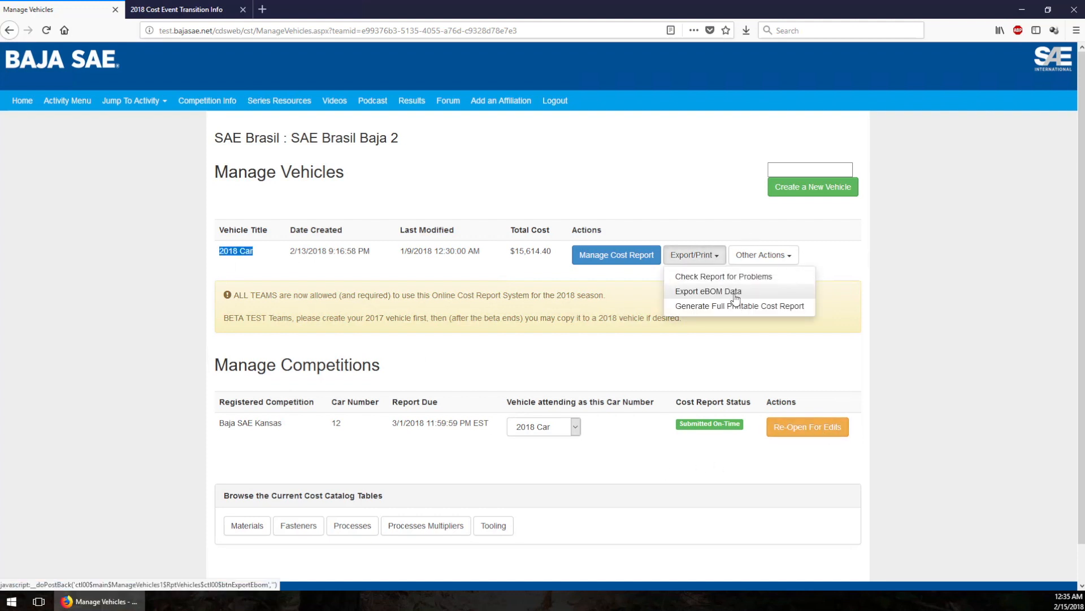
left_click(707, 290)
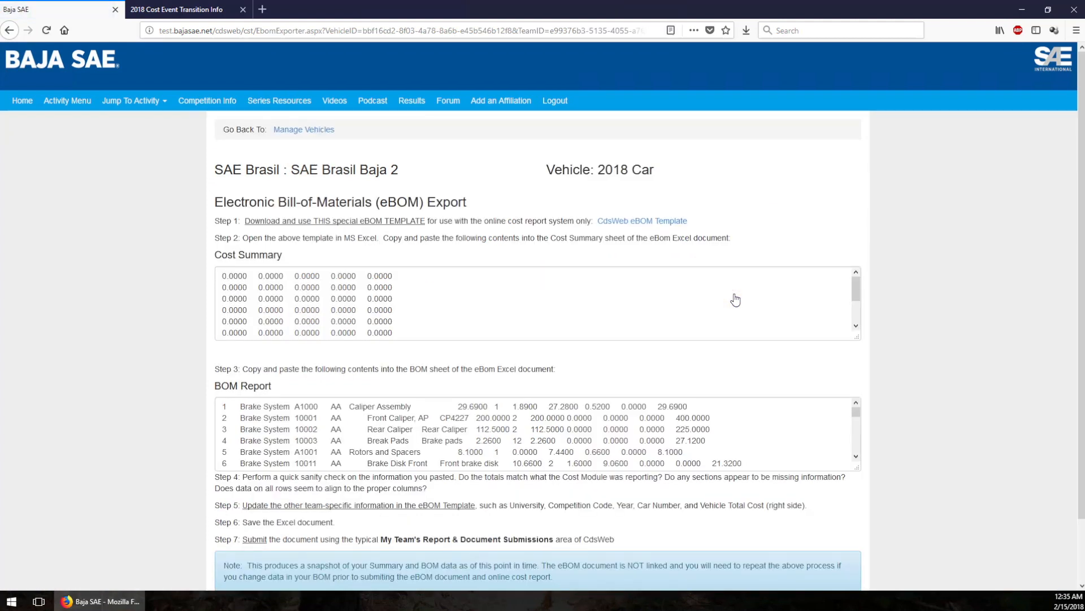
mouse_move(1083, 260)
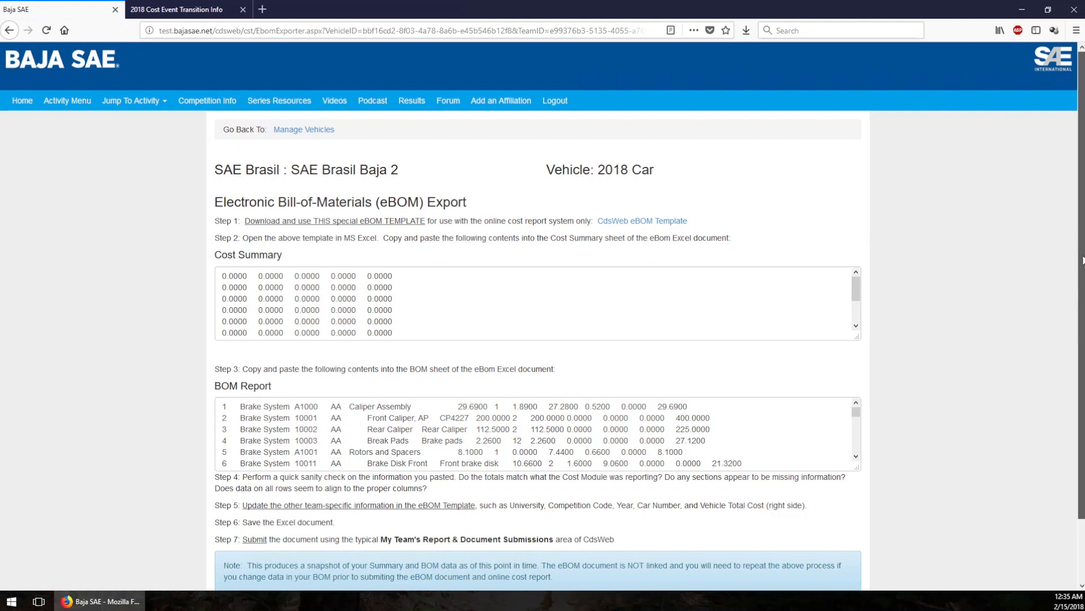
scroll("down", 3)
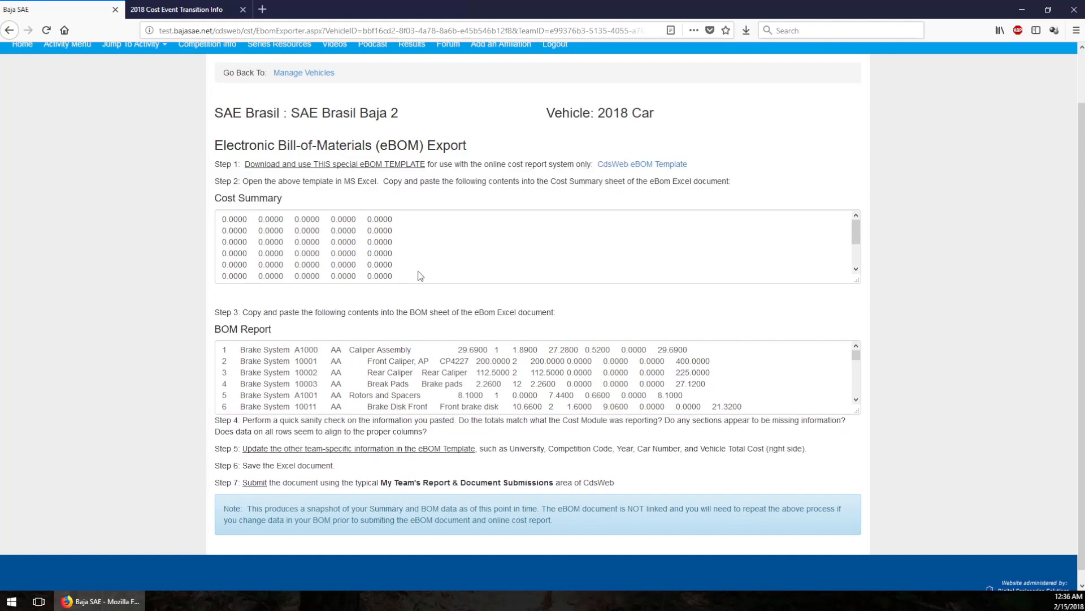
mouse_move(346, 166)
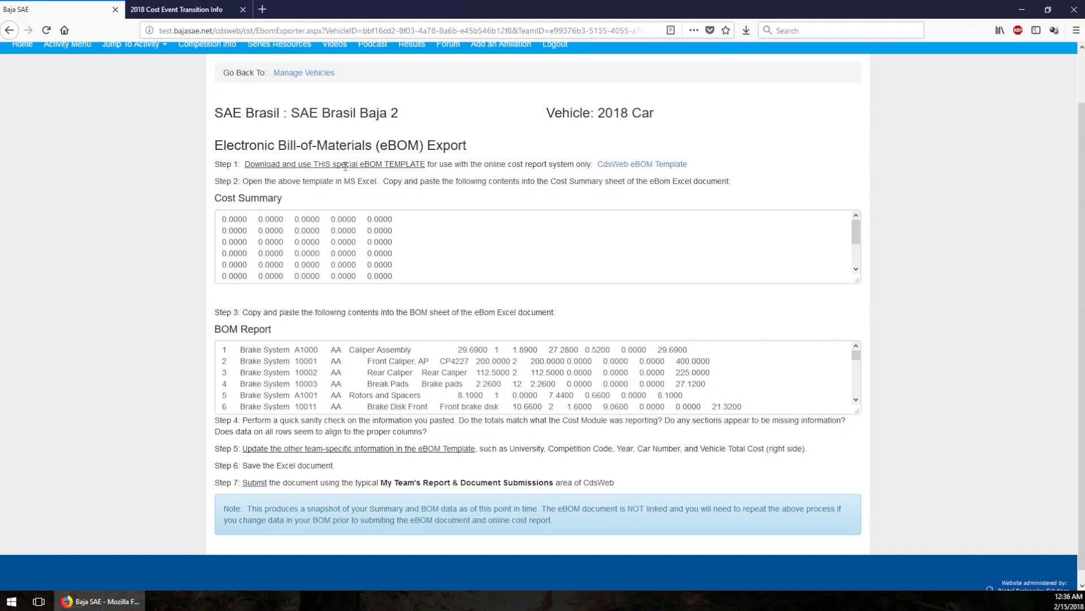
mouse_move(630, 173)
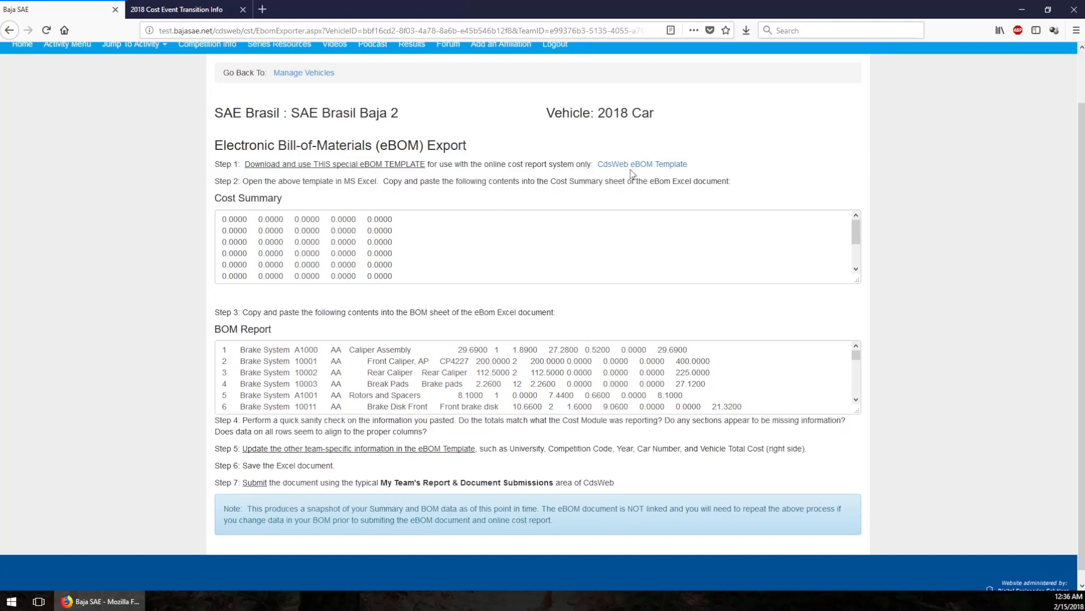
mouse_move(640, 164)
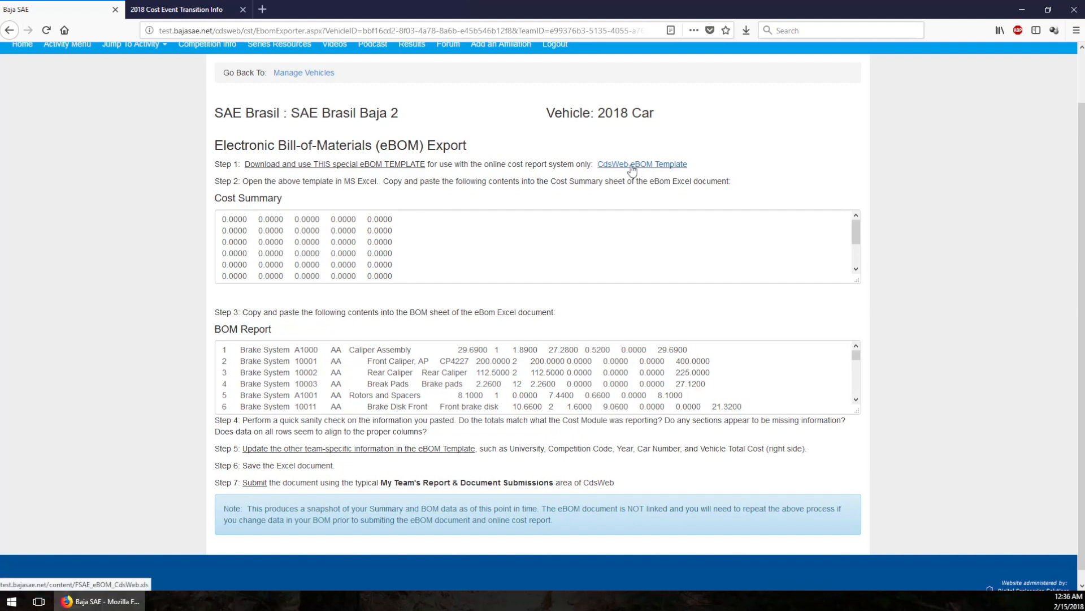
Save the CdsWeb eBOM template into the Demo folder, replacing FSAE_eBOM_CdsWeb.xls.
left_click(641, 164)
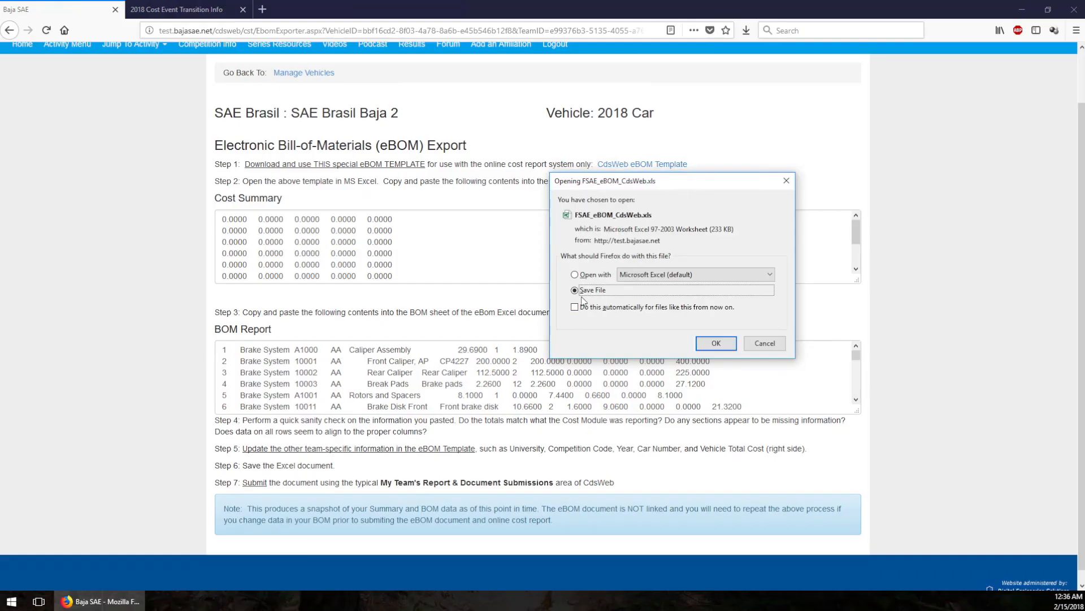
left_click(714, 343)
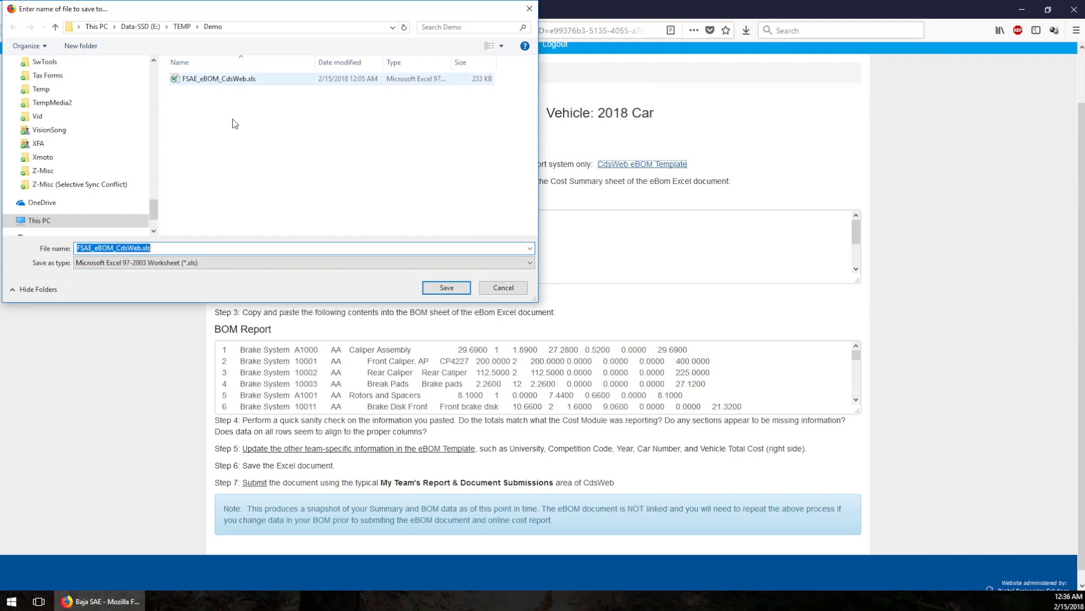
left_click(445, 287)
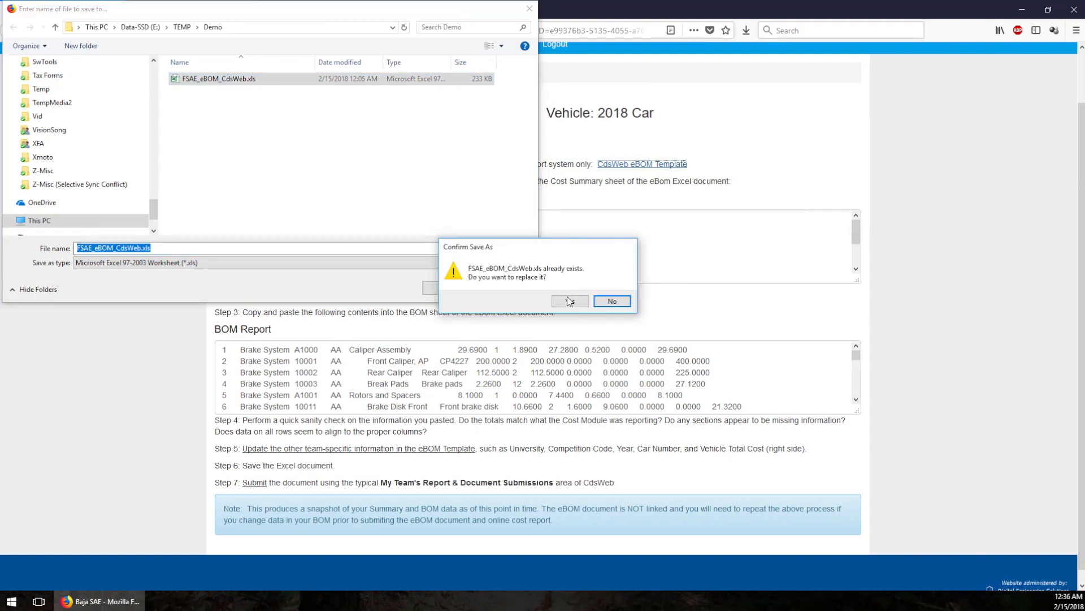
left_click(569, 301)
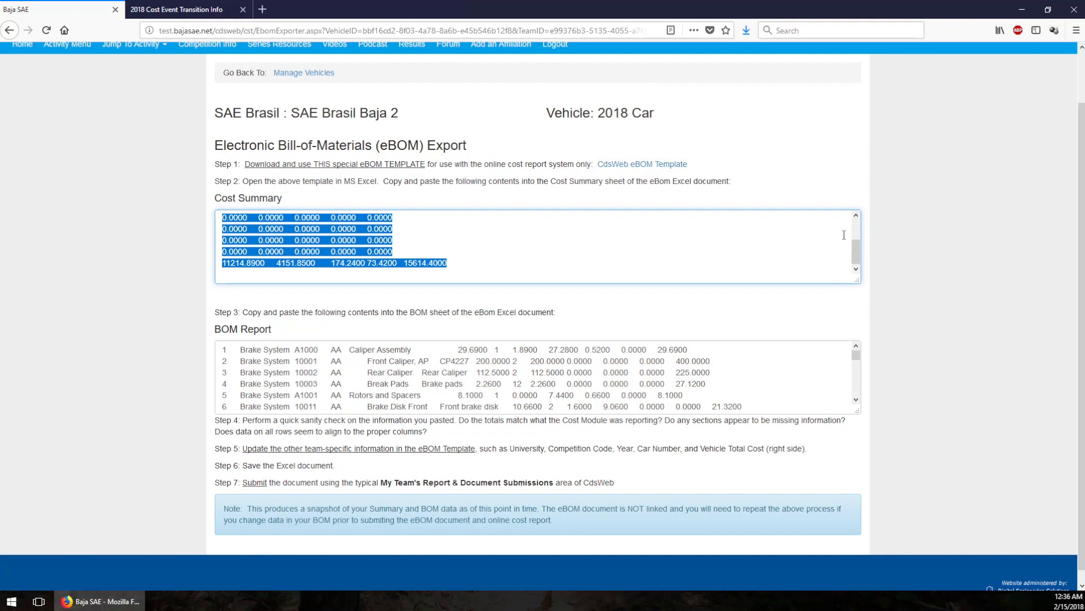
mouse_move(710, 402)
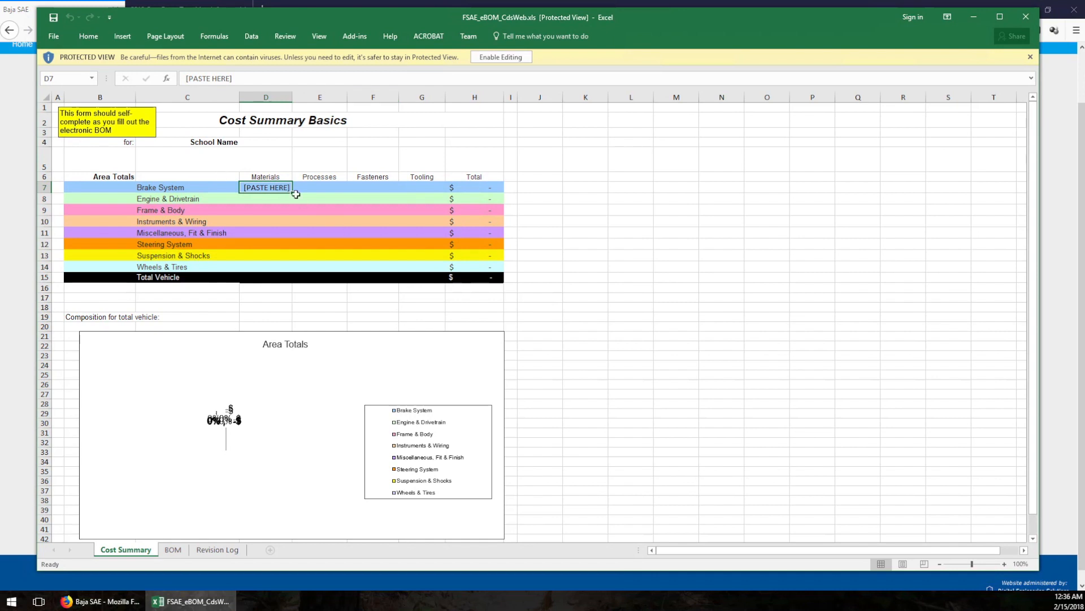
mouse_move(913, 103)
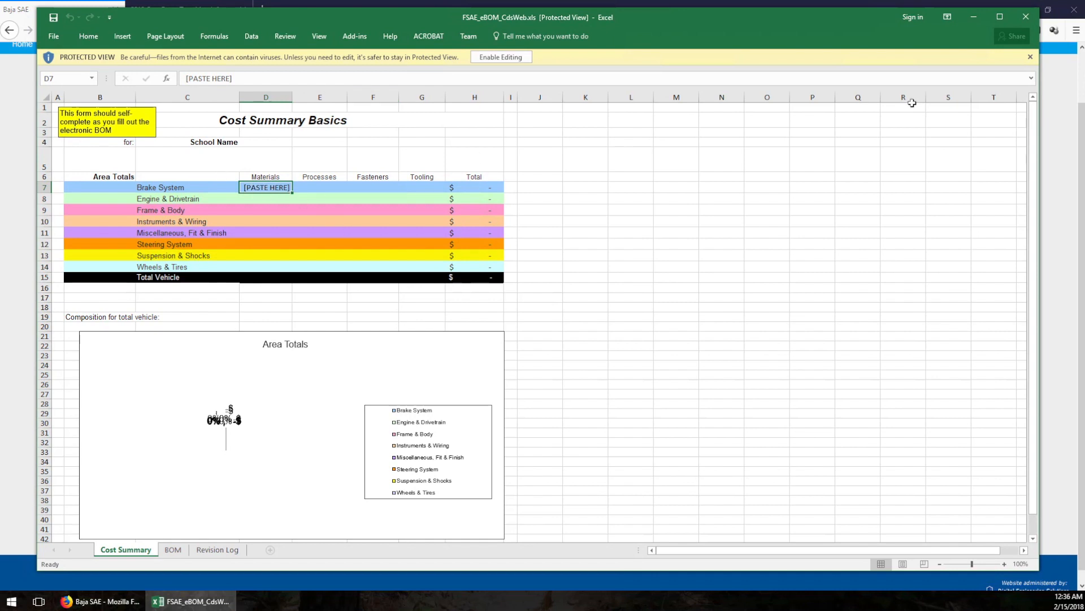
Select and copy the Cost Summary export data, then return to Excel.
left_click(176, 9)
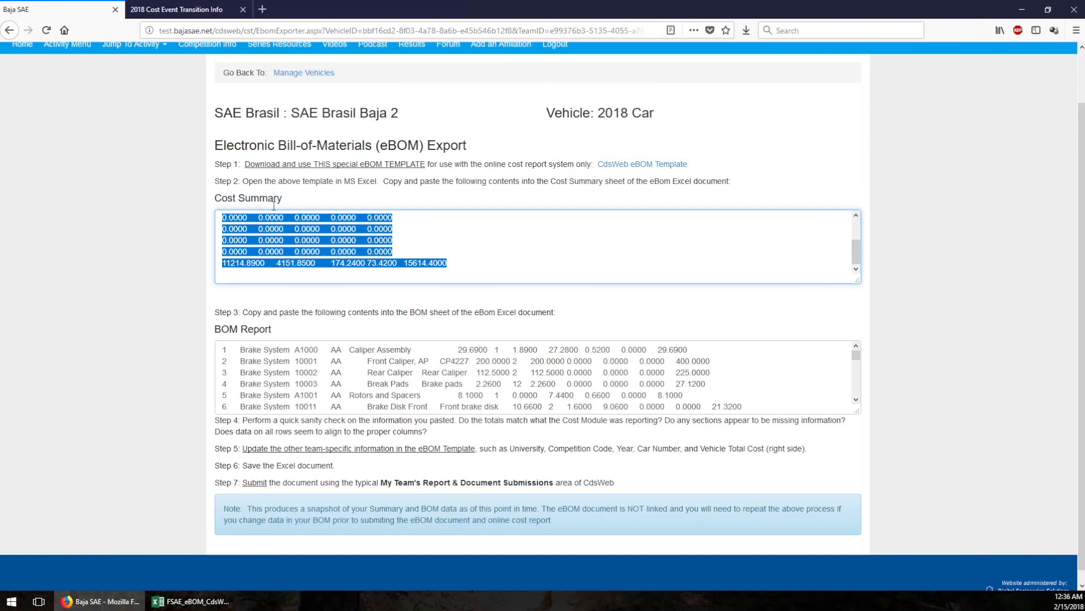
mouse_move(244, 181)
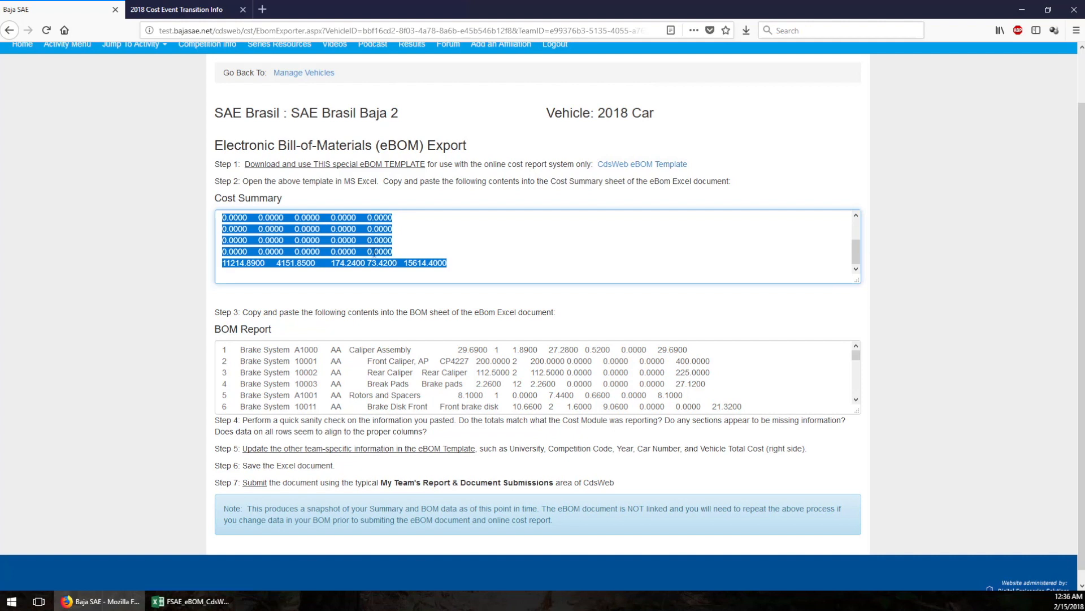
right_click(307, 249)
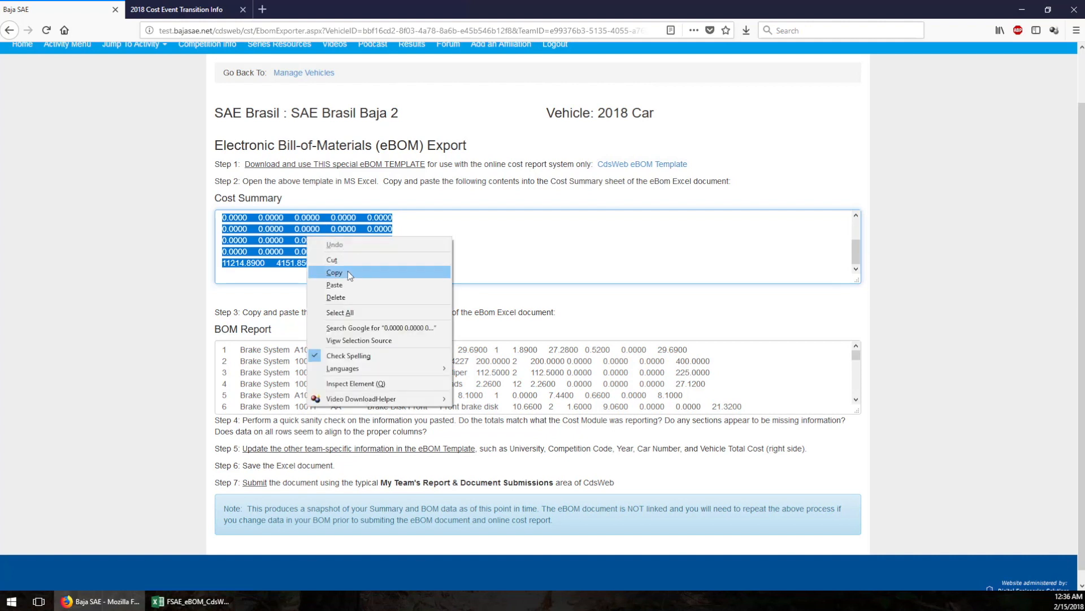
left_click(335, 273)
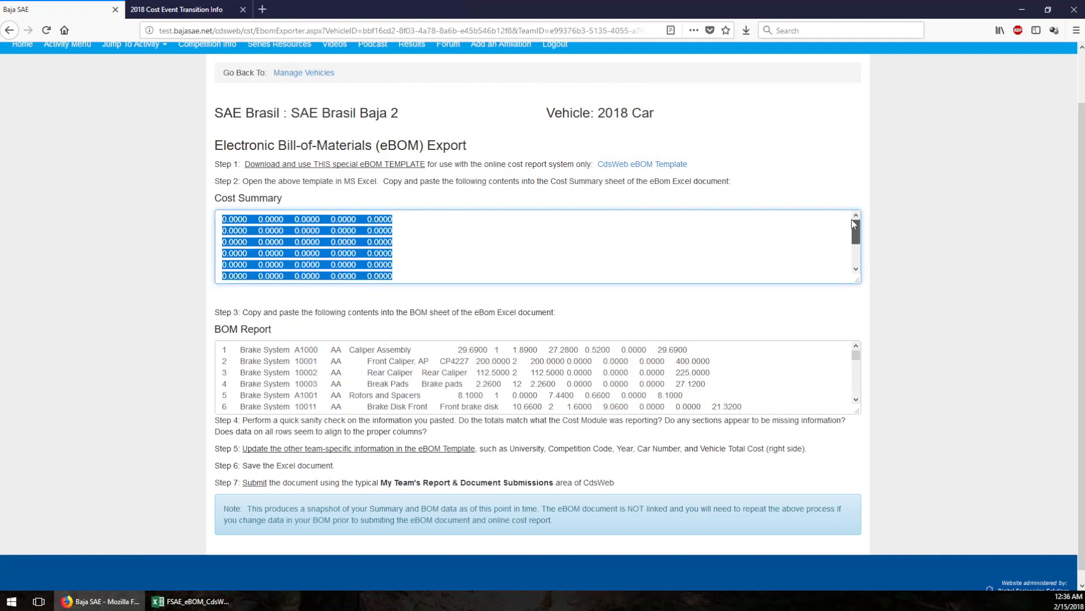
left_click(190, 600)
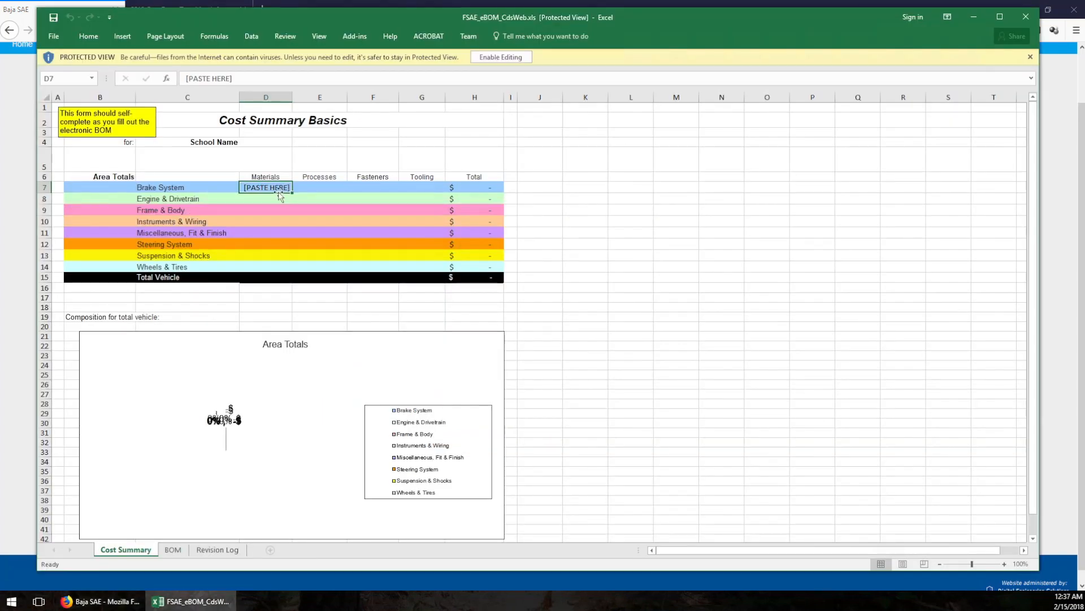
mouse_move(374, 202)
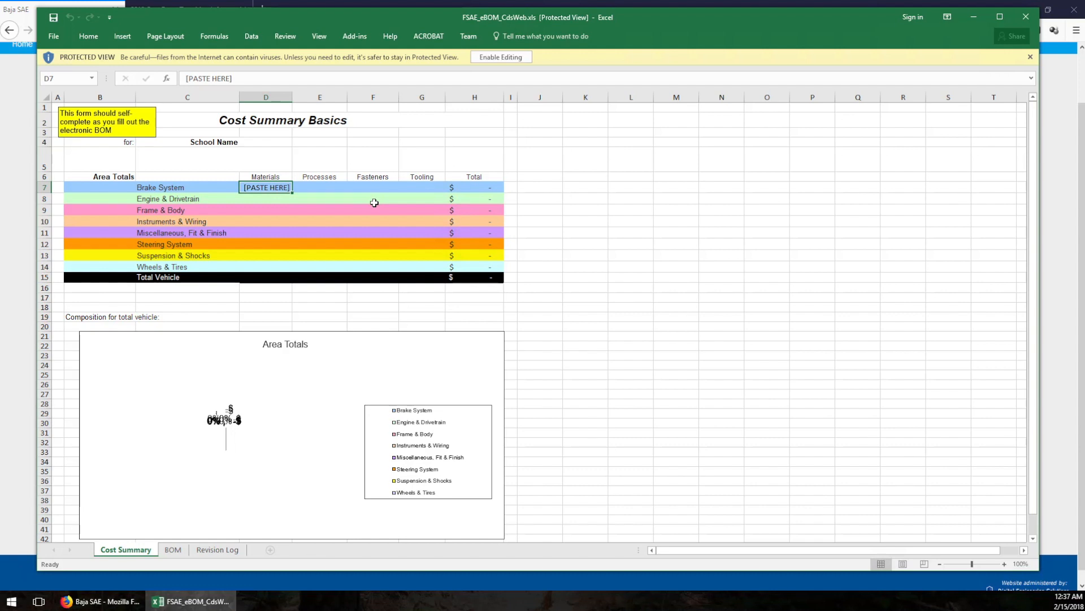
Enable editing and paste the cost totals into D7, totaling $12,831.88.
left_click(319, 187)
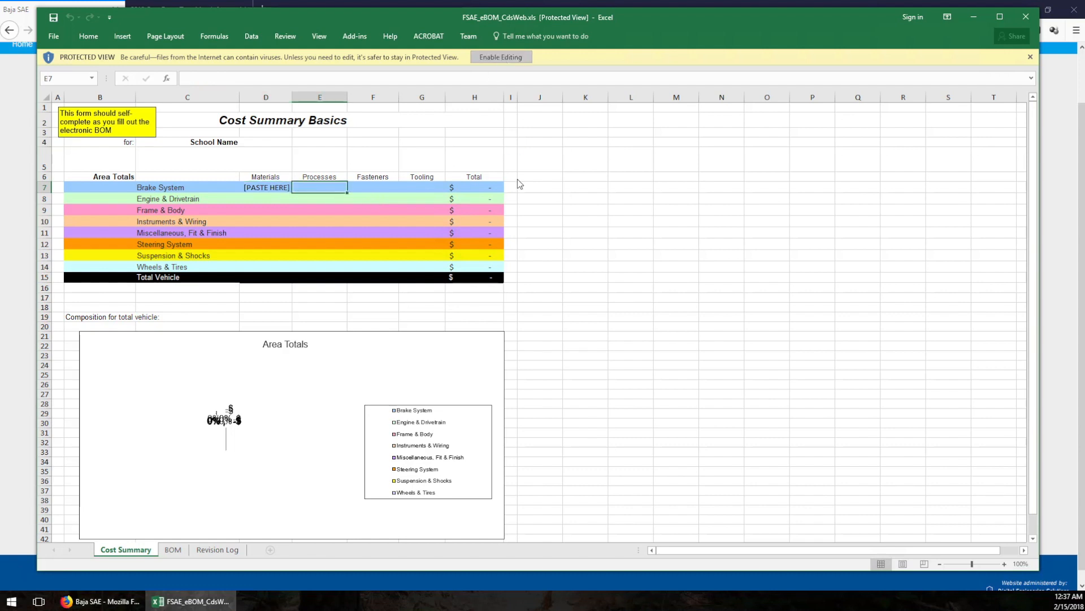
left_click(501, 57)
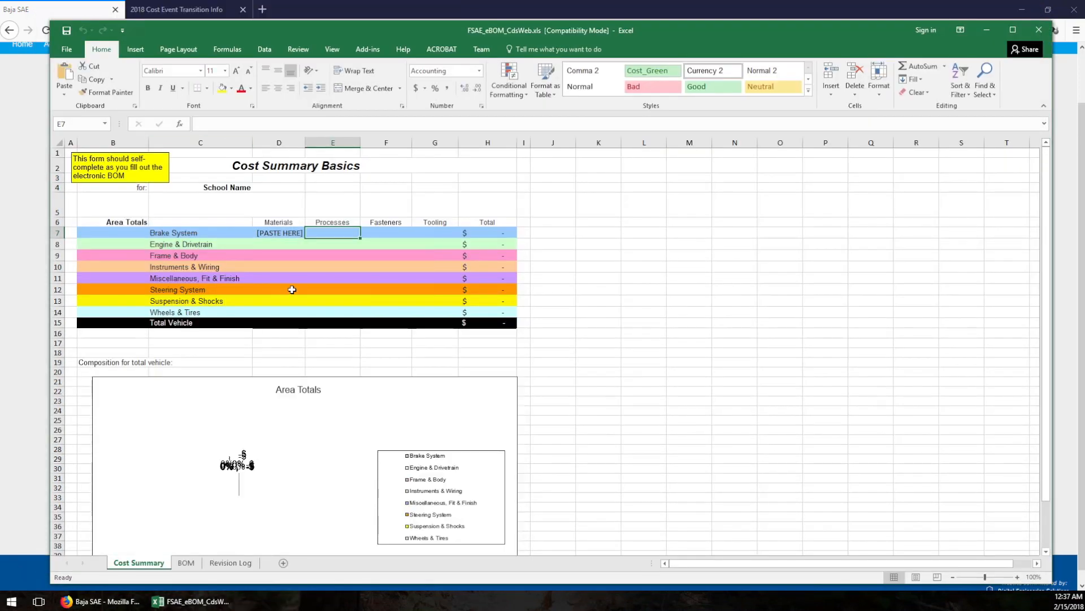
key("ctrl+v")
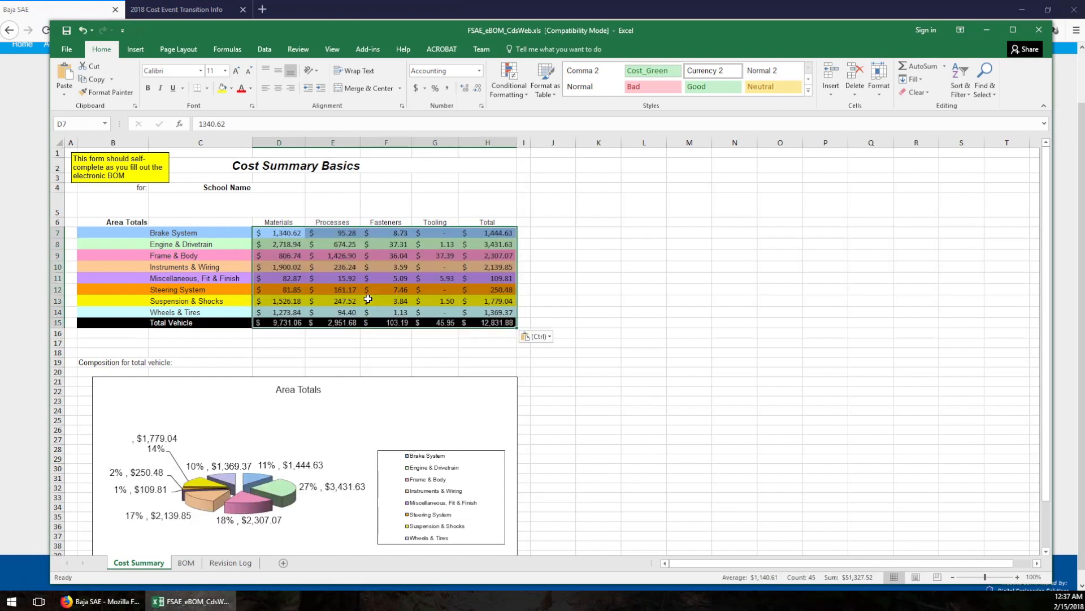
mouse_move(592, 415)
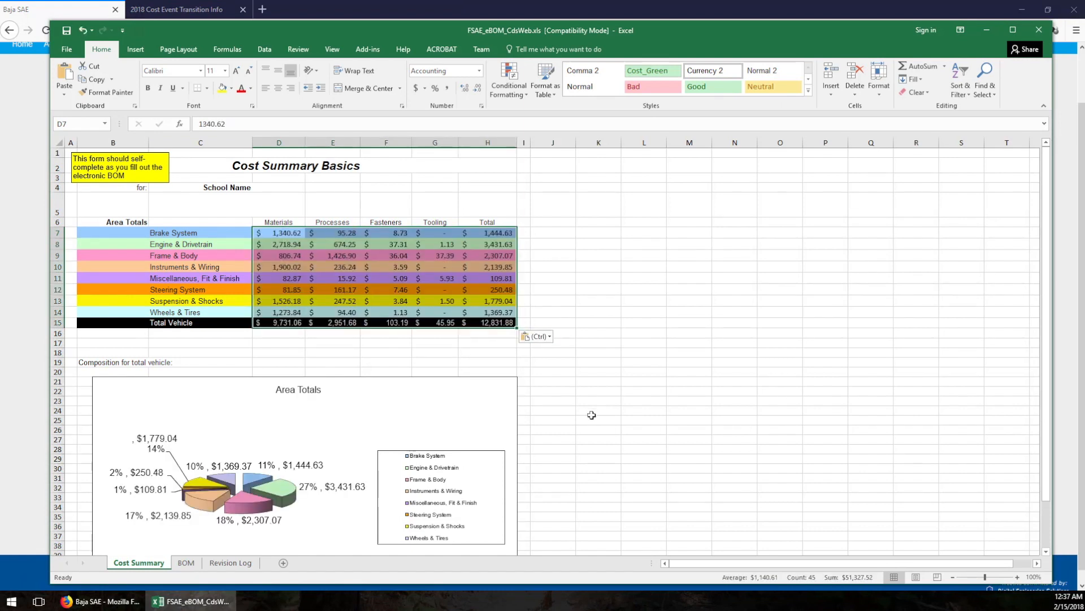
mouse_move(1053, 289)
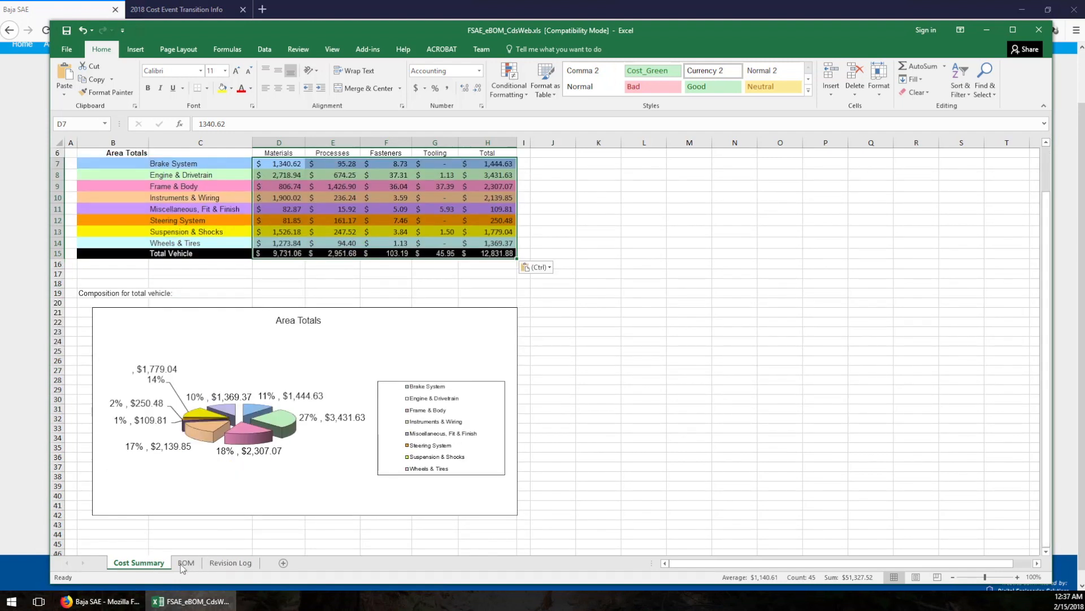
Switch to the BOM sheet, select all BOM Report export text on the web page, and return to Excel.
left_click(186, 562)
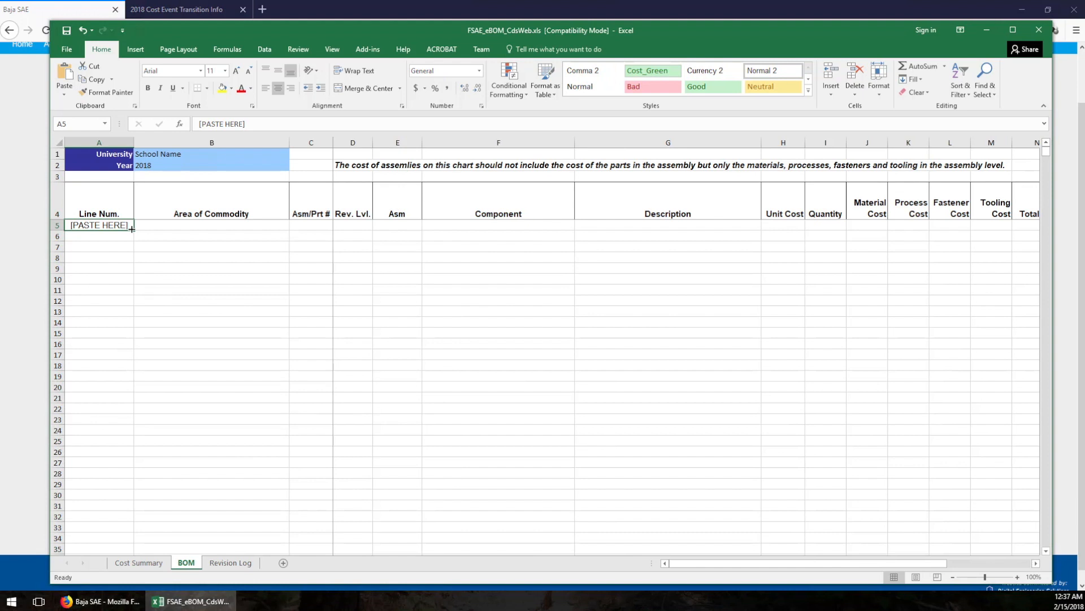
left_click(177, 9)
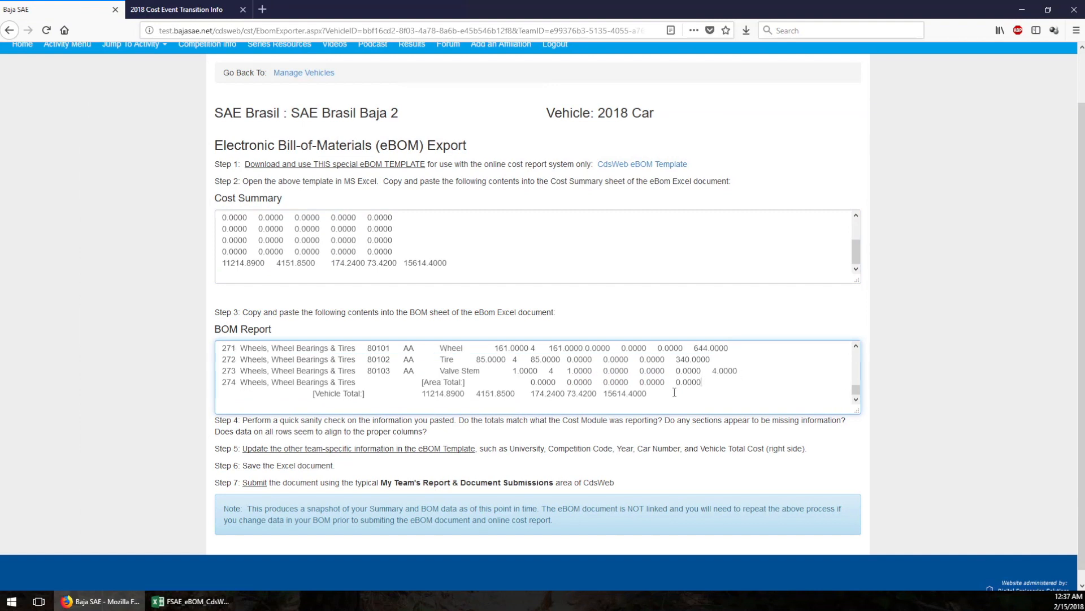
key("ctrl+a")
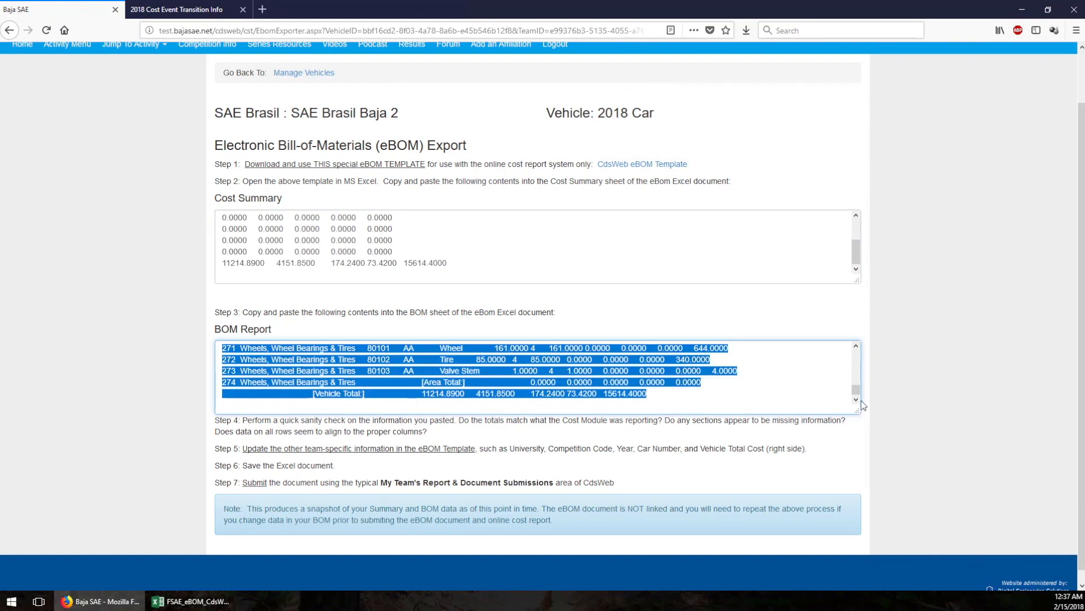
scroll("up", 3)
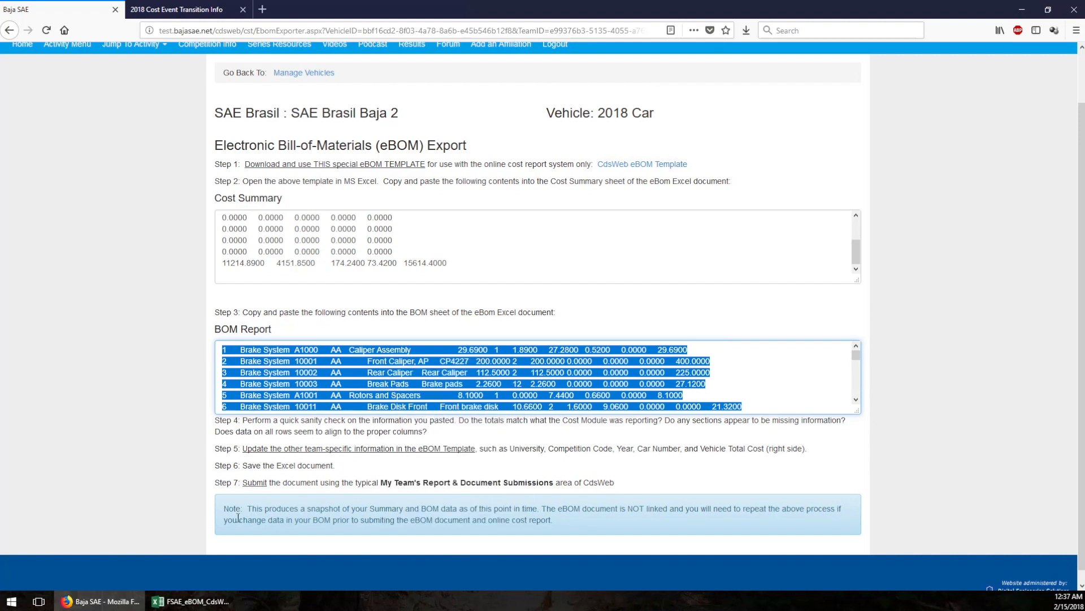
left_click(195, 600)
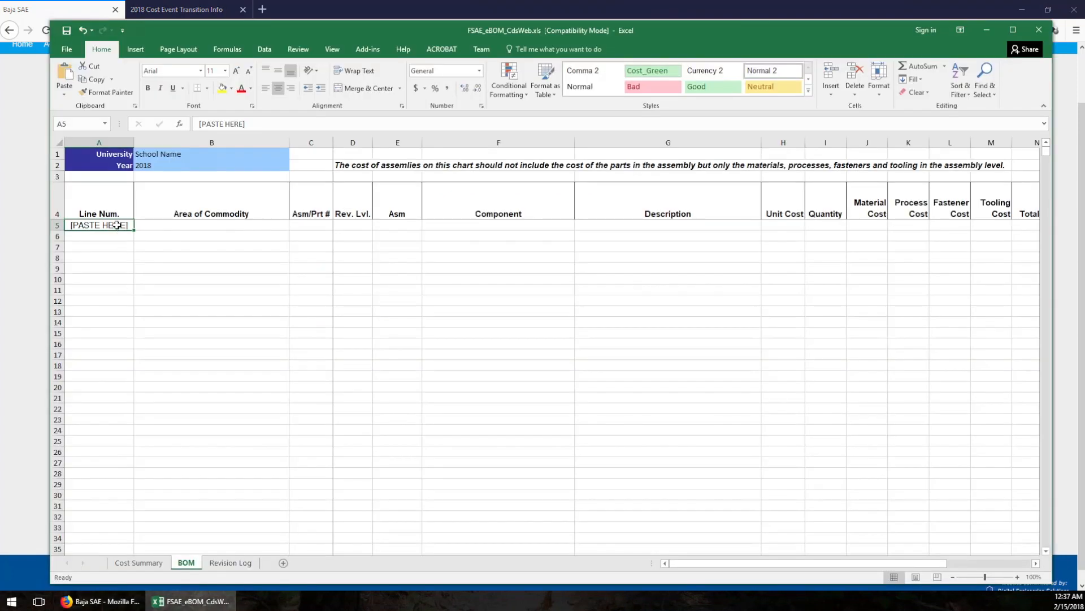
Paste the BOM rows at A5 and review them from Brake System through Frame & Body.
key("ctrl+v")
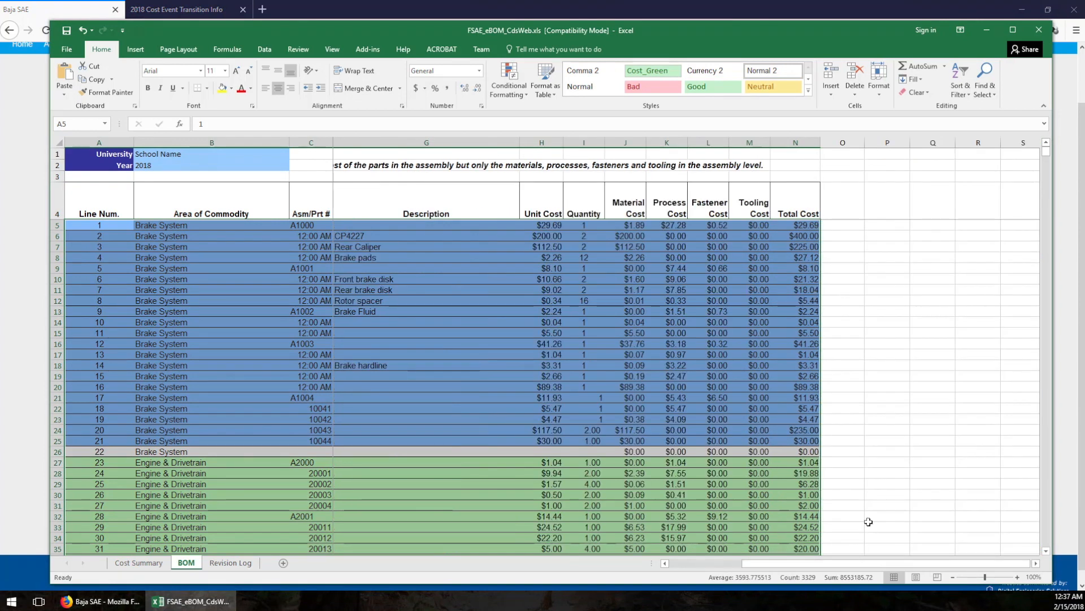
scroll("right", 3)
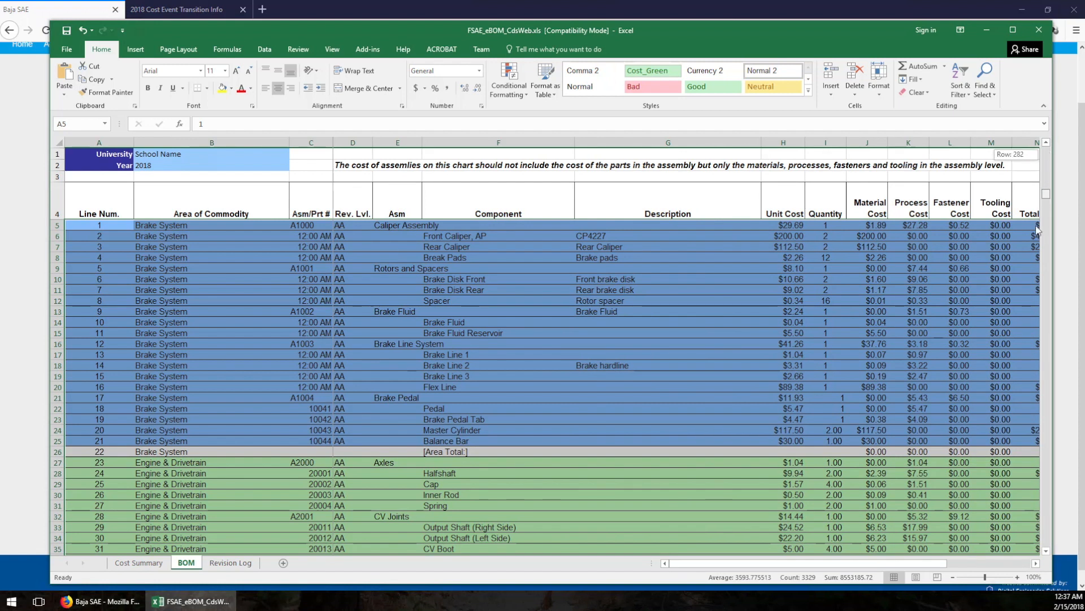
scroll("down", 3)
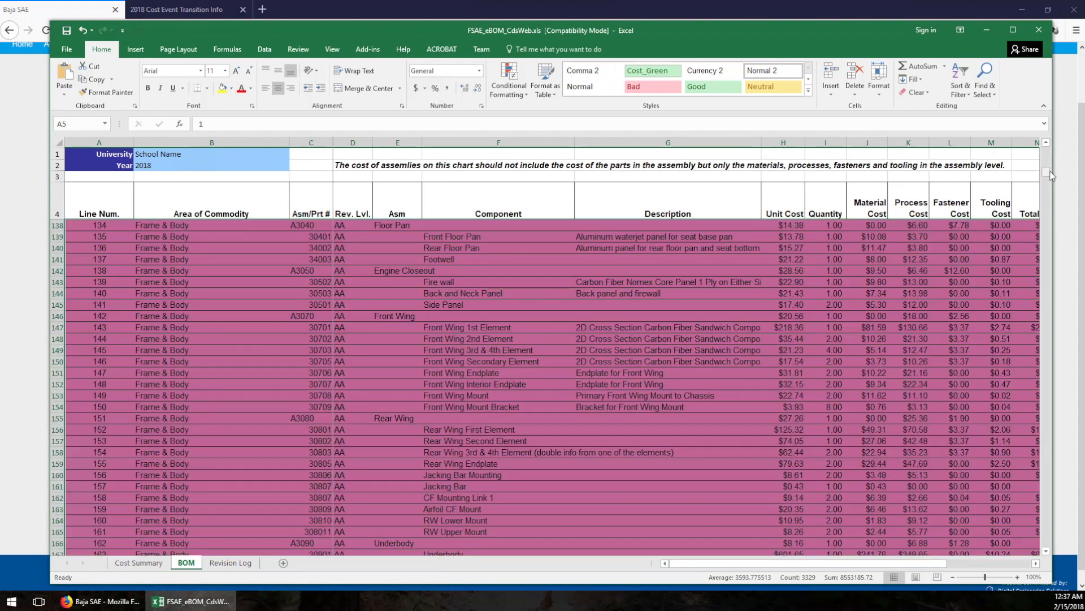
scroll("up", 3)
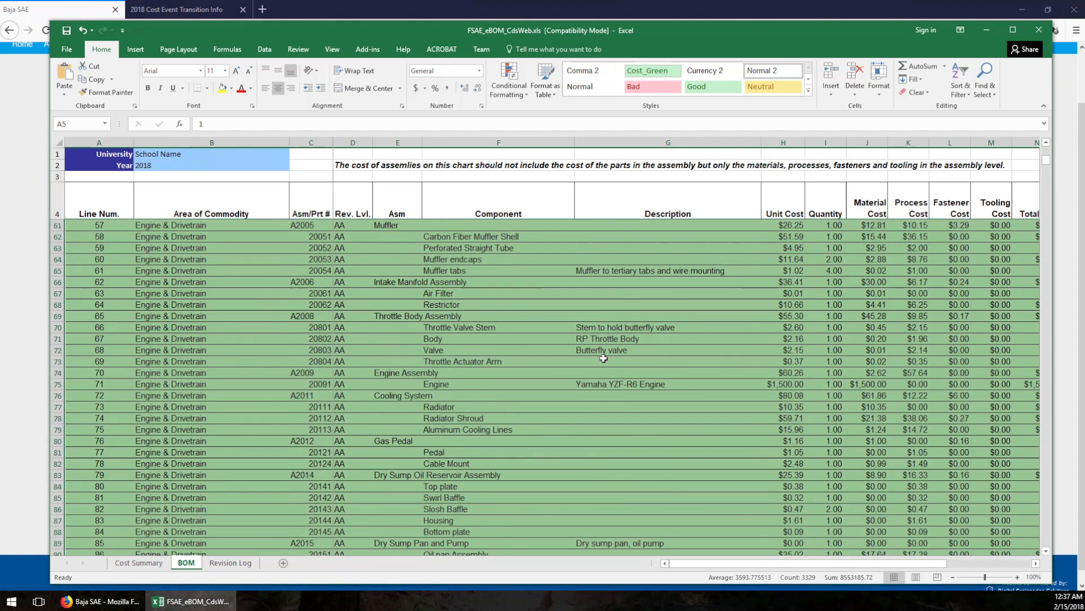
scroll("up", 3)
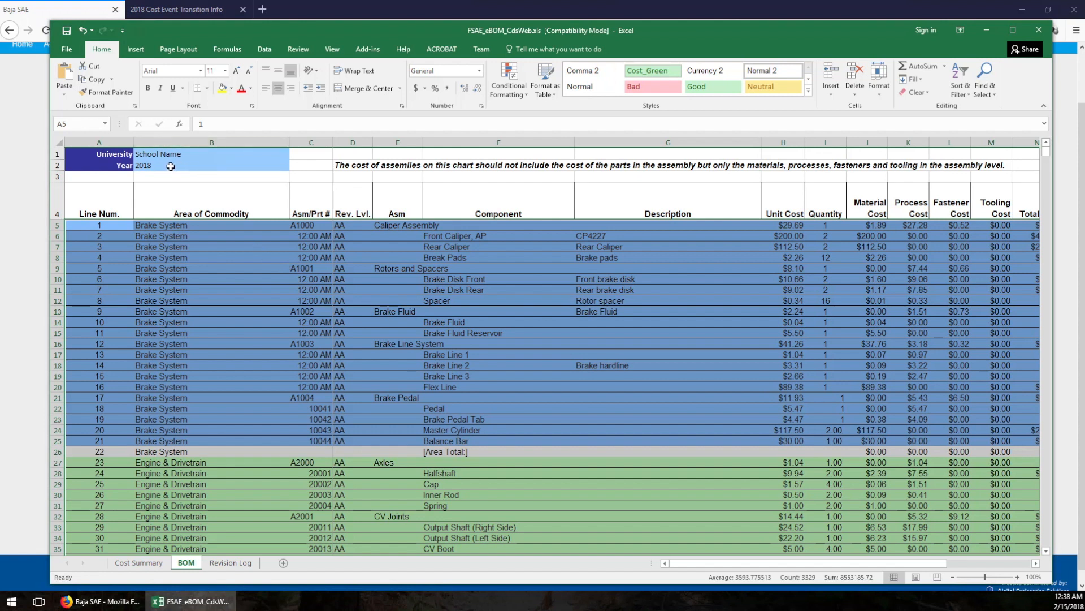
Enter 'SAE Brasil' as the University on the BOM sheet and view it on the Cost Summary sheet.
left_click(211, 154)
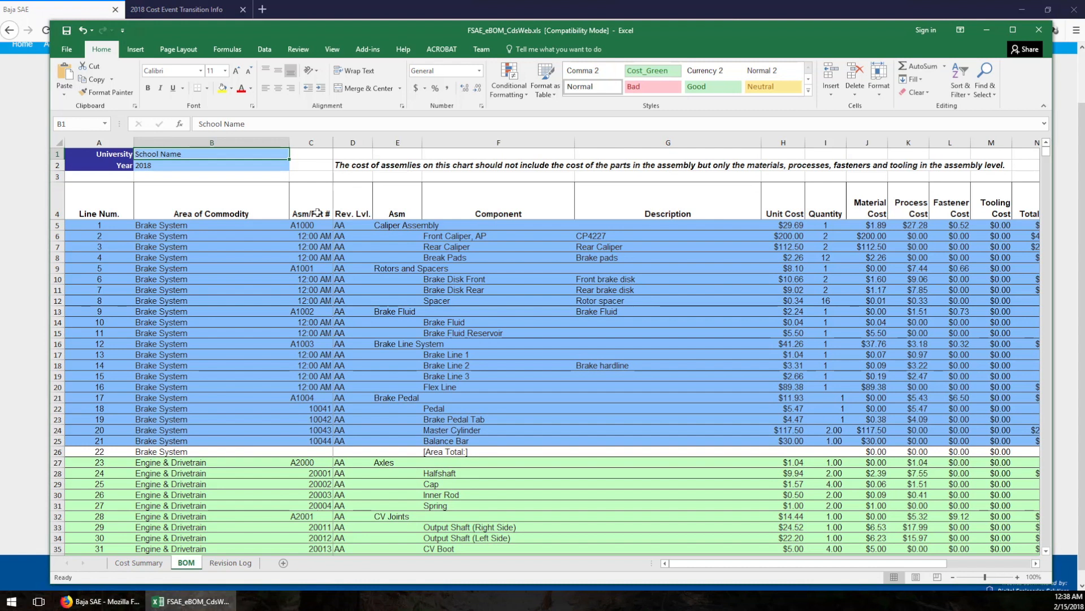
type("SAE")
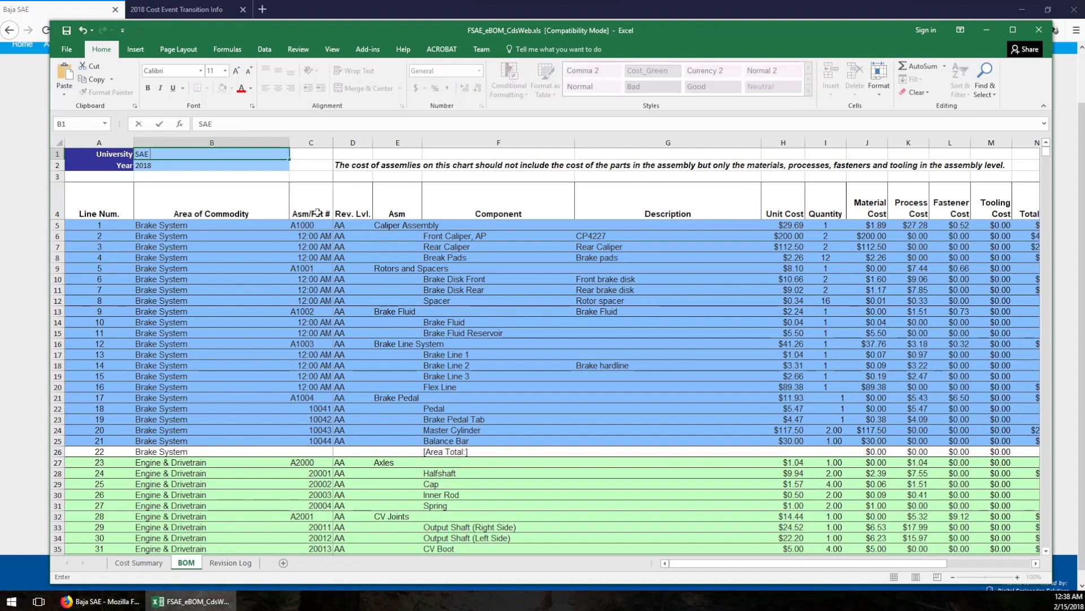
type("Brasil")
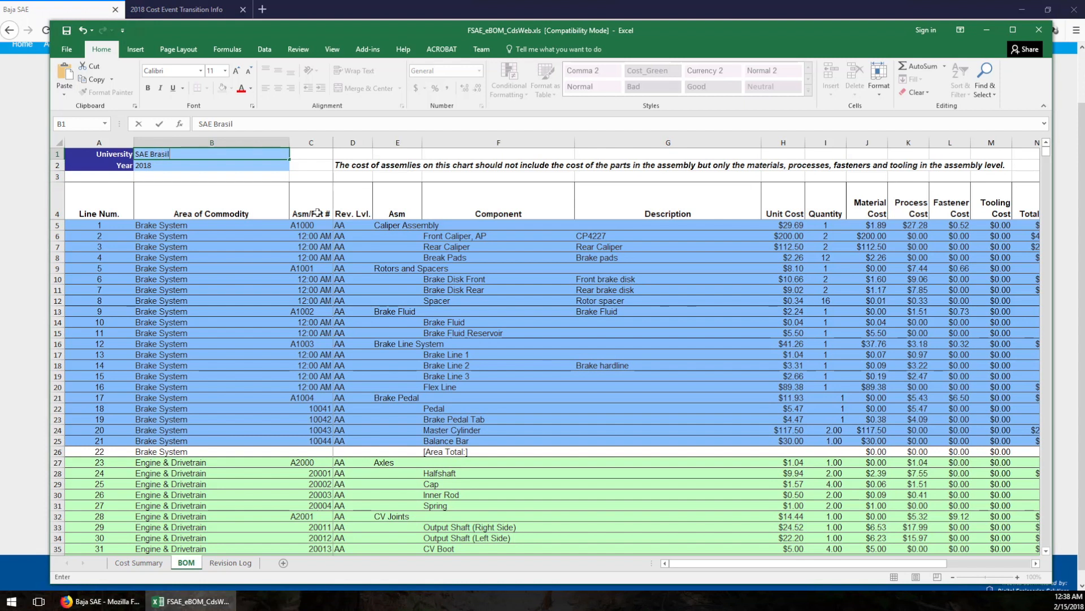
left_click(211, 165)
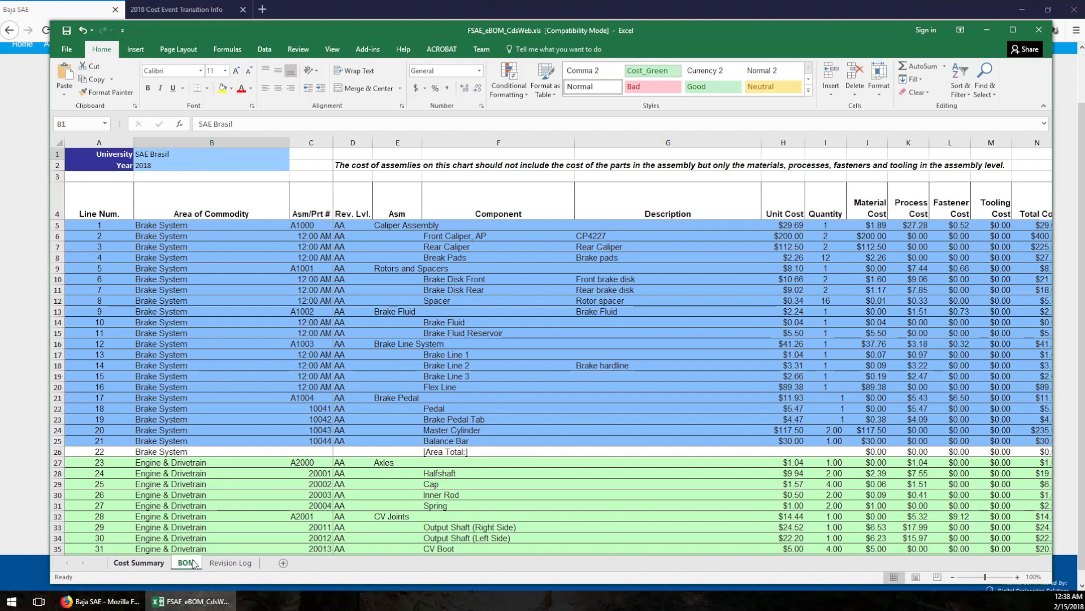
left_click(138, 562)
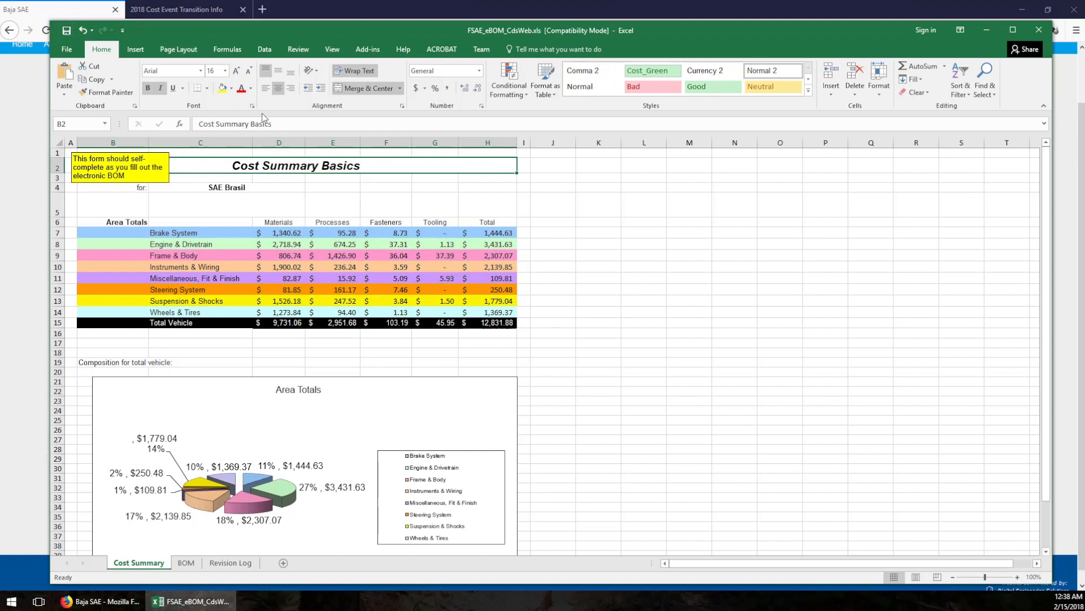
mouse_move(219, 581)
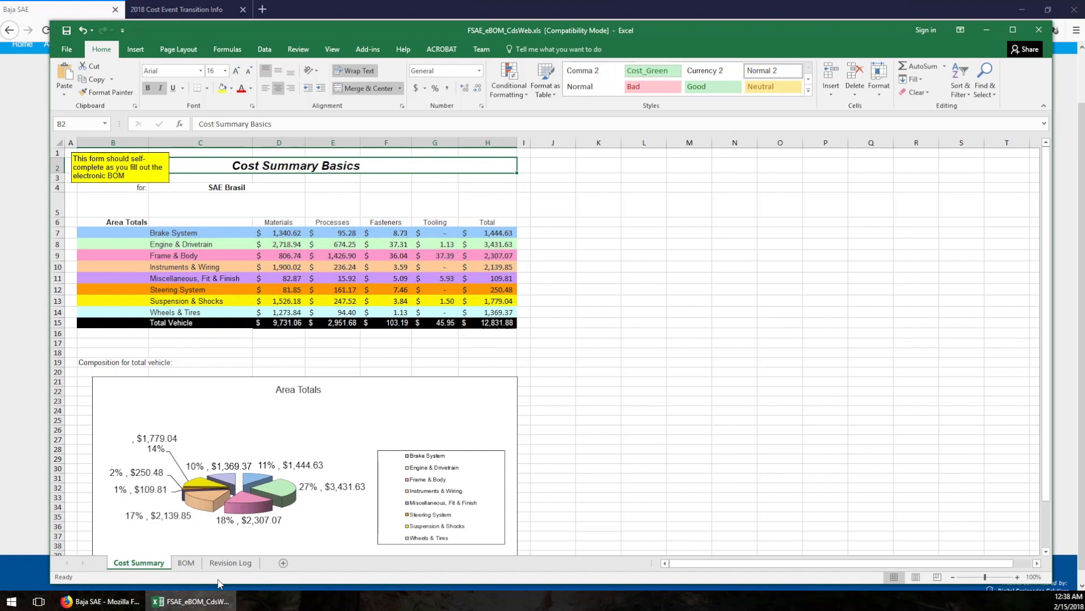
mouse_move(62, 33)
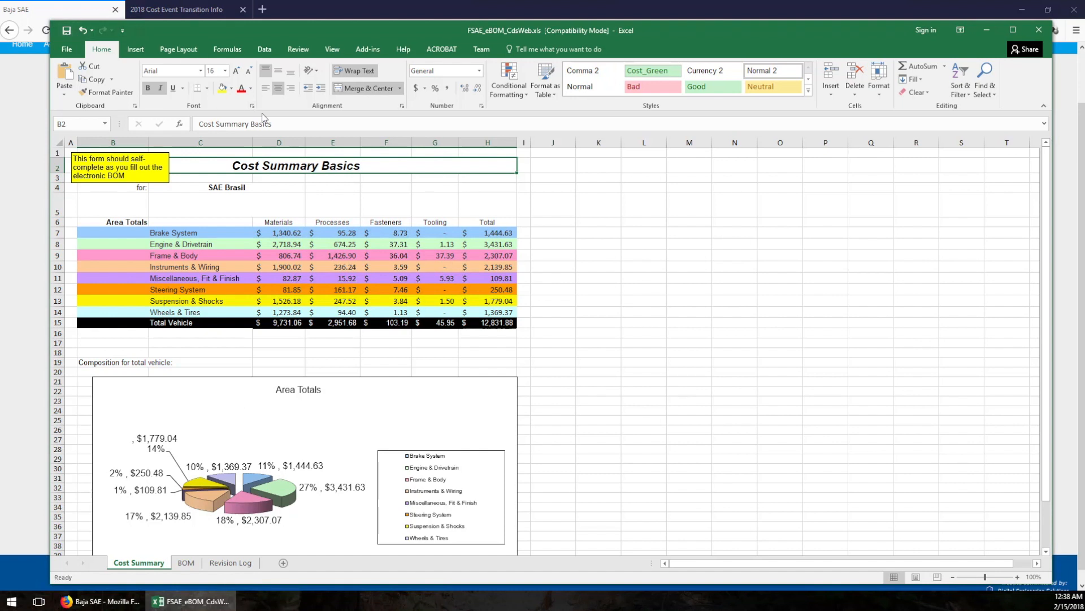
mouse_move(218, 581)
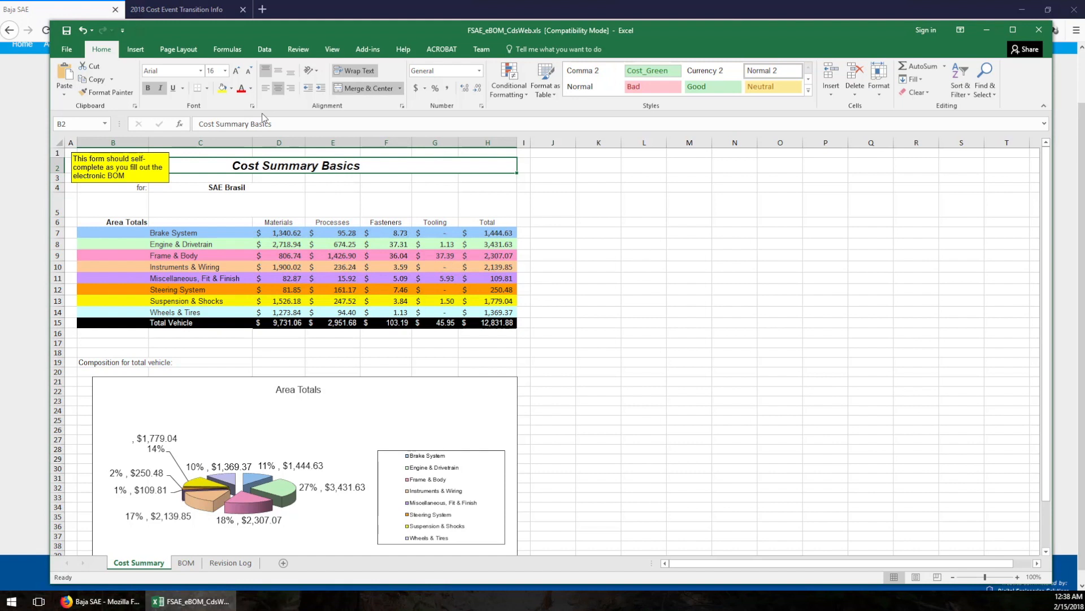
mouse_move(218, 584)
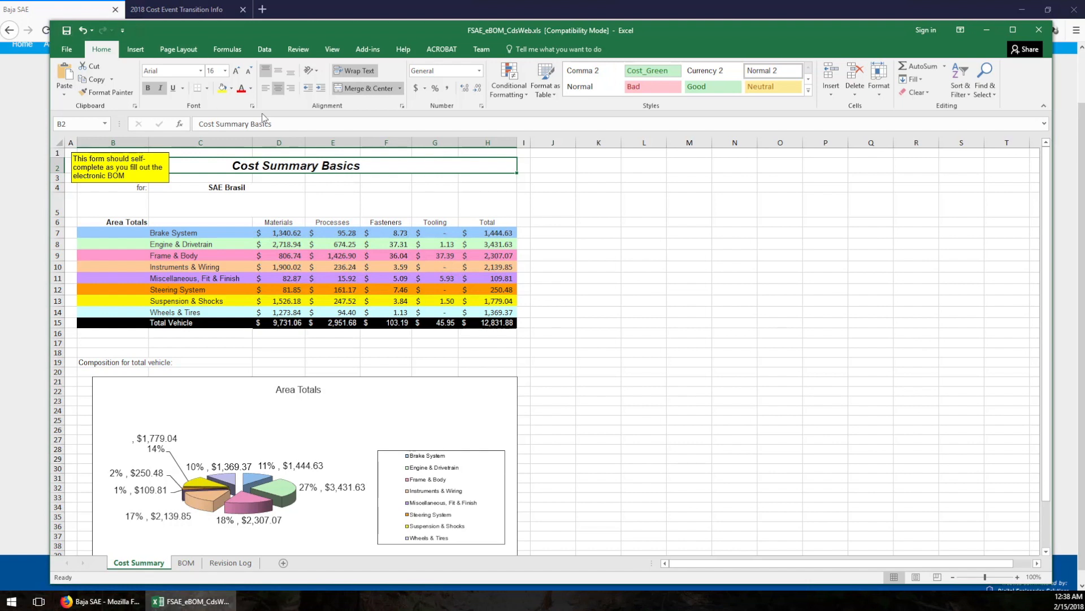
mouse_move(1002, 61)
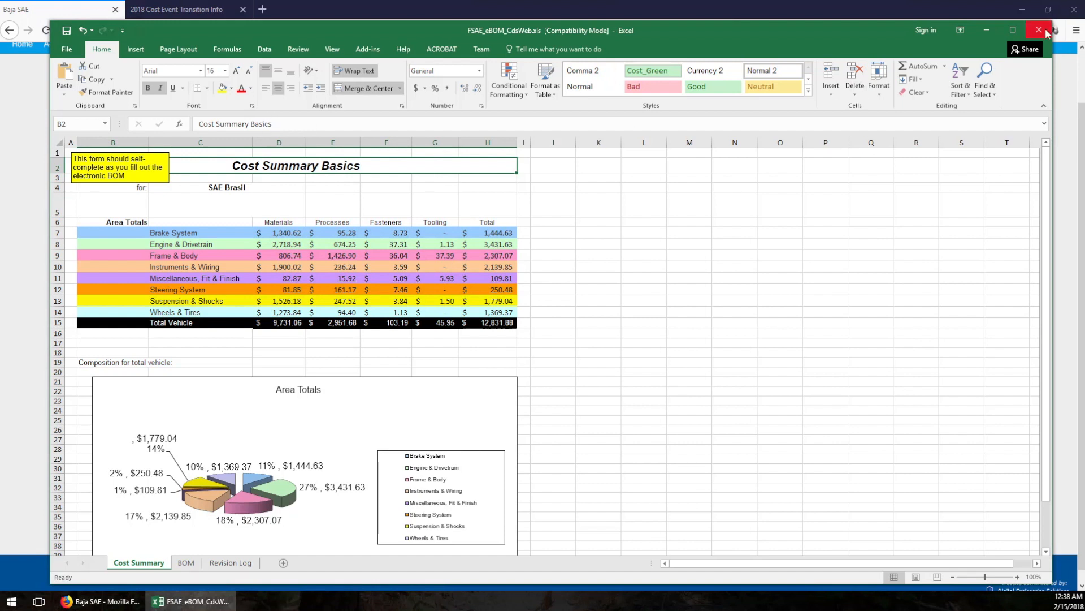
left_click(1038, 29)
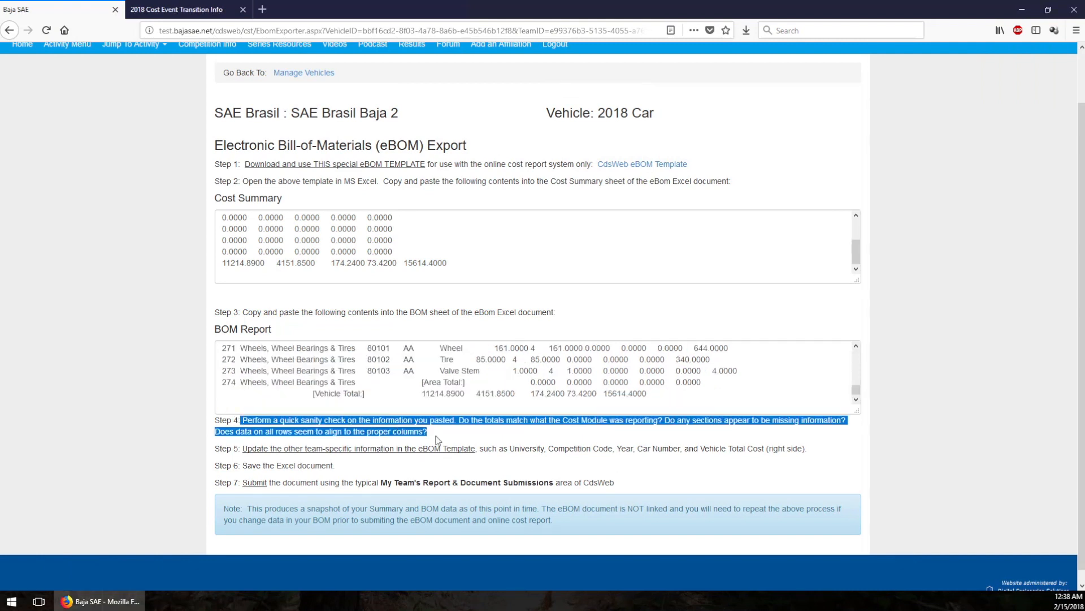
left_click(279, 452)
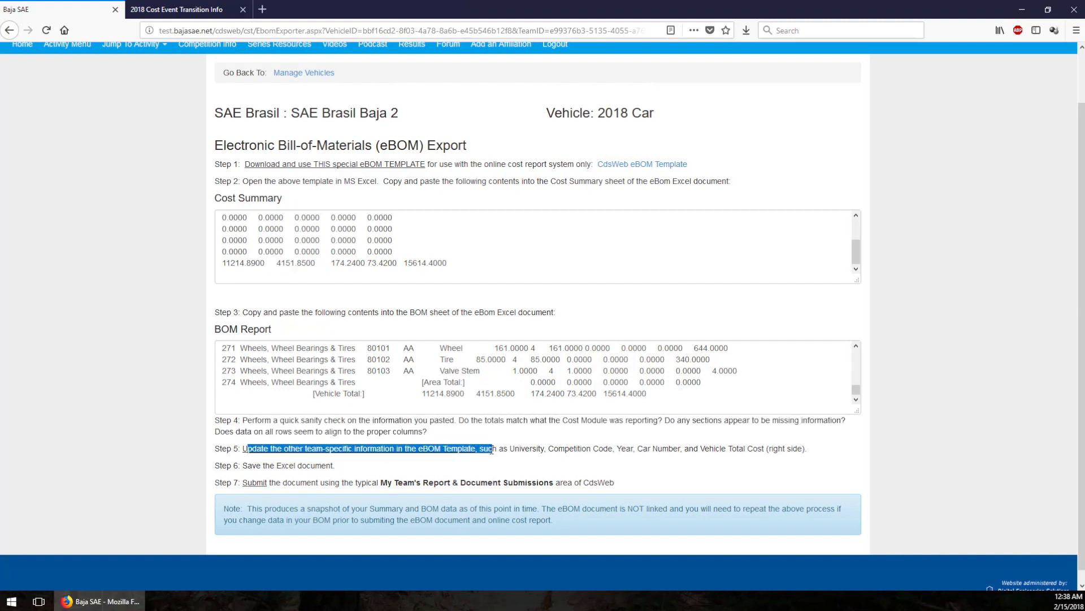
left_click(528, 452)
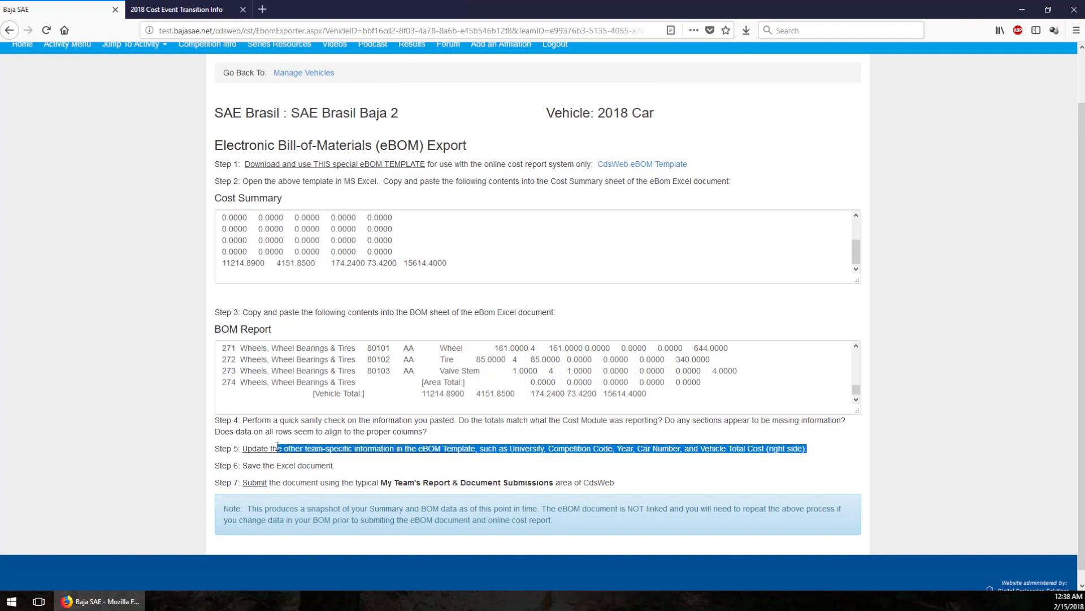
left_click(442, 464)
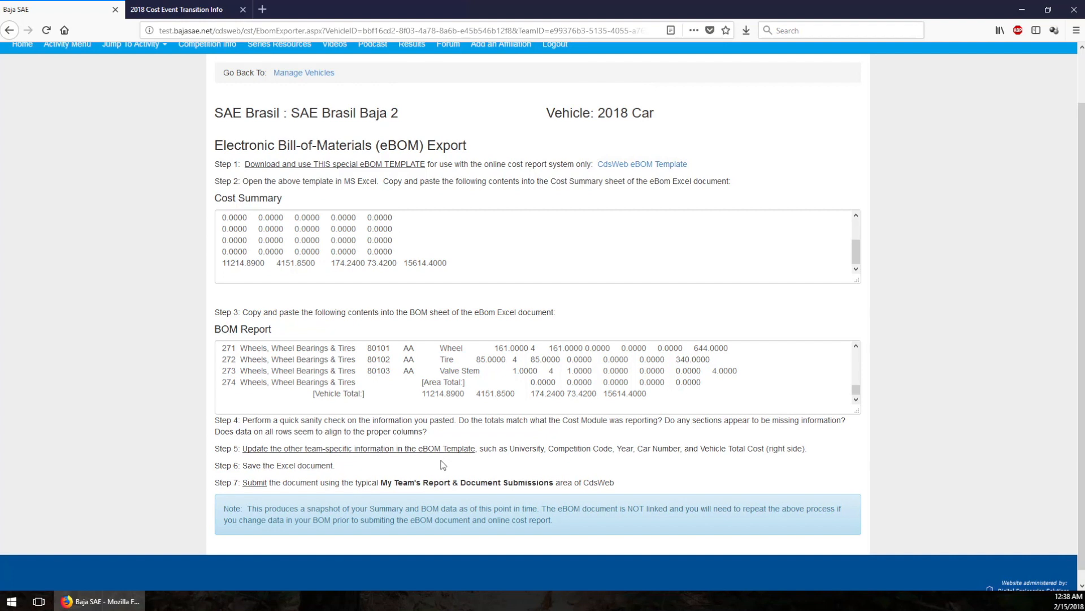
mouse_move(346, 471)
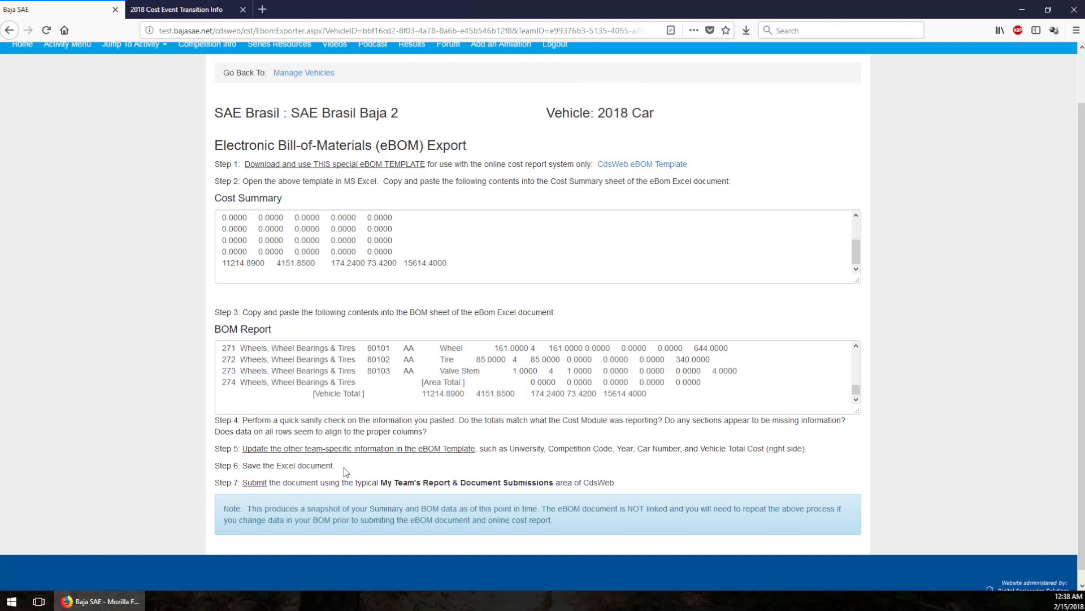
double_click(254, 483)
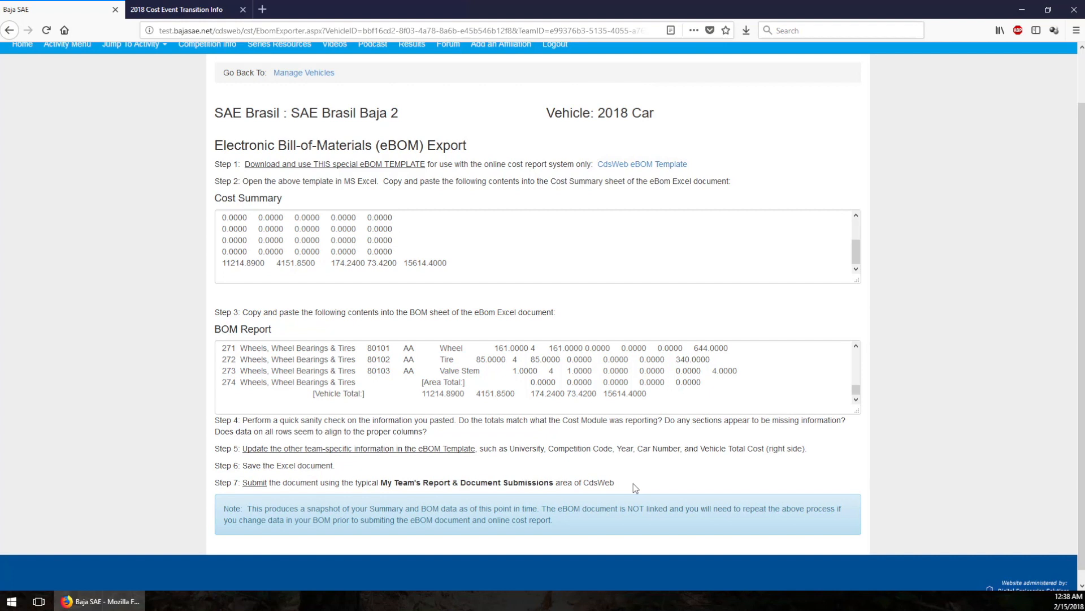
mouse_move(602, 497)
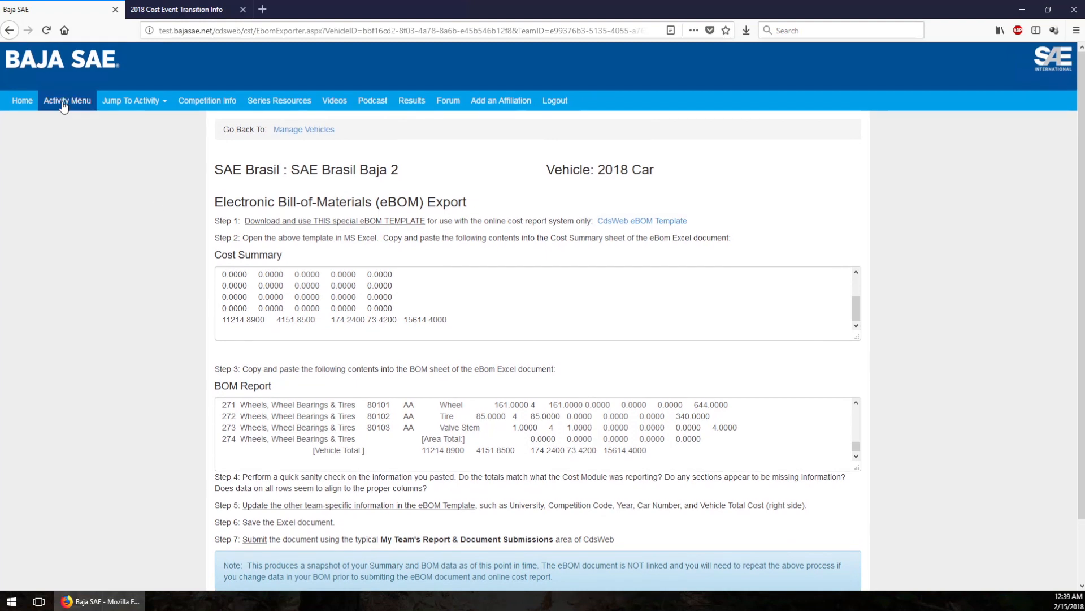
Navigate via My Team's Report & Document Submissions to the Cost eBOM submission page.
left_click(67, 101)
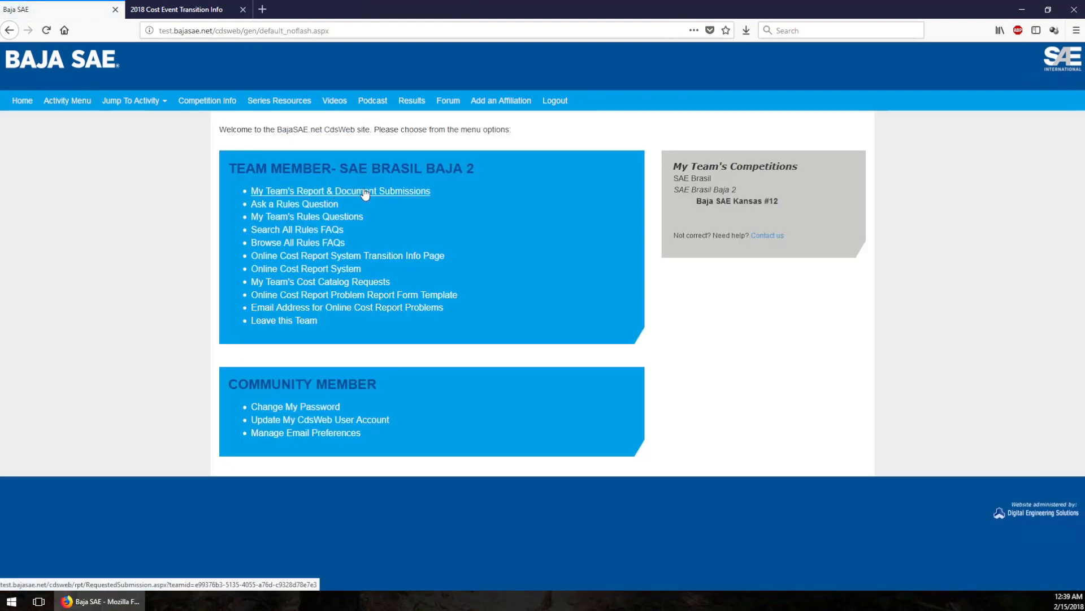
left_click(341, 192)
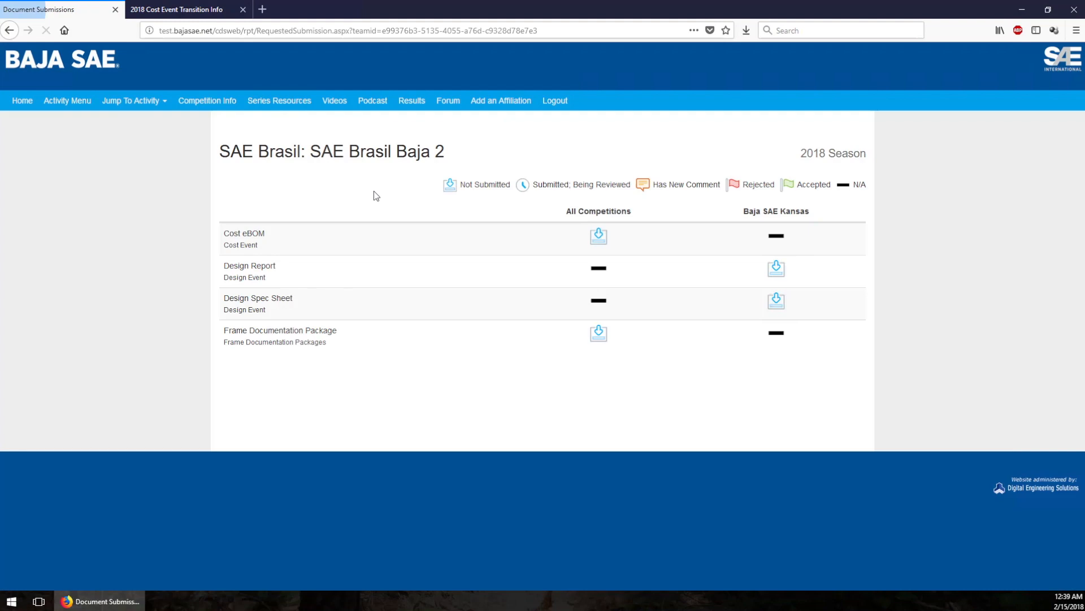
double_click(245, 233)
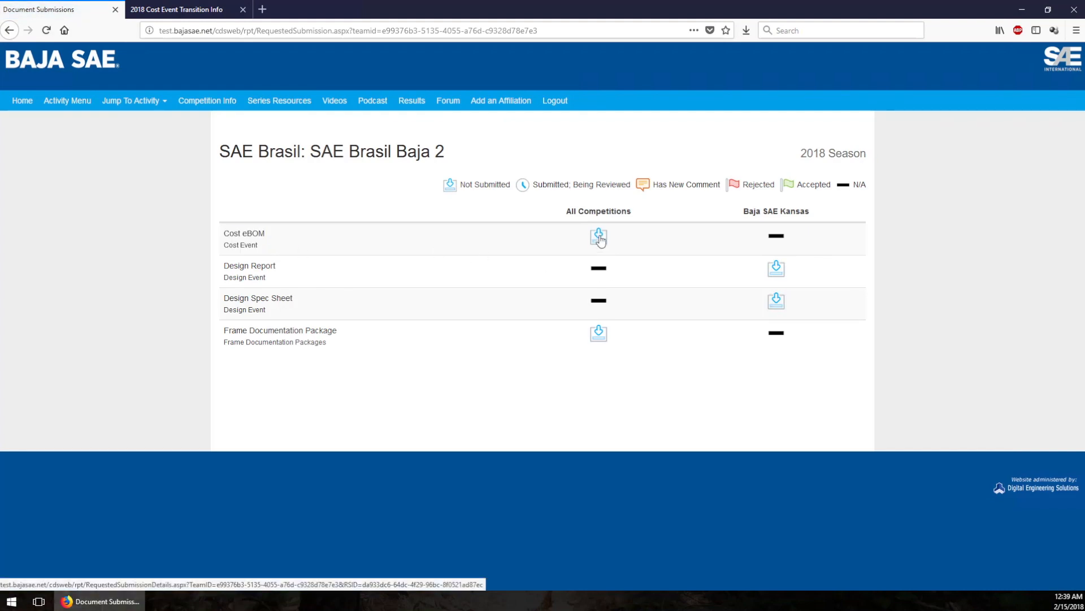
left_click(598, 236)
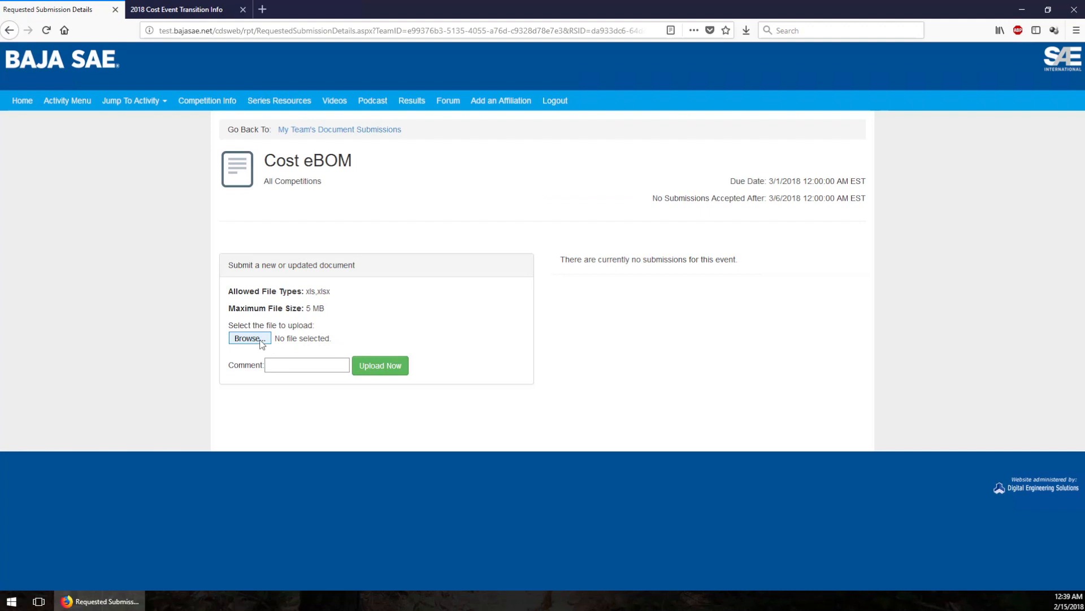
Upload FSAE_eBOM_CdsWeb.xls from E:\temp\Demo as the Cost eBOM so it shows Submitted.
left_click(249, 338)
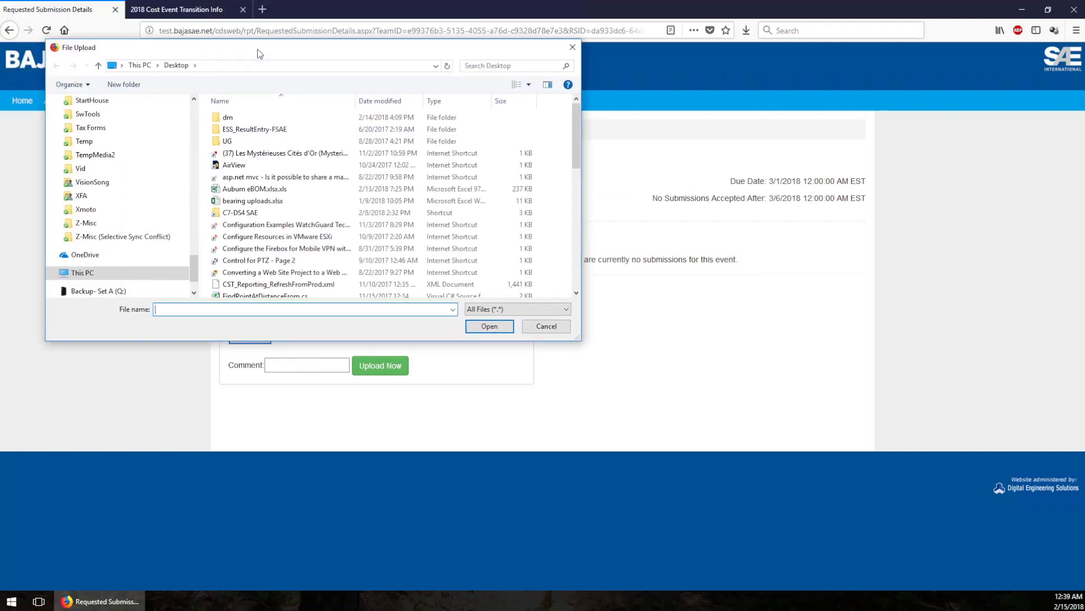
type("E:\\temp\\DB")
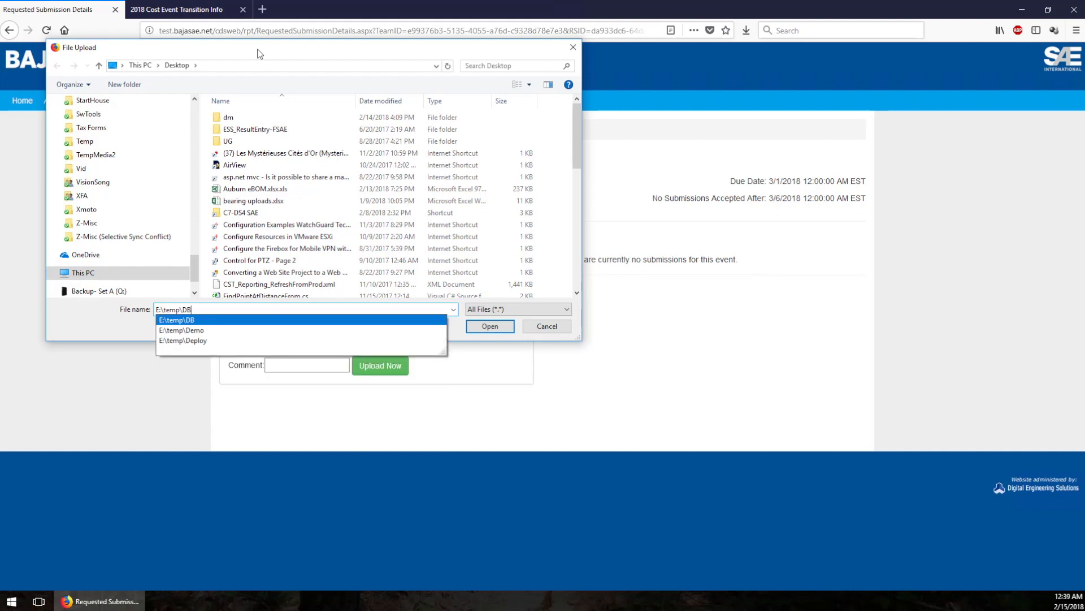
left_click(182, 331)
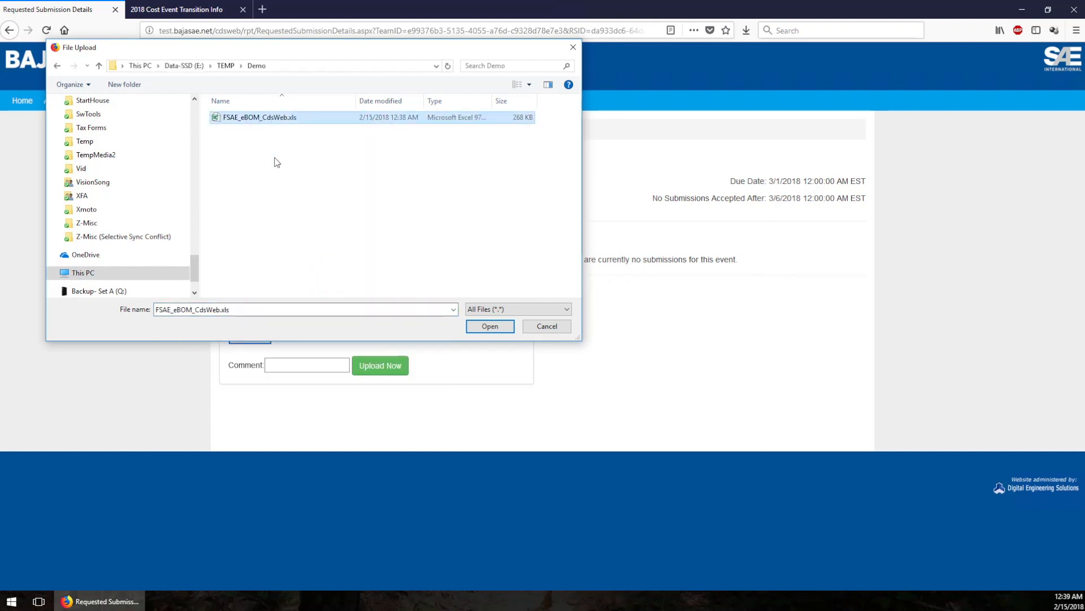
left_click(489, 325)
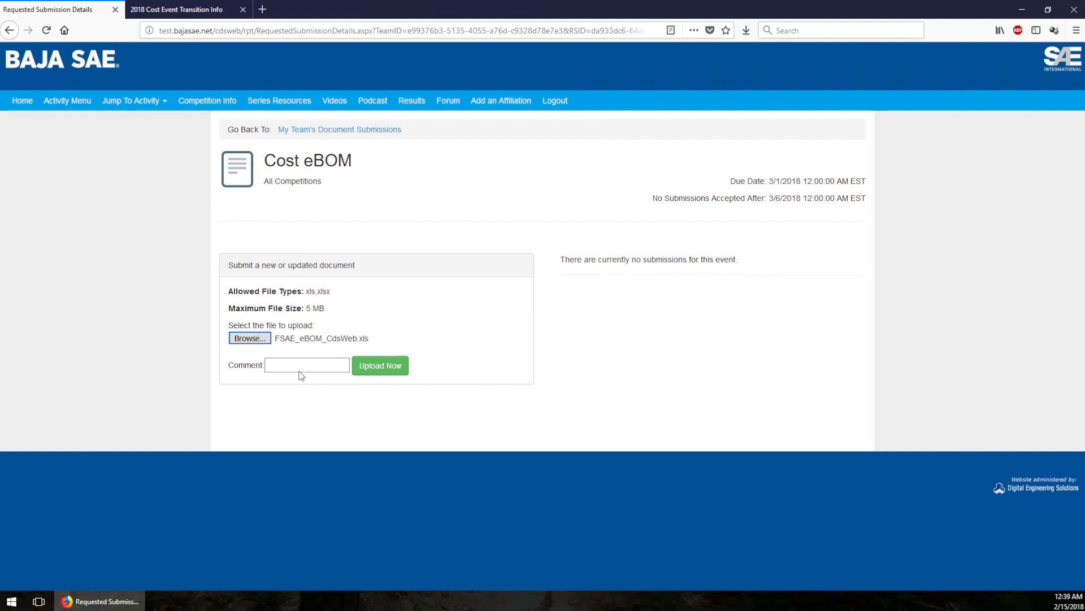
left_click(380, 366)
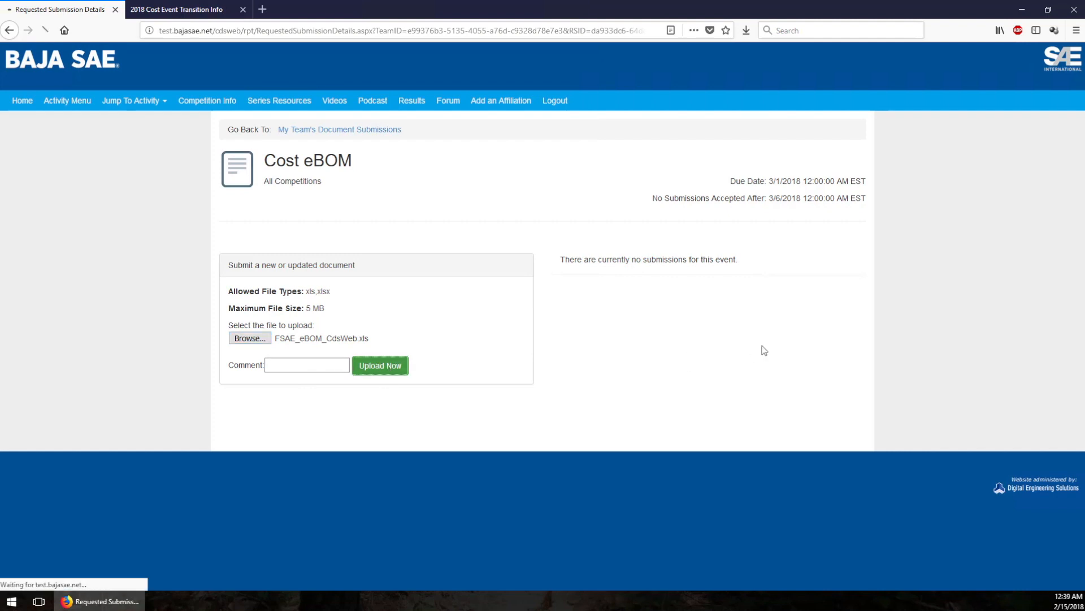
left_click(380, 365)
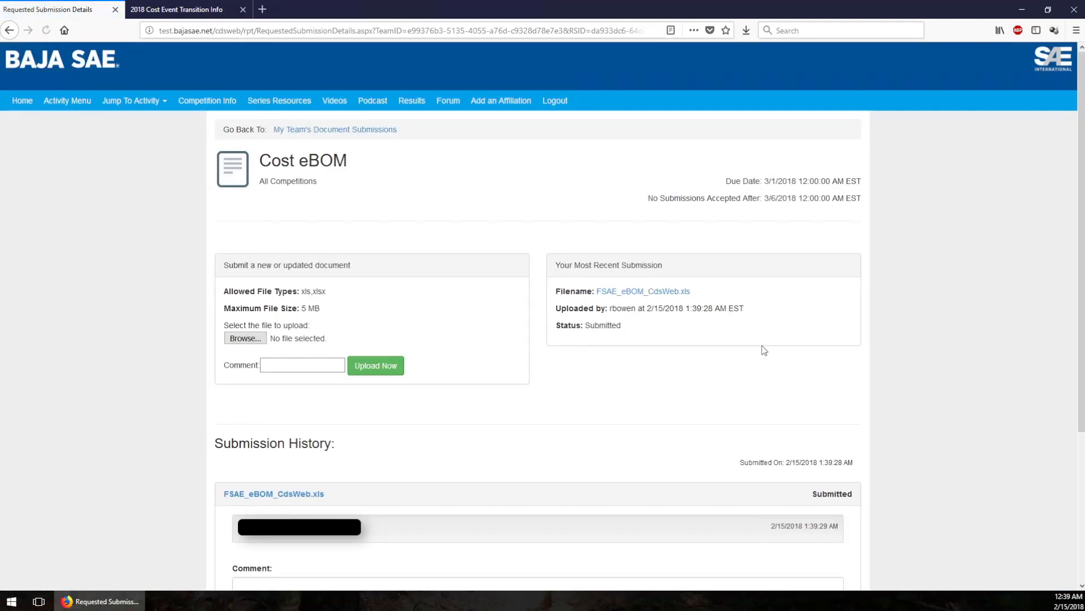
mouse_move(67, 101)
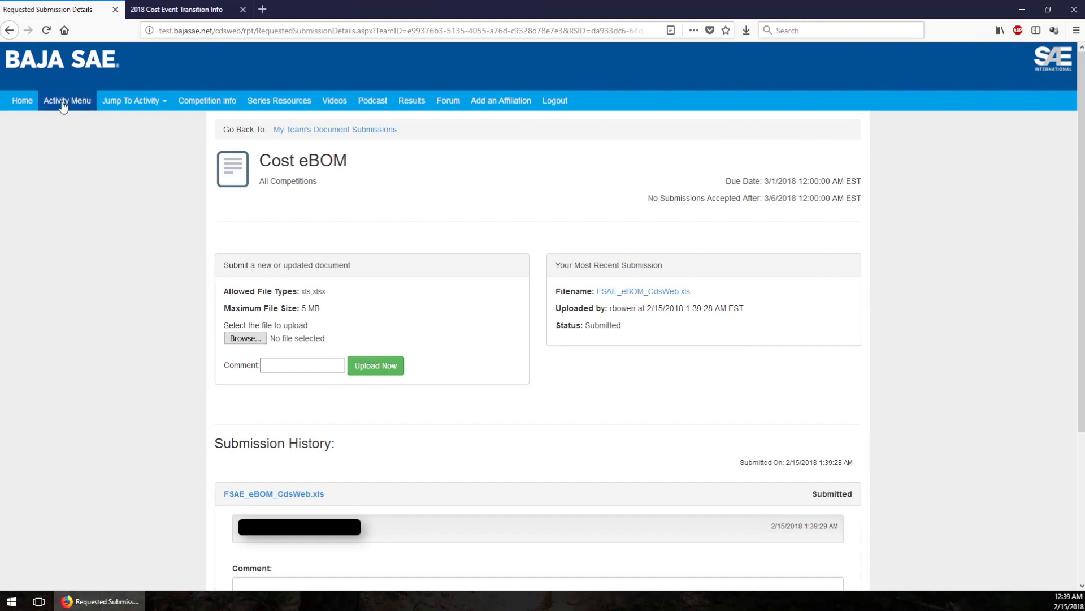
Return to the team member welcome page via the Activity Menu.
left_click(22, 101)
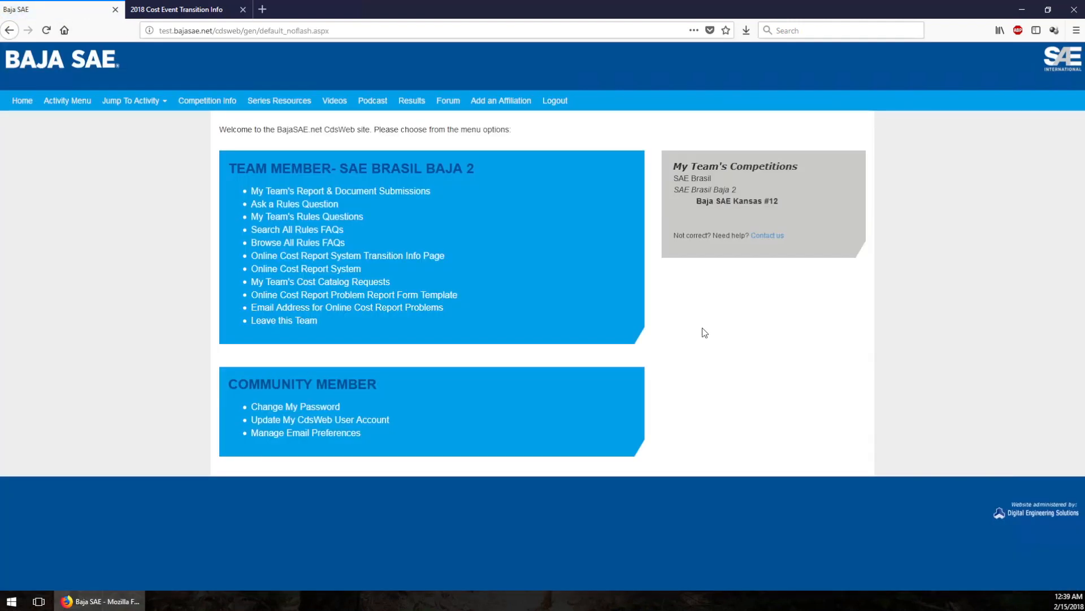
mouse_move(294, 203)
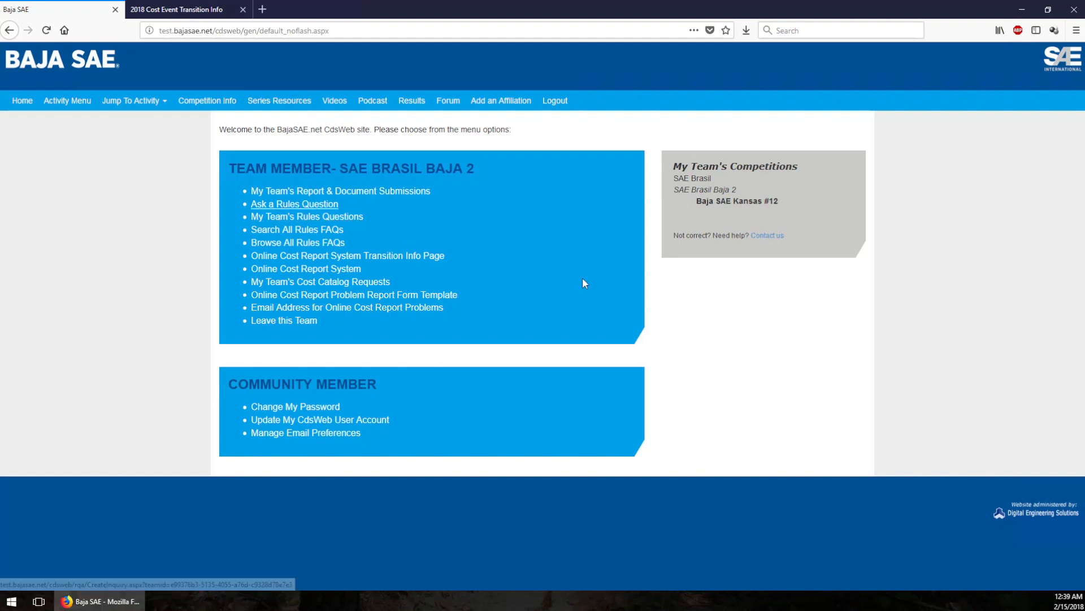
mouse_move(567, 274)
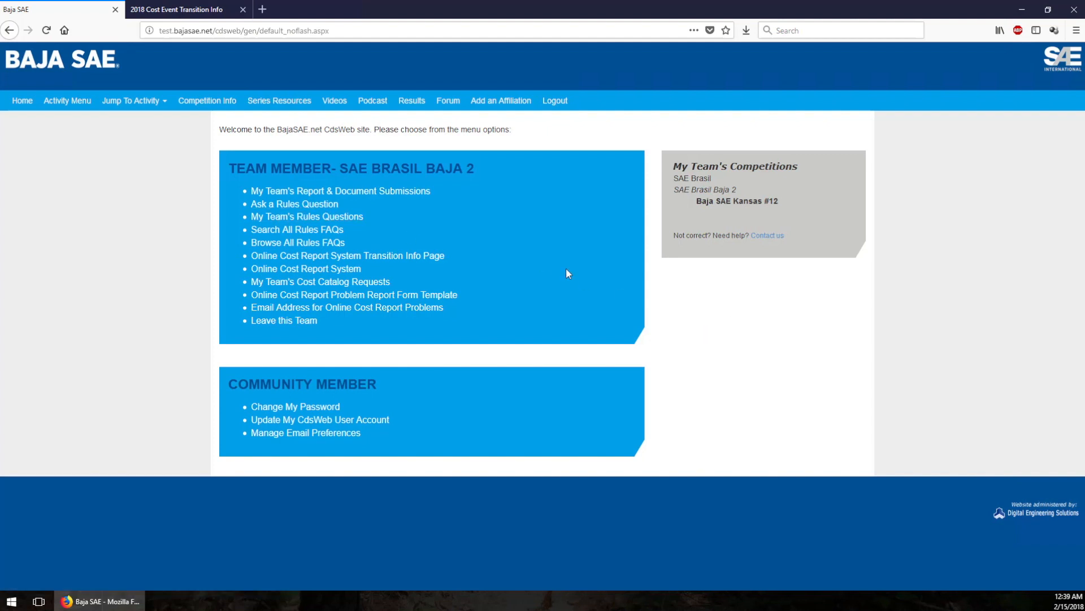
mouse_move(699, 291)
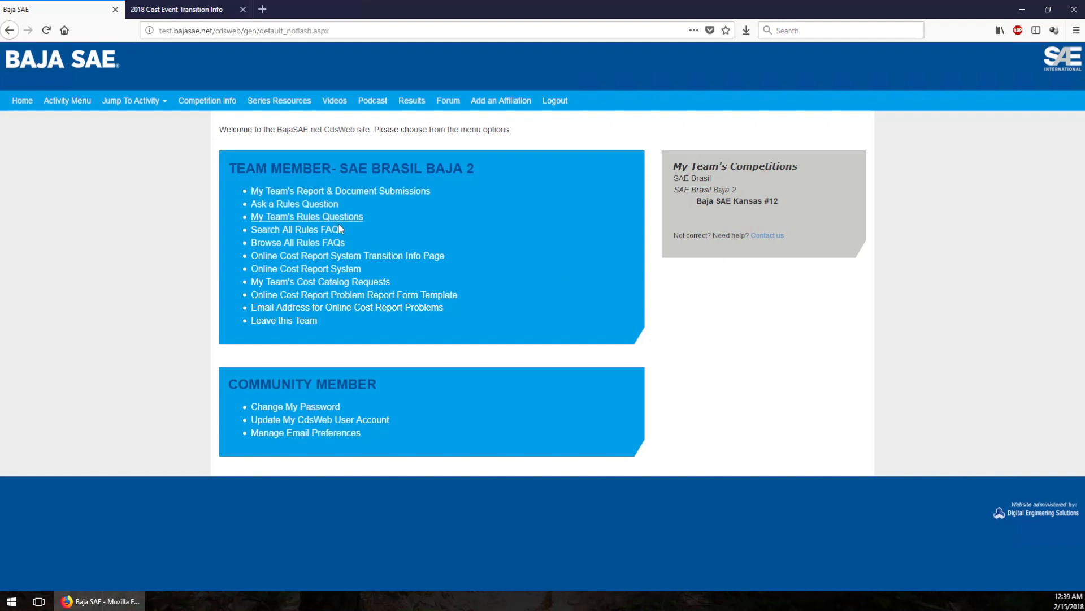
mouse_move(305, 269)
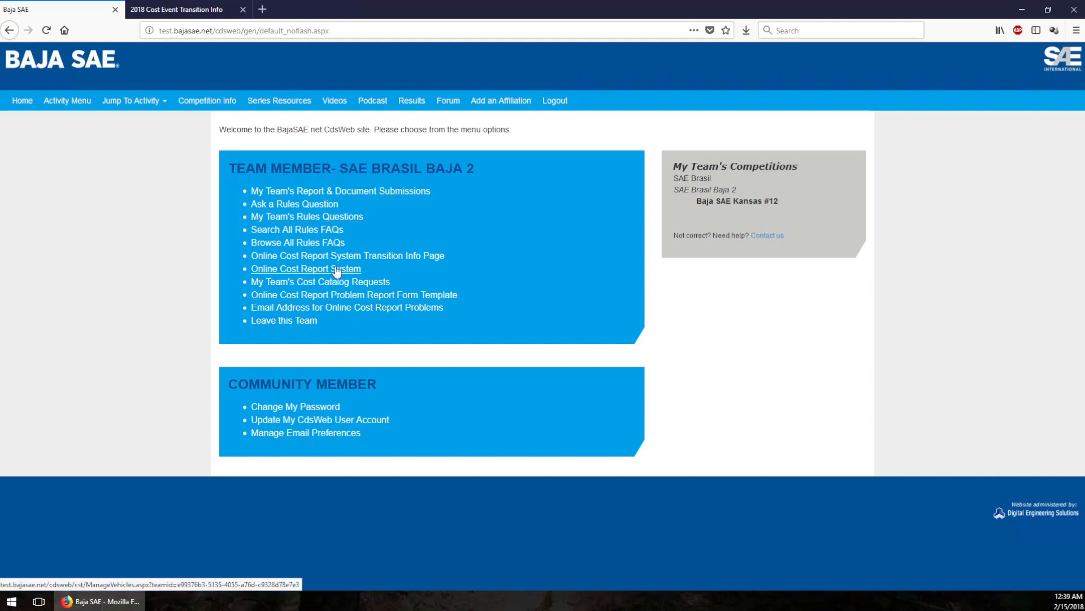
mouse_move(751, 310)
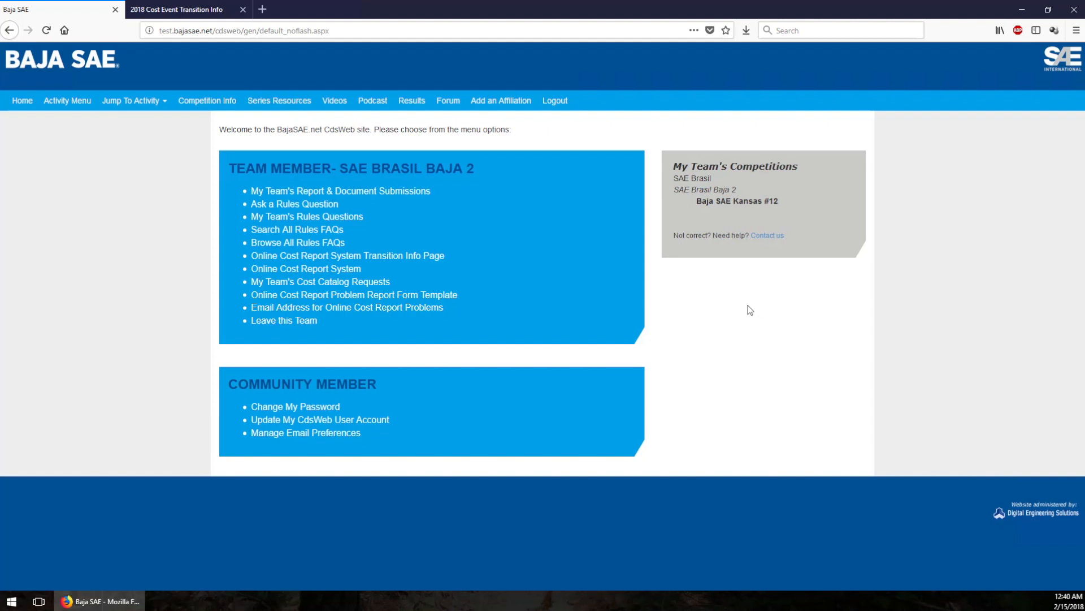
mouse_move(356, 270)
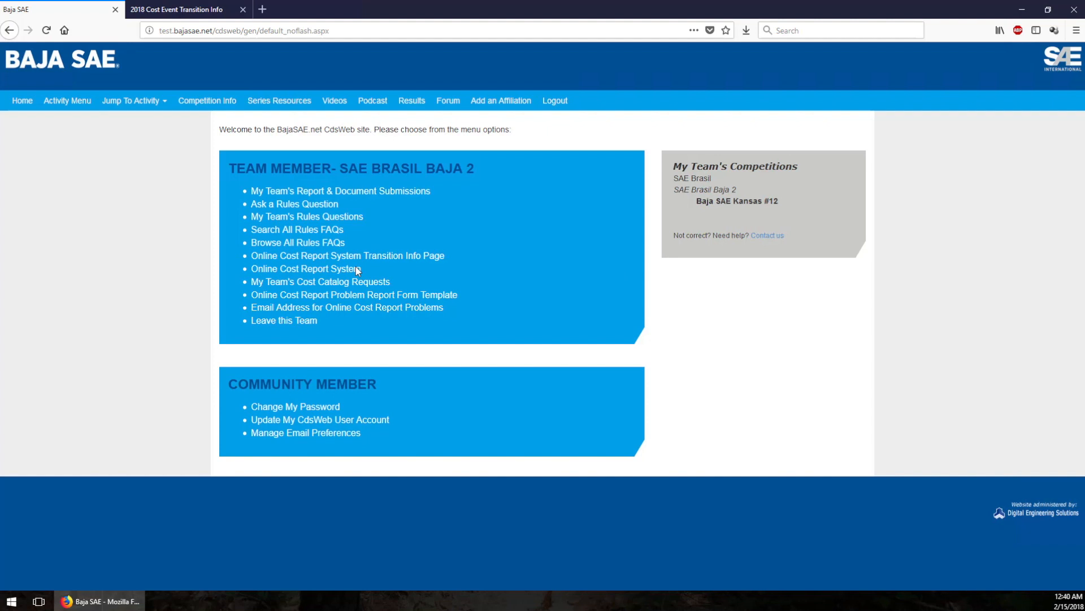
mouse_move(347, 255)
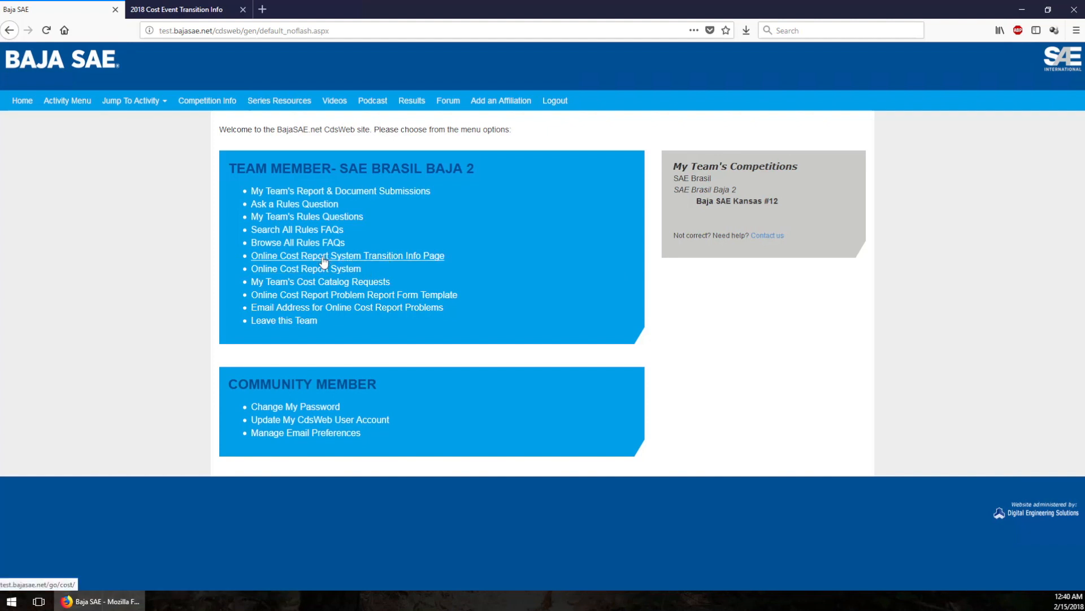
mouse_move(417, 261)
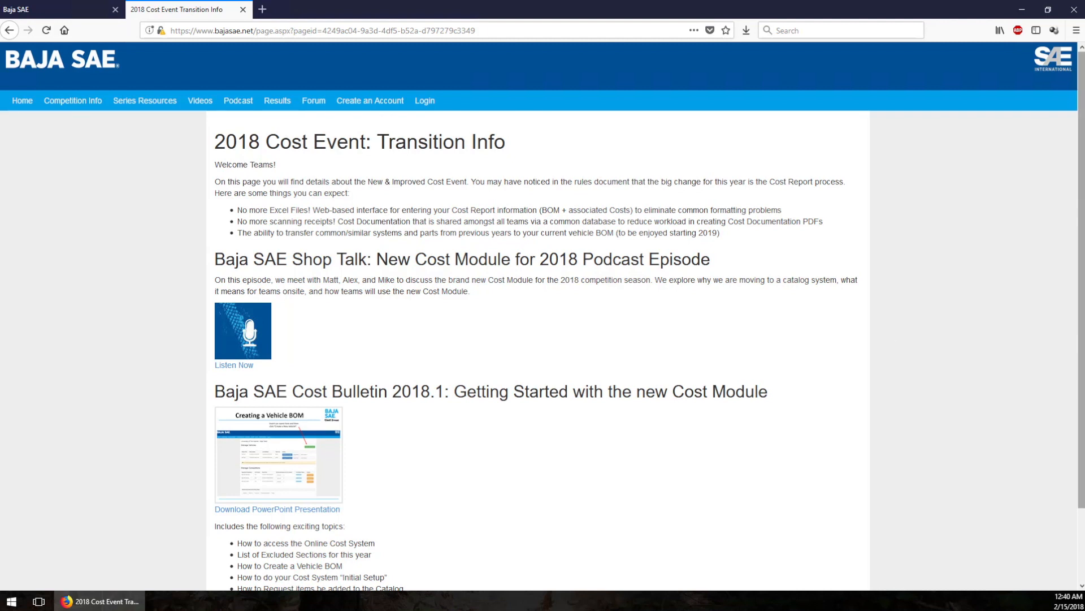
Scroll through the 2018 Cost Event Transition Info page listing the new cost module resources.
scroll("down", 3)
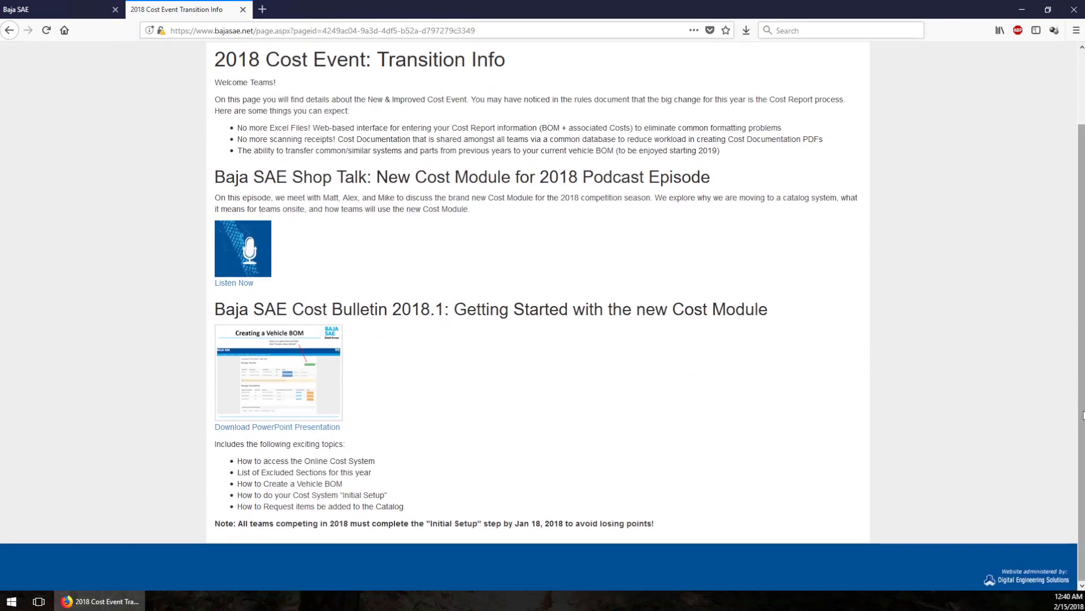
scroll("up", 3)
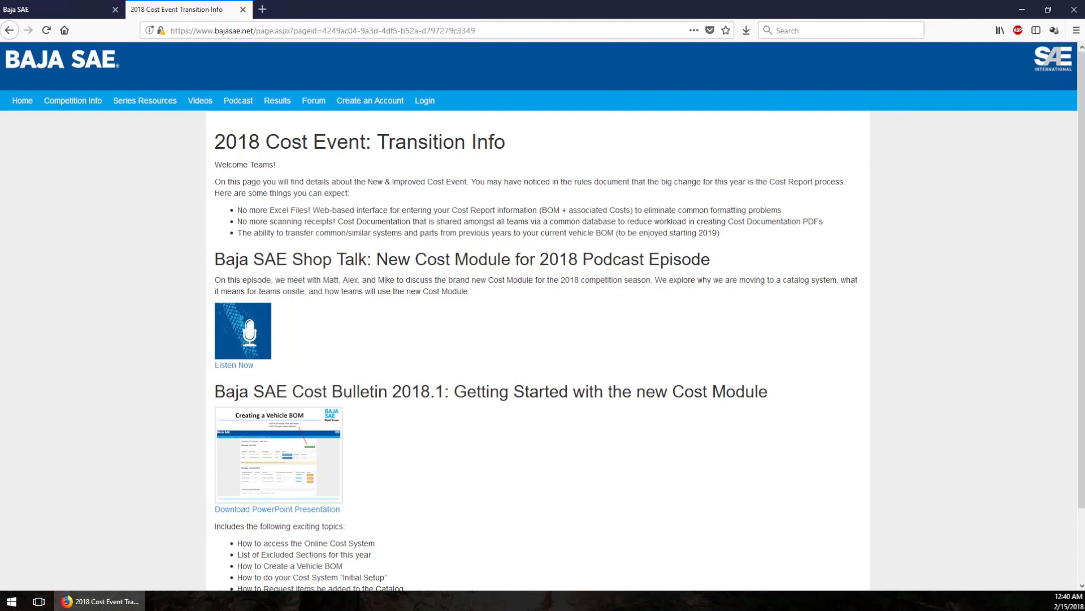
mouse_move(671, 325)
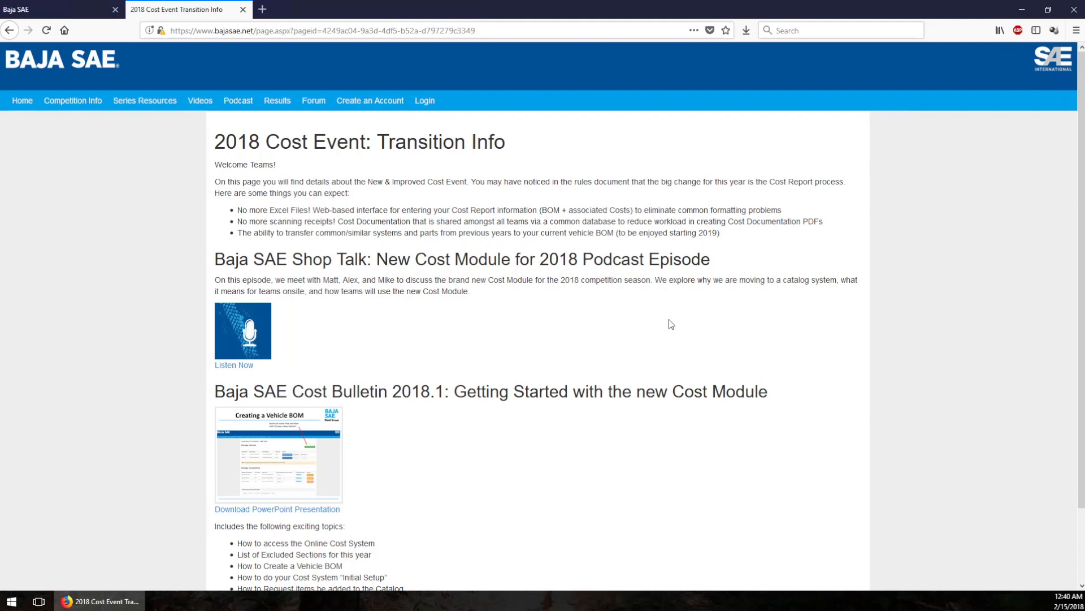